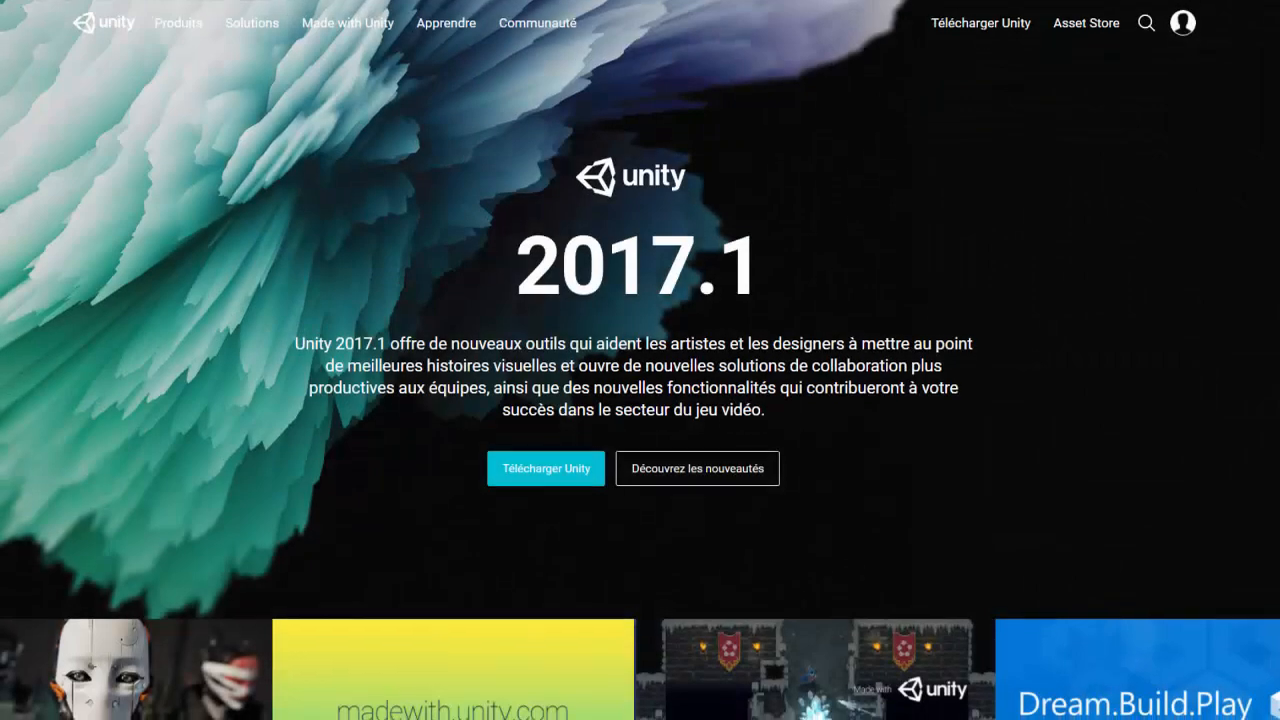
- Scroll down the Unity homepage toward the store plans section
scroll("down", 3)
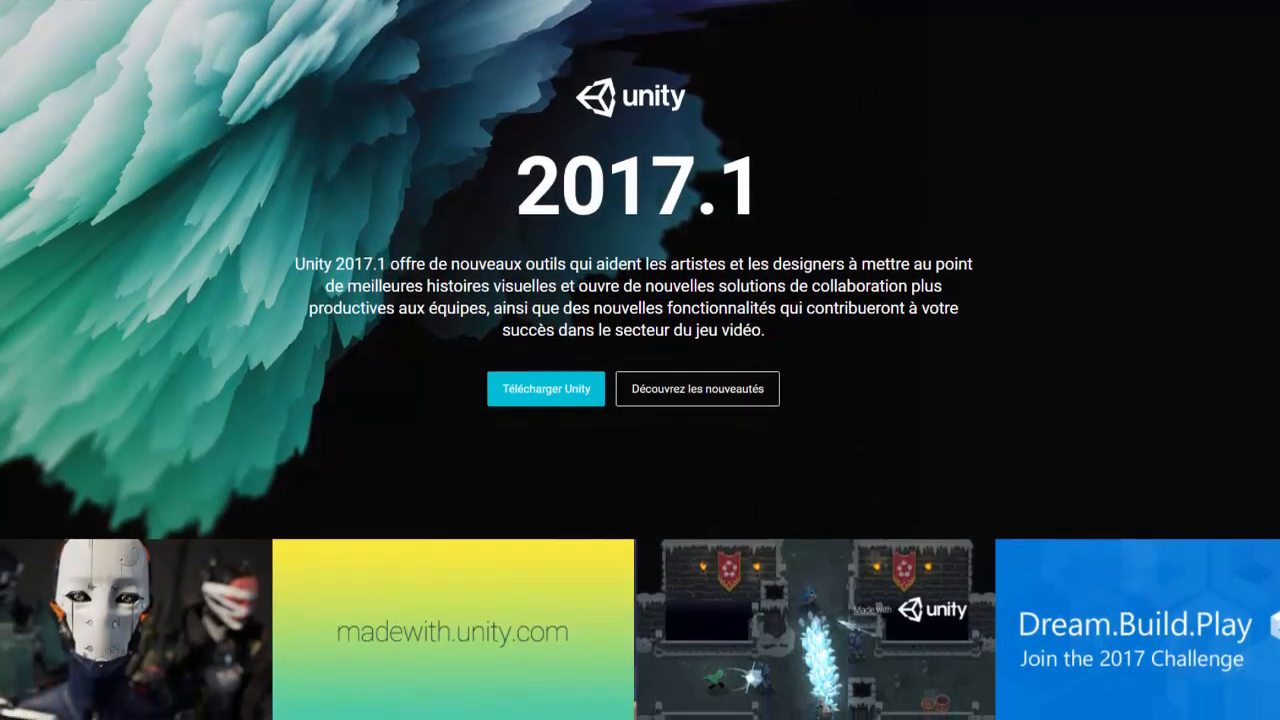
scroll("down", 3)
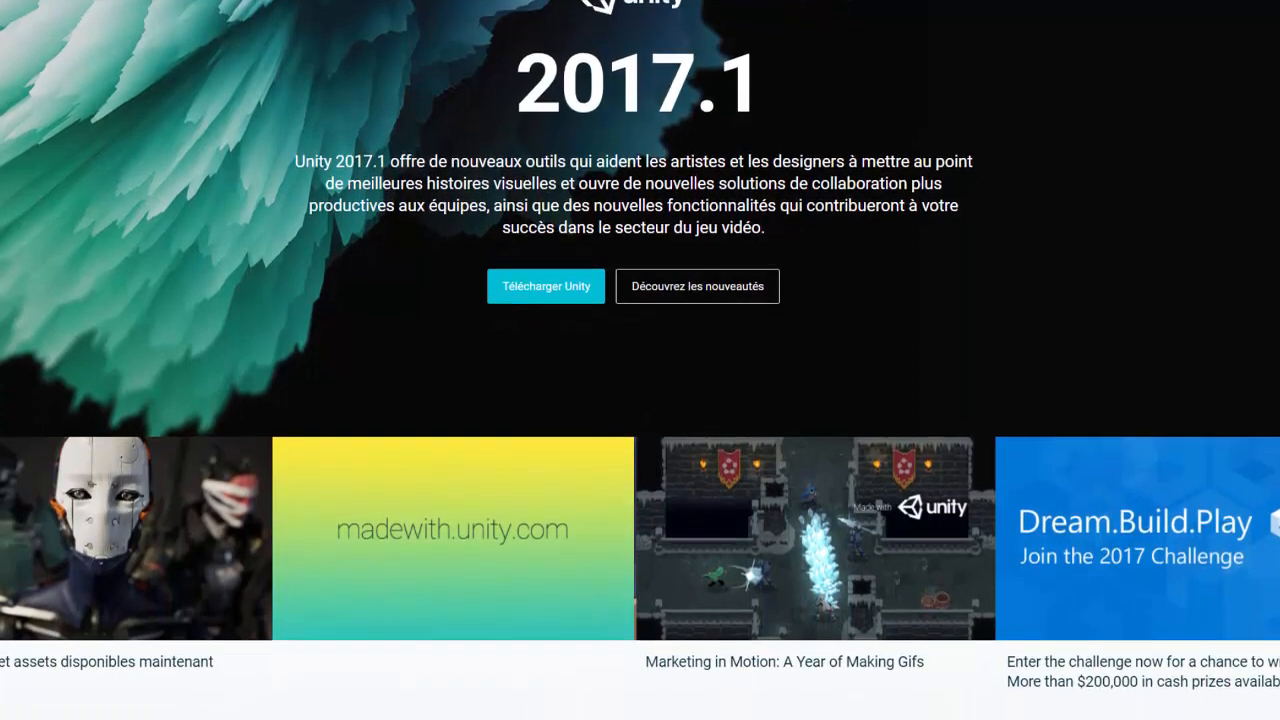
scroll("down", 3)
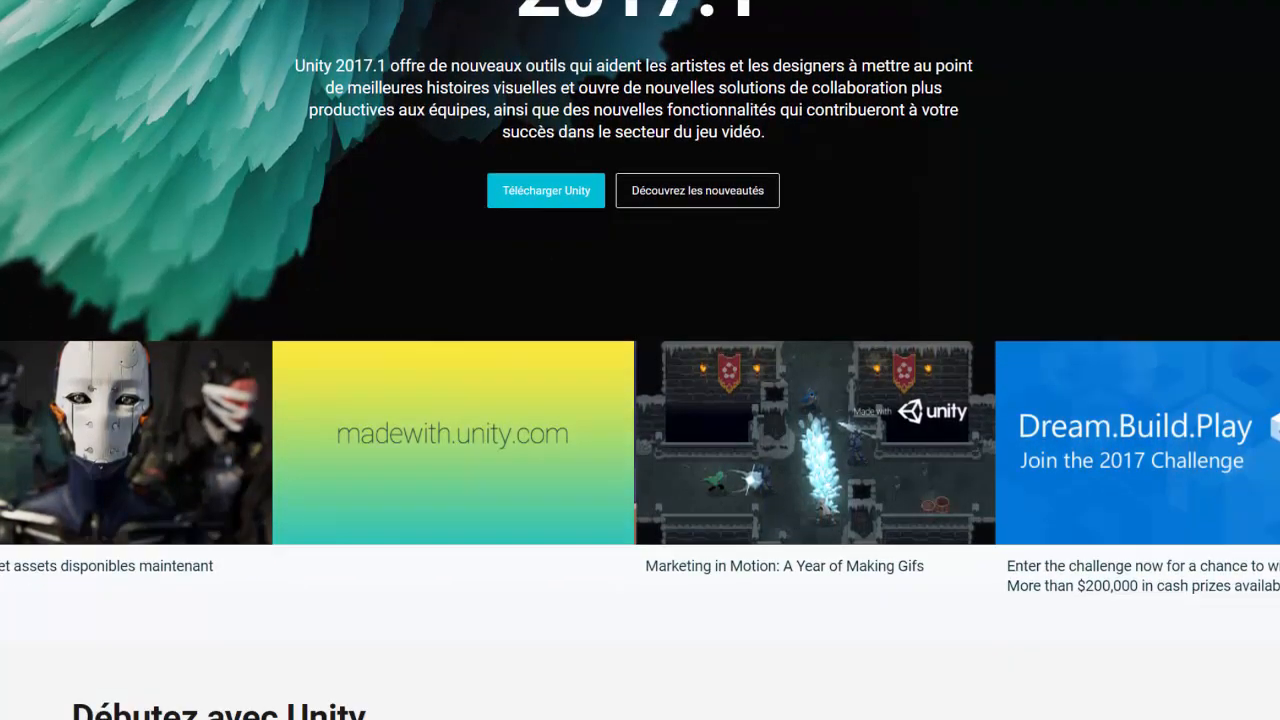
scroll("down", 3)
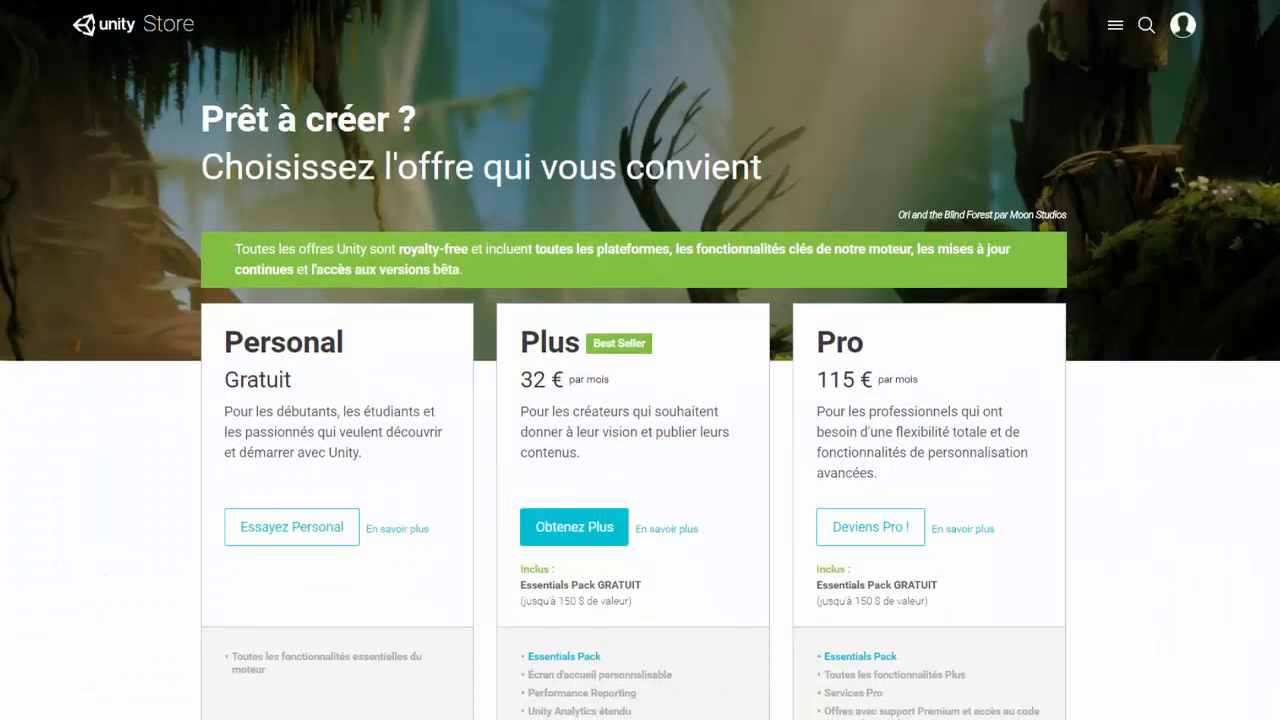
scroll("down", 3)
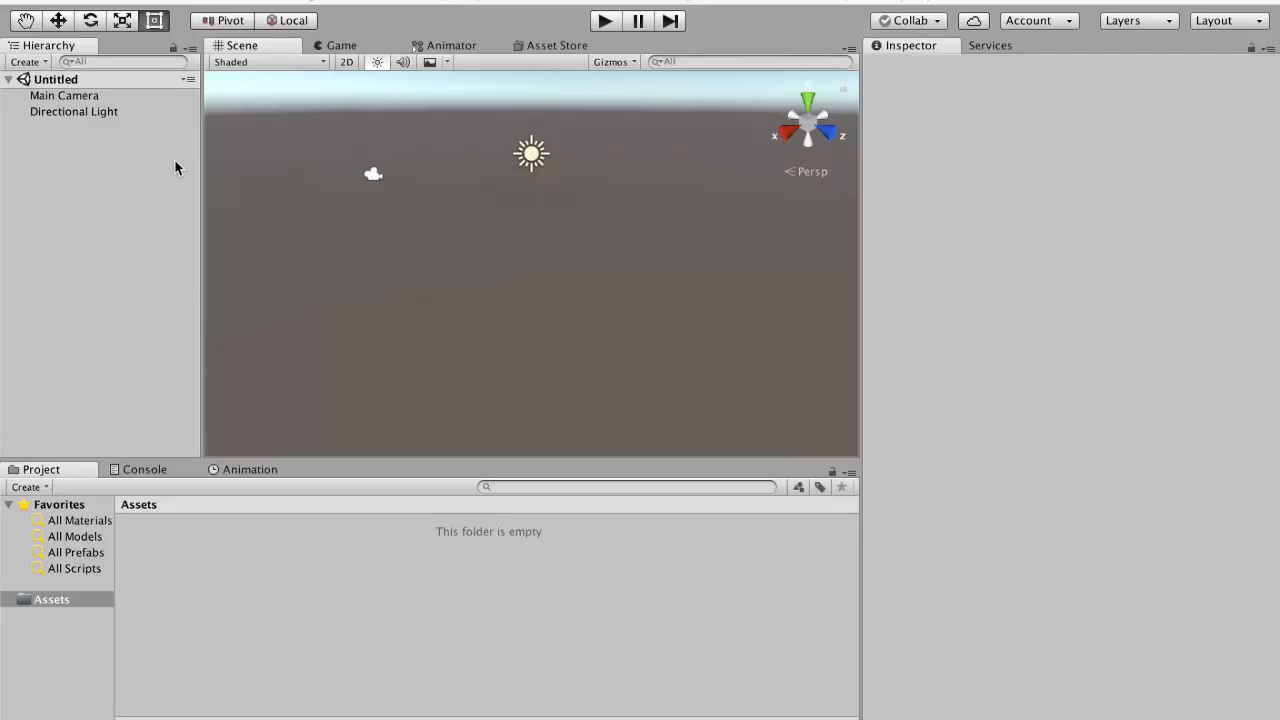
- Create a C# script named Variables in Assets and open it for editing
left_click(52, 600)
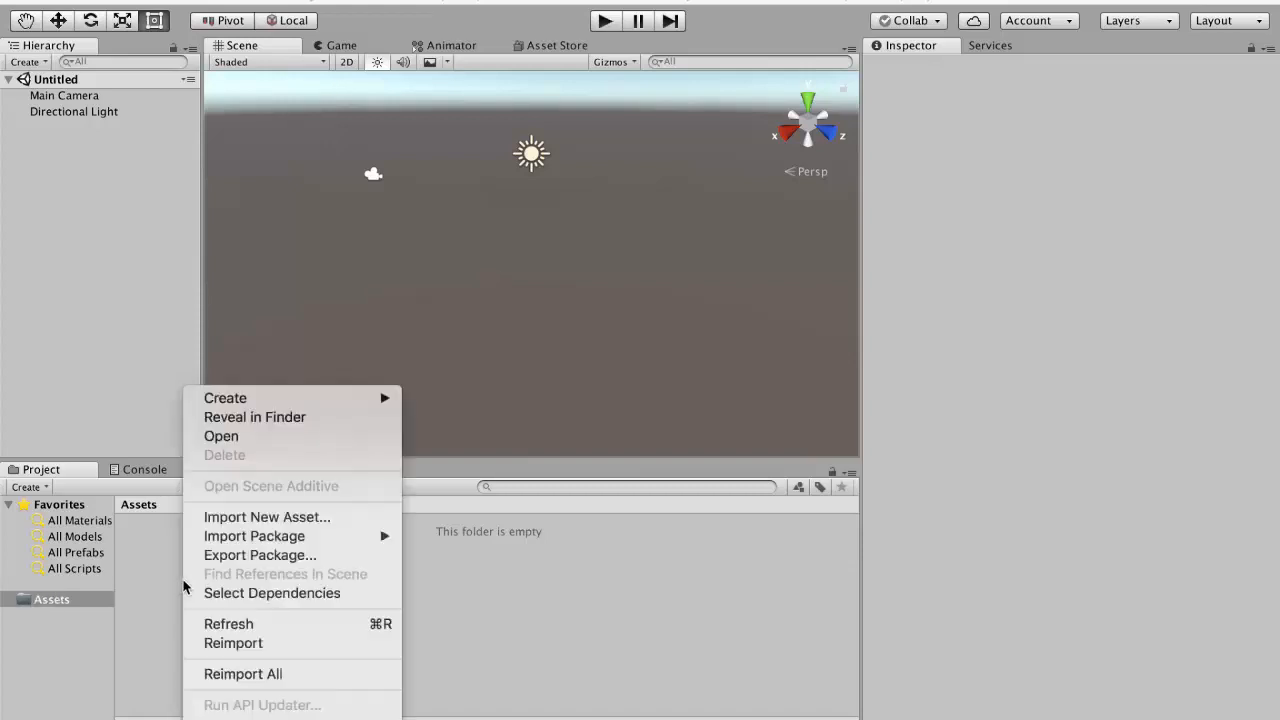
left_click(224, 398)
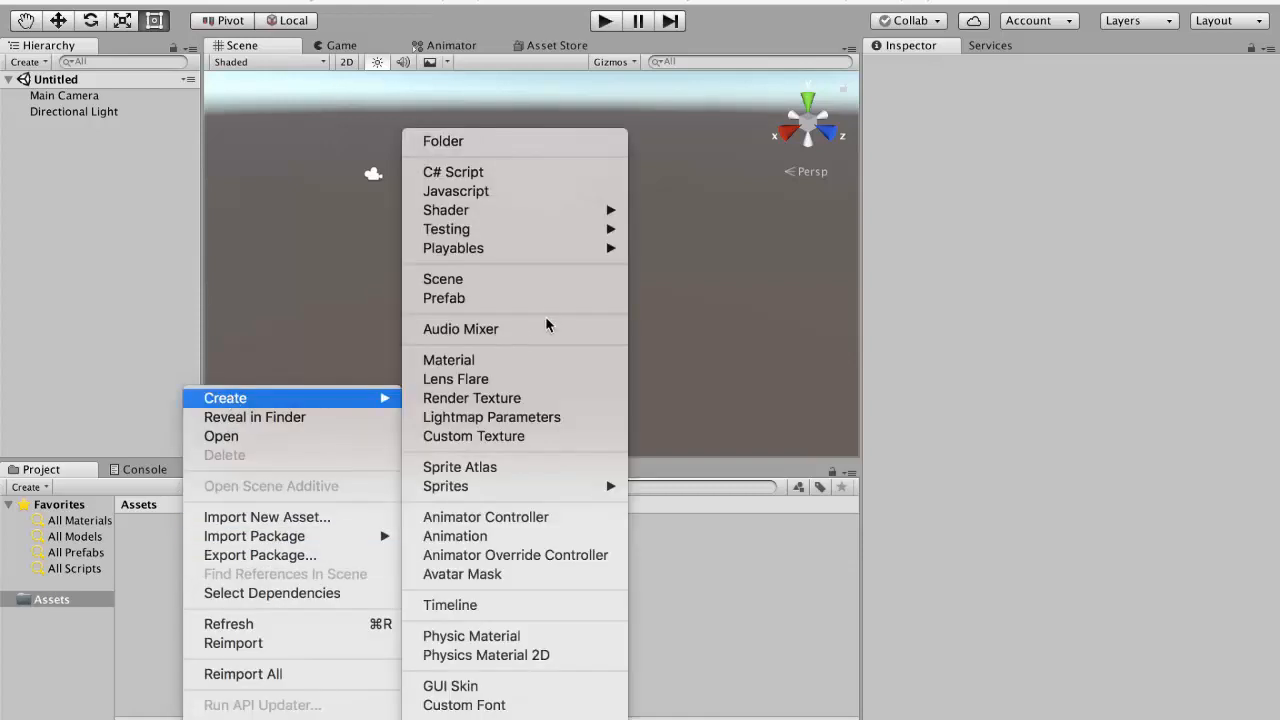
left_click(452, 172)
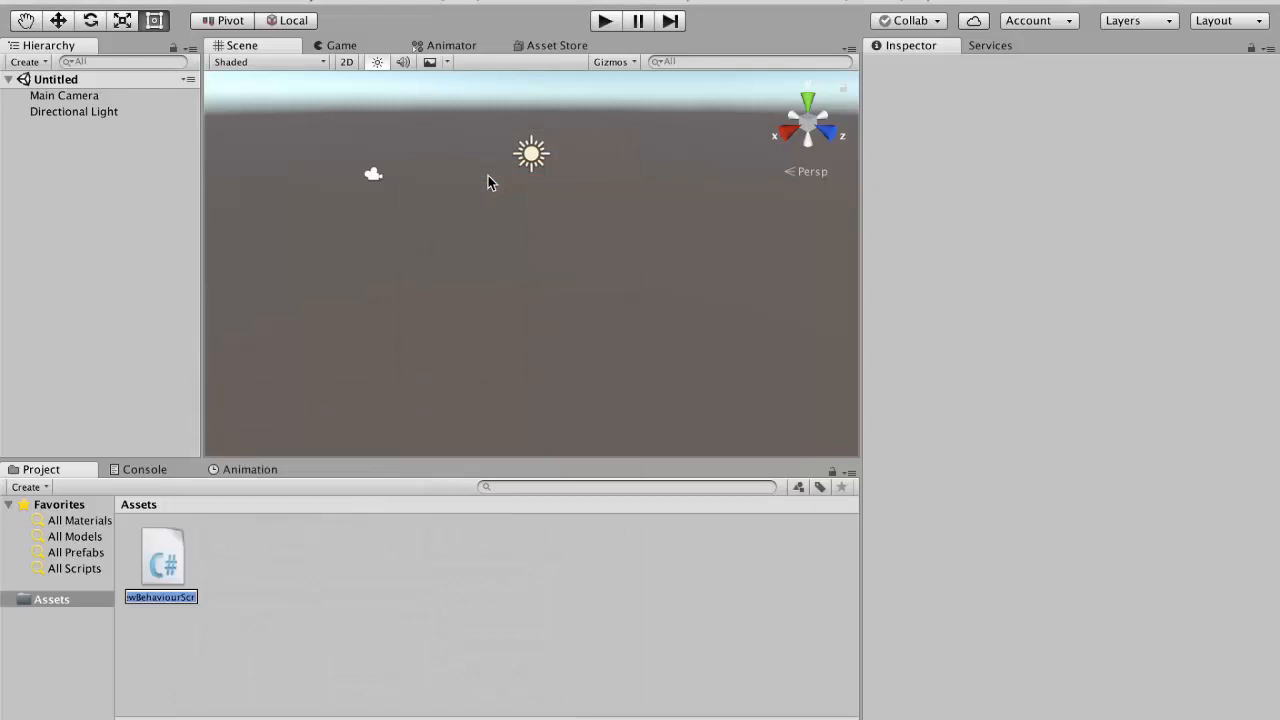
type("Variabl")
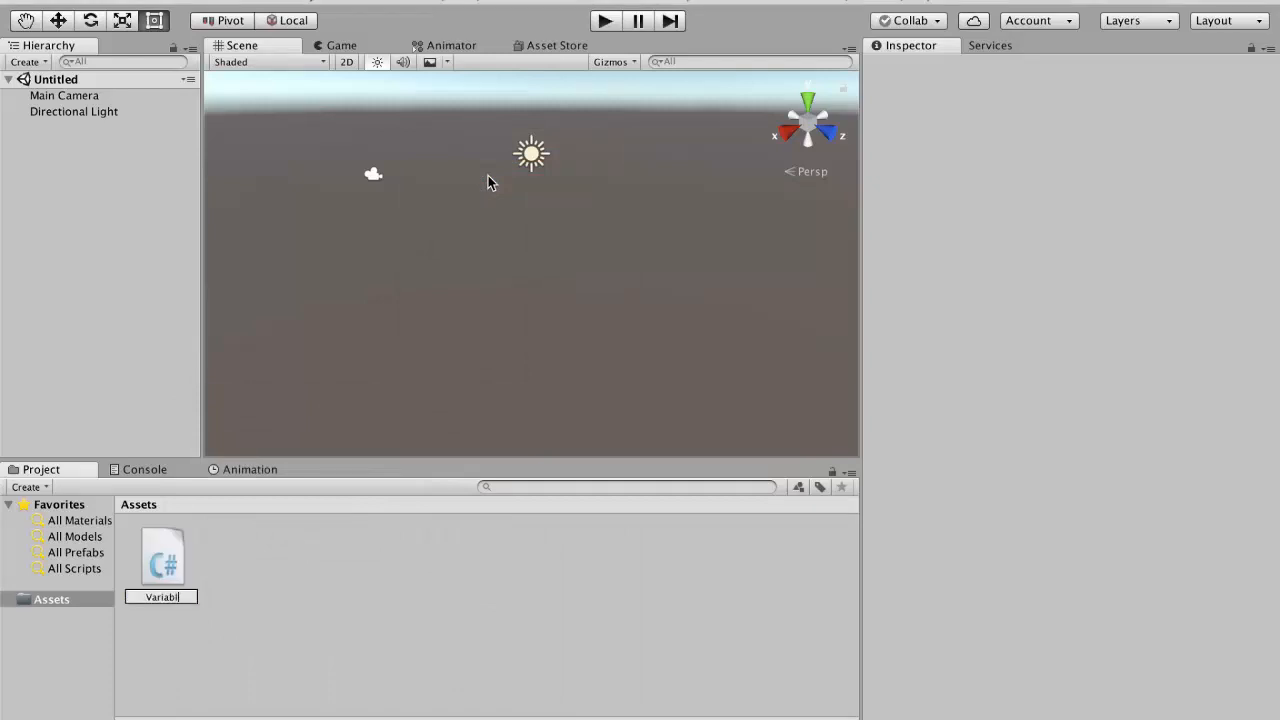
type("es")
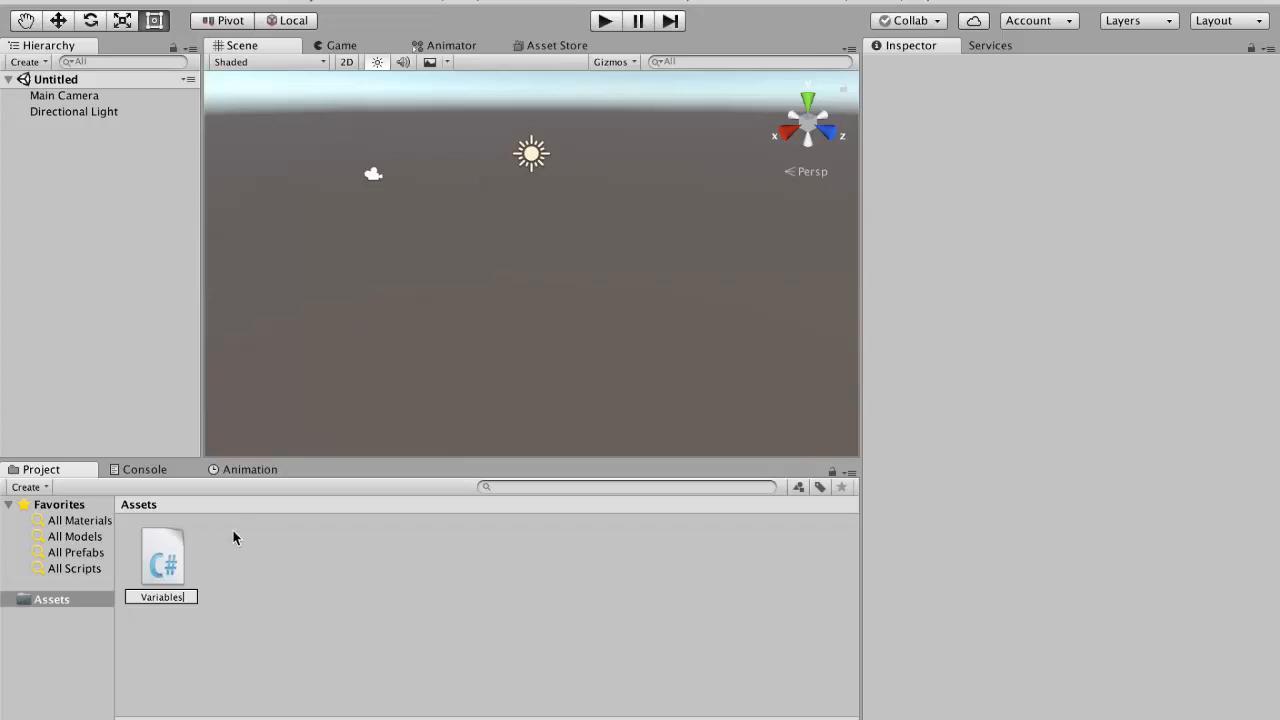
double_click(162, 556)
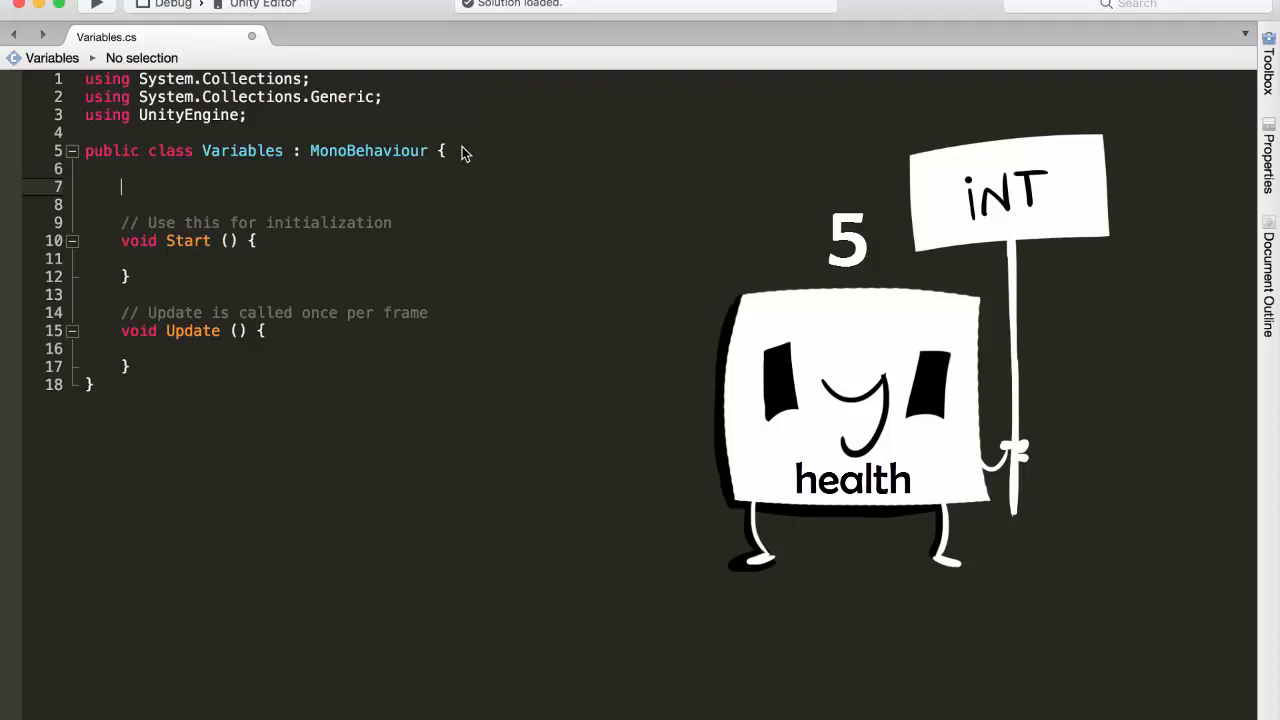
- Declare int health = 5; as the first field of the Variables class
type("int")
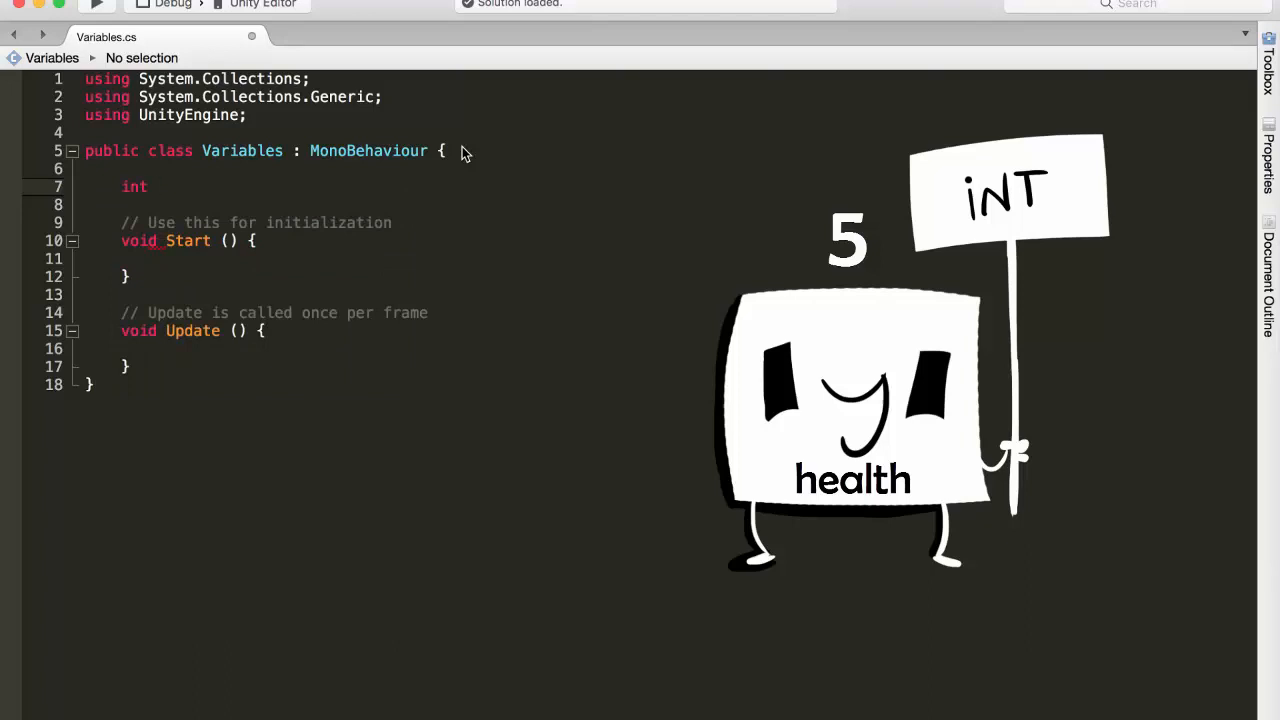
type("health")
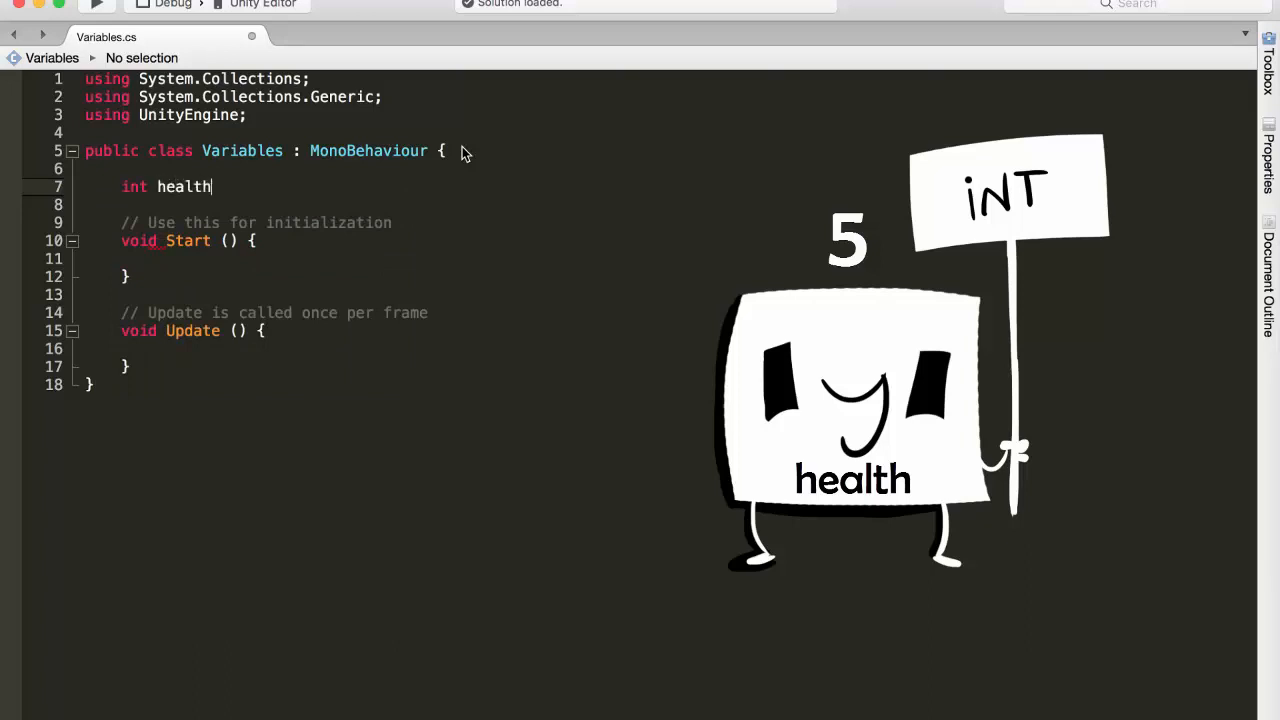
type(";")
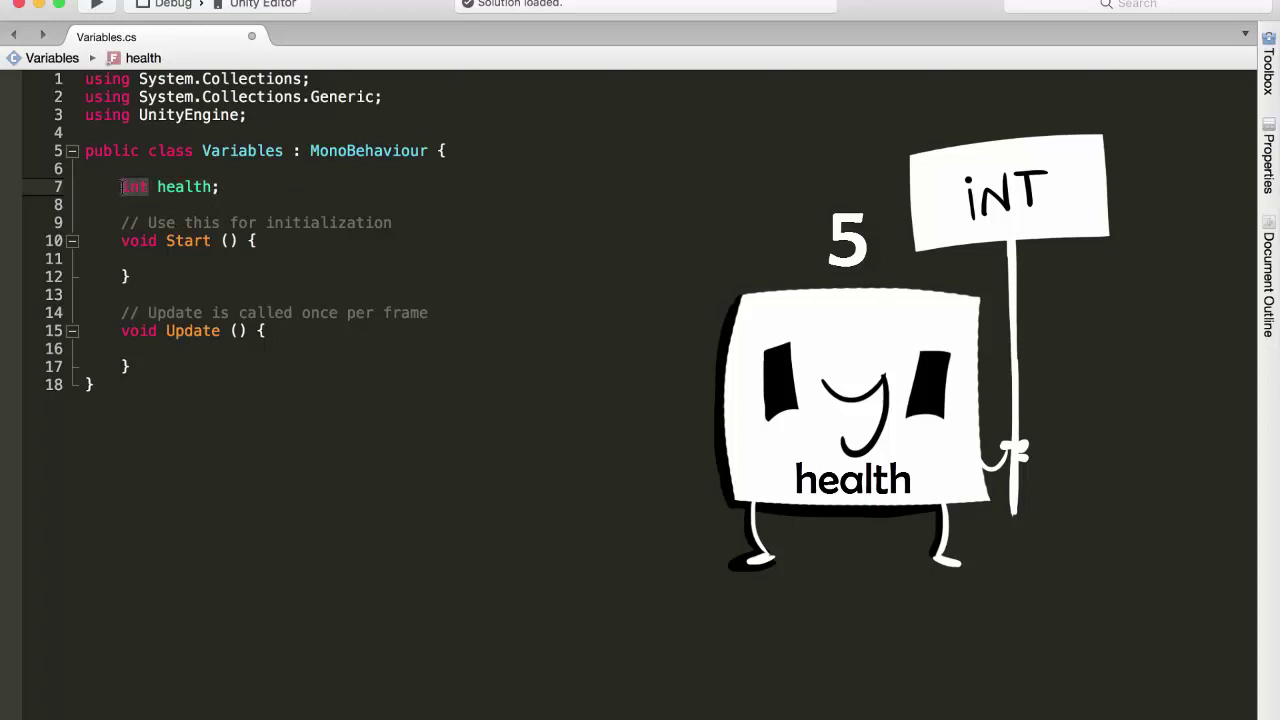
left_click(218, 204)
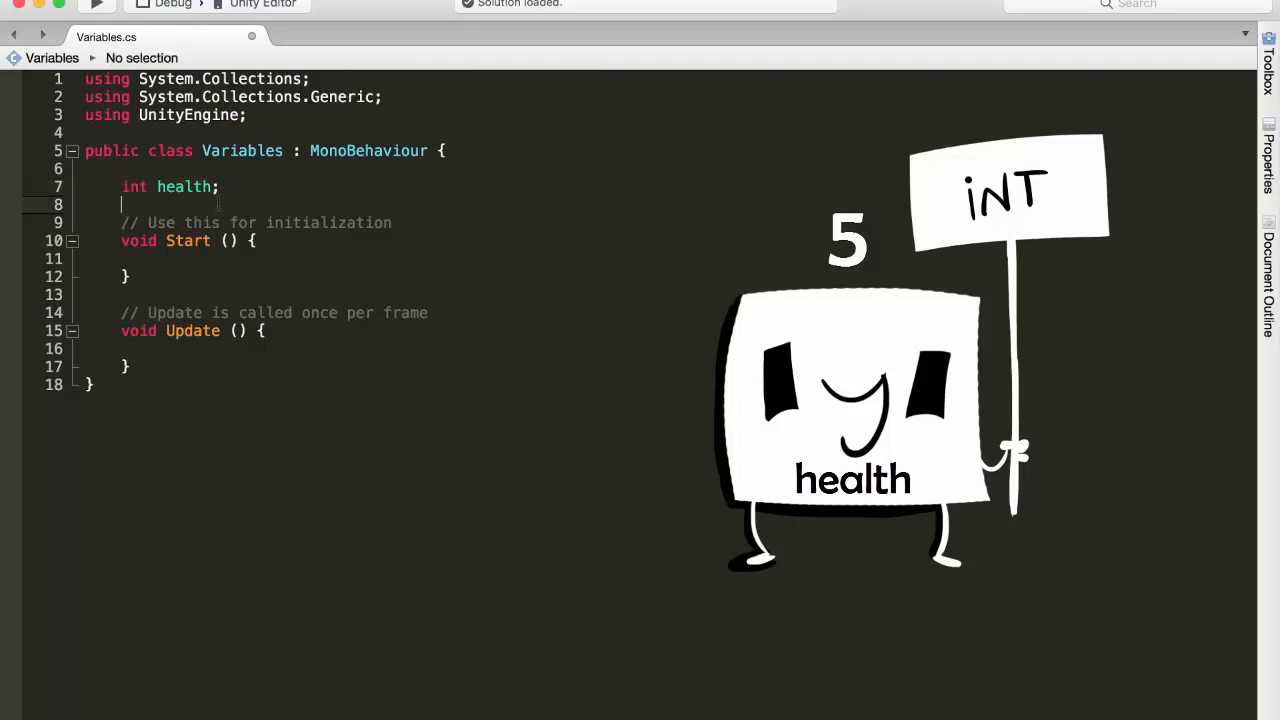
mouse_move(218, 198)
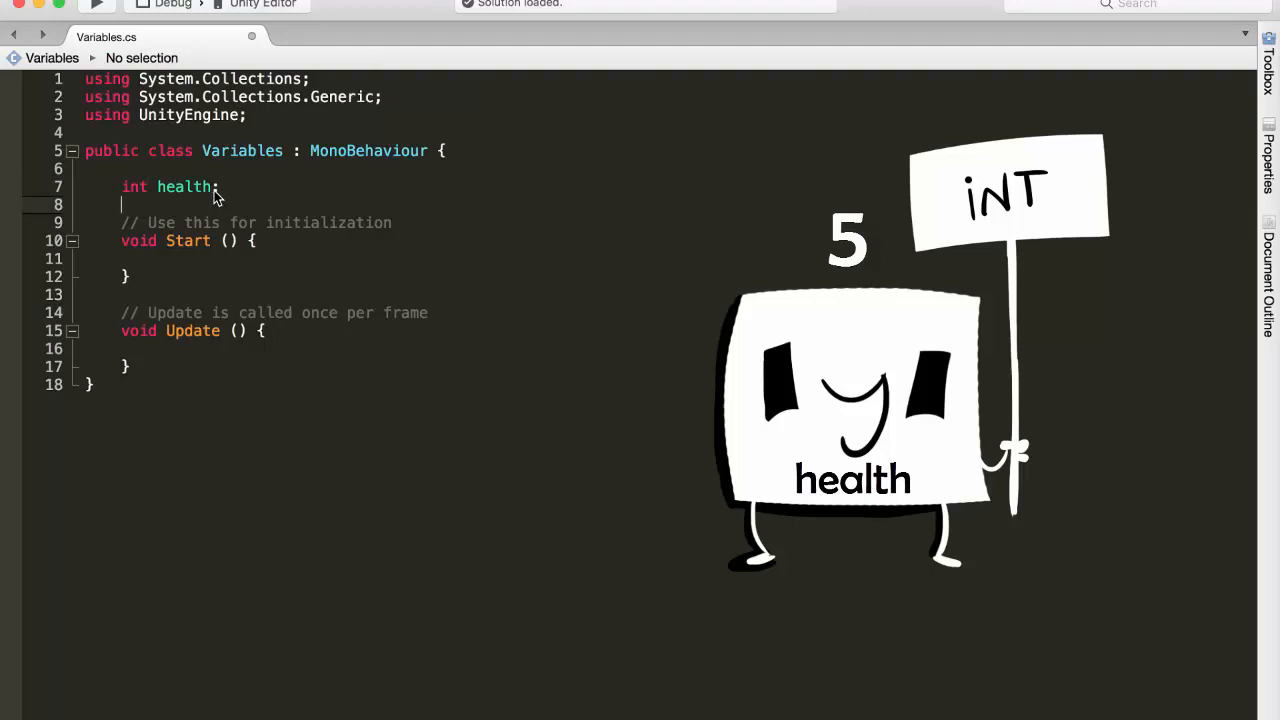
type("=")
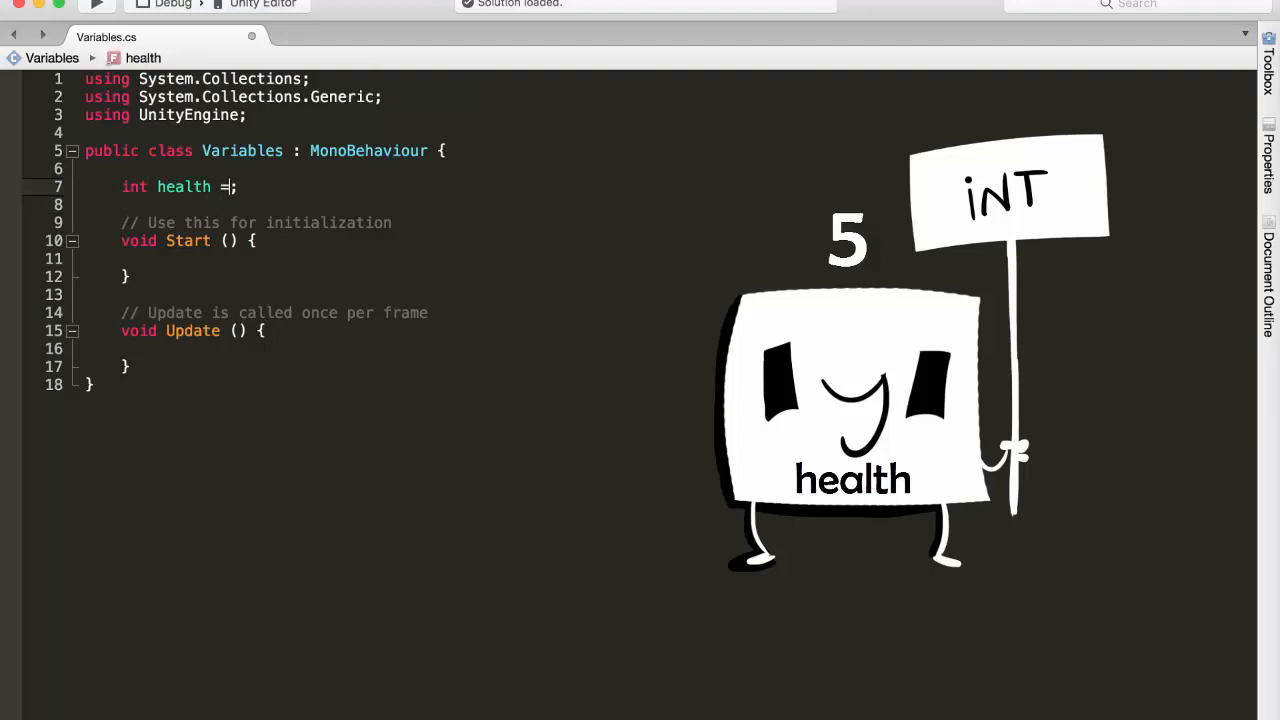
type("\" \"")
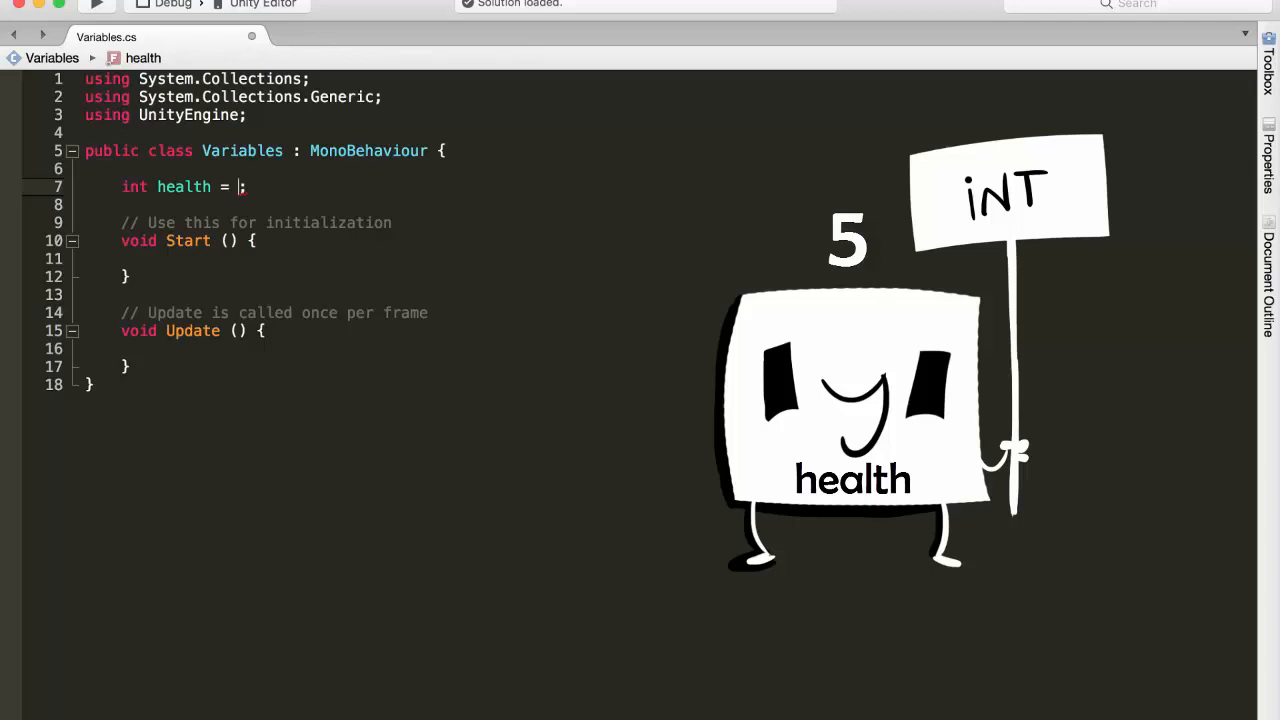
type("5")
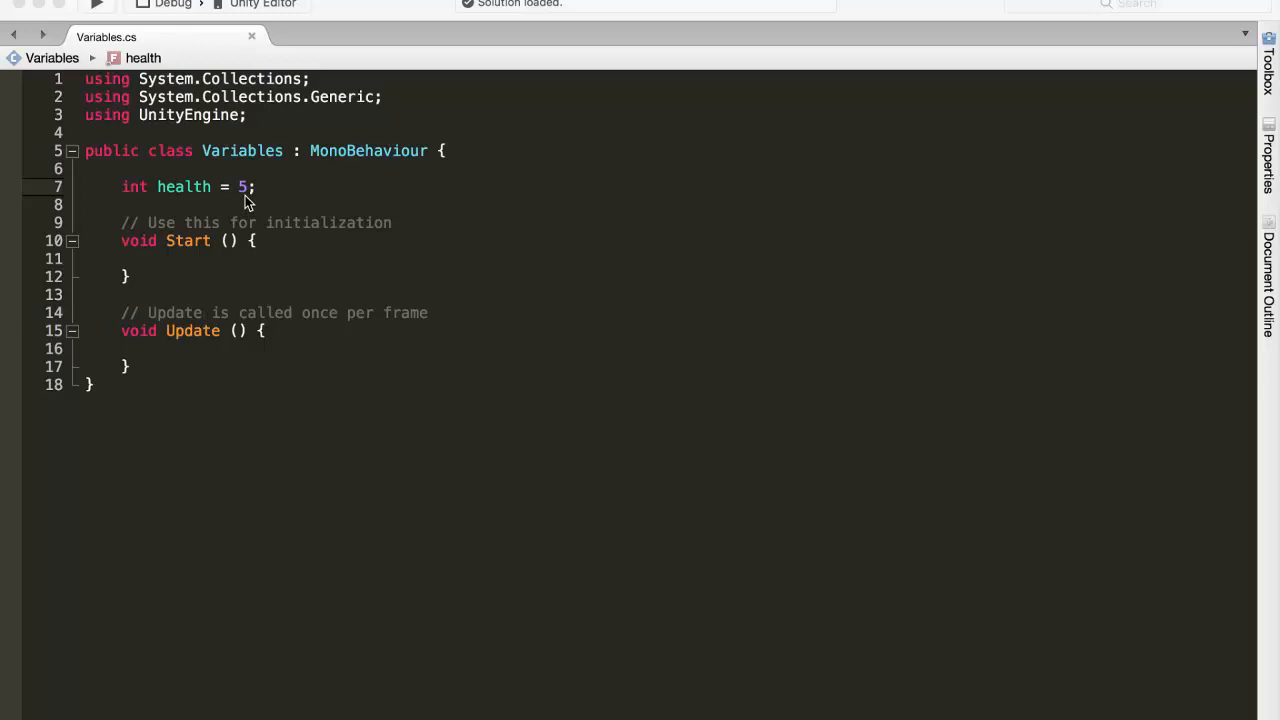
mouse_move(272, 192)
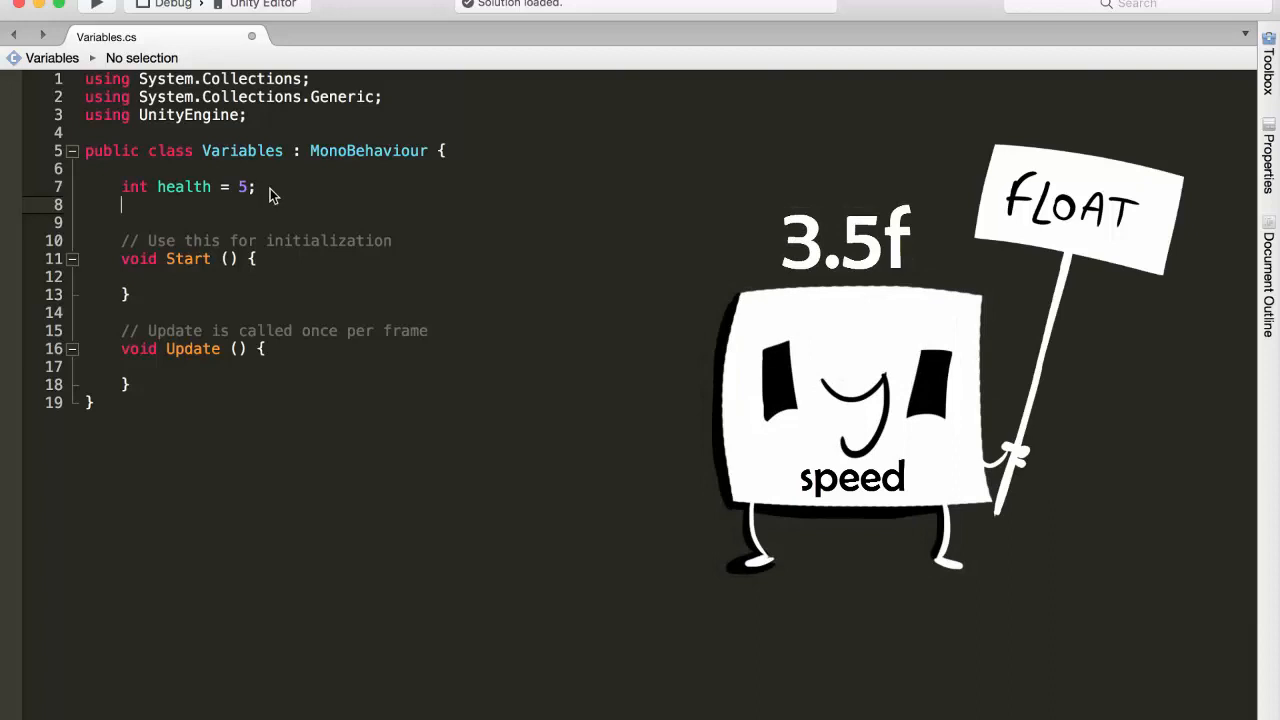
- Declare float speed = 3.5f; below the health field
type("floa")
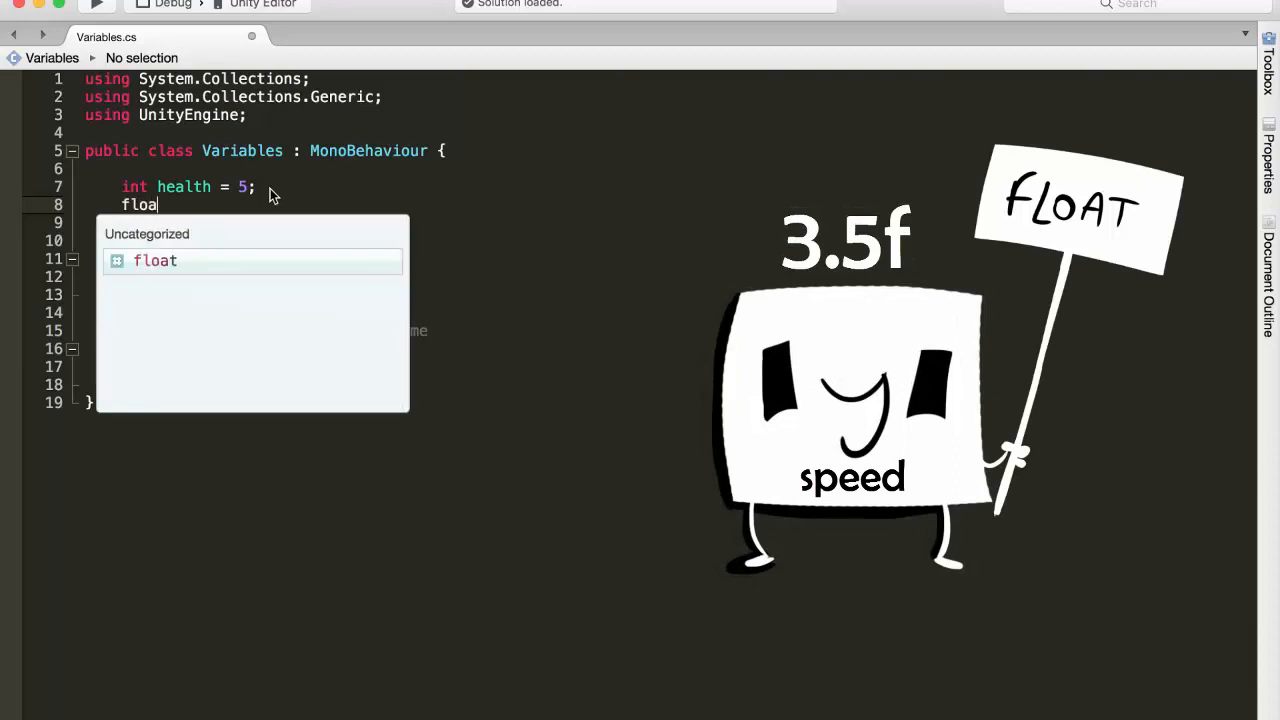
key("Tab")
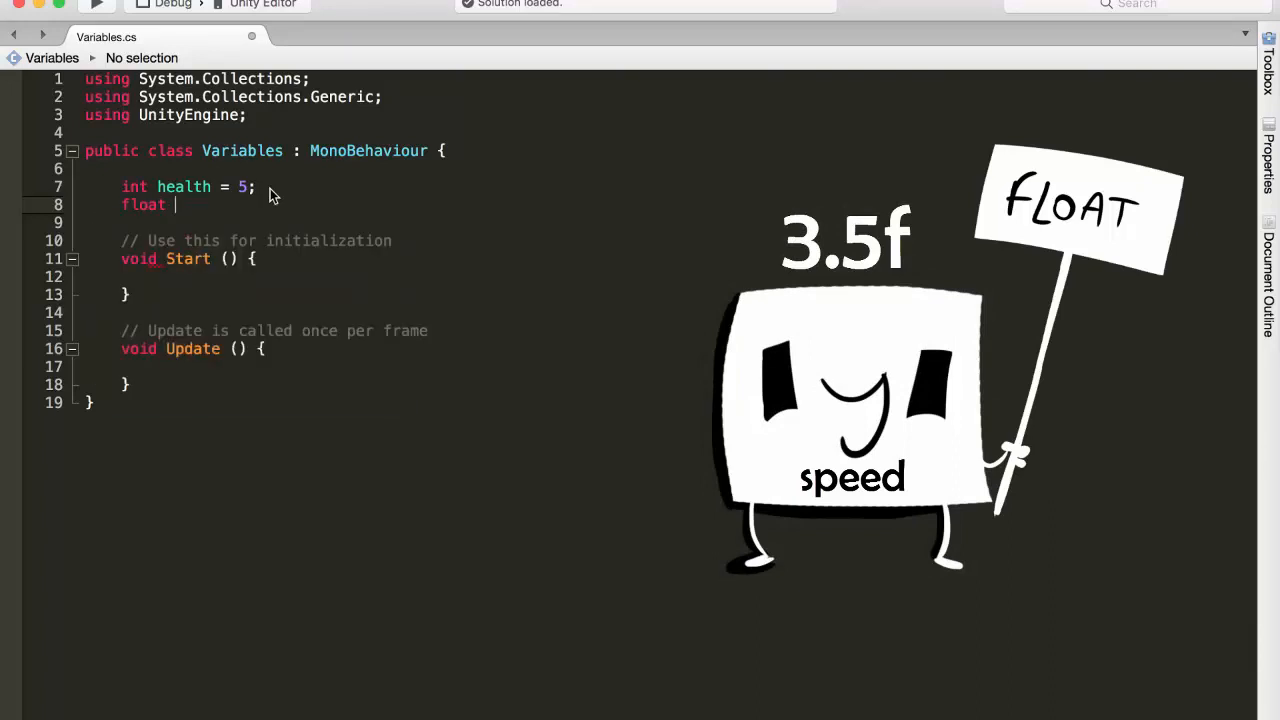
type("speed =")
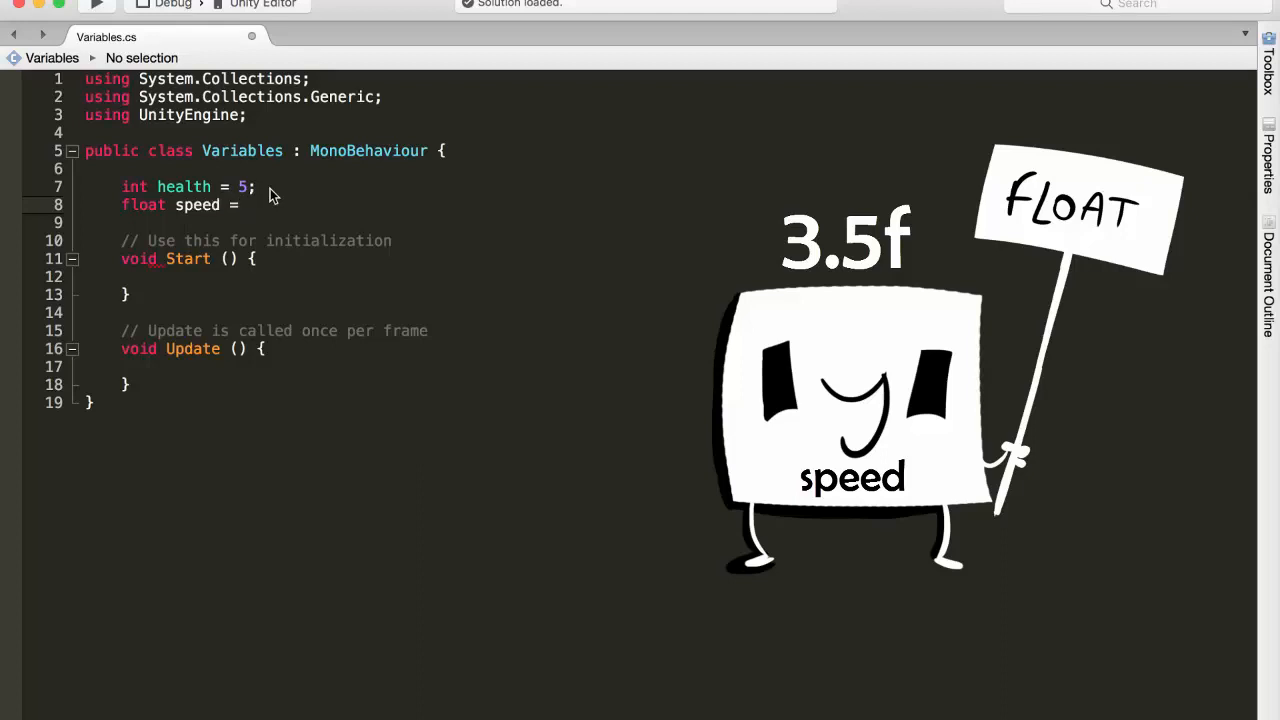
type("3.5")
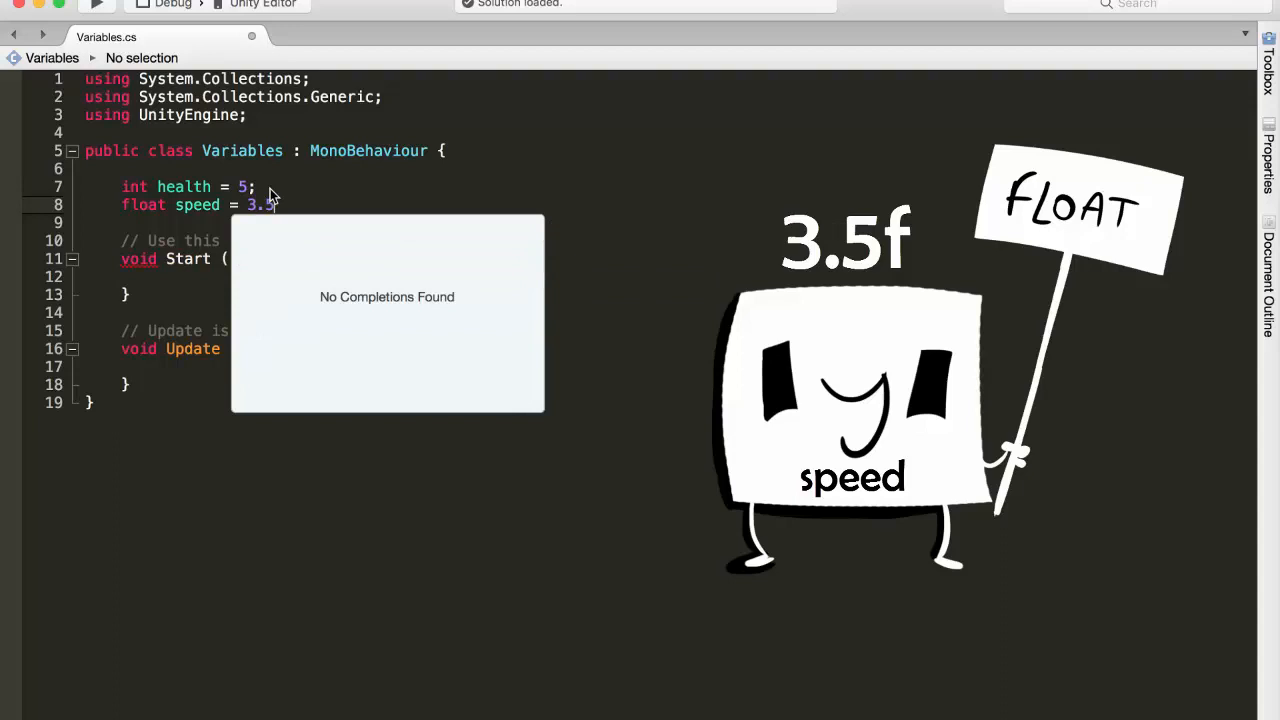
type("f")
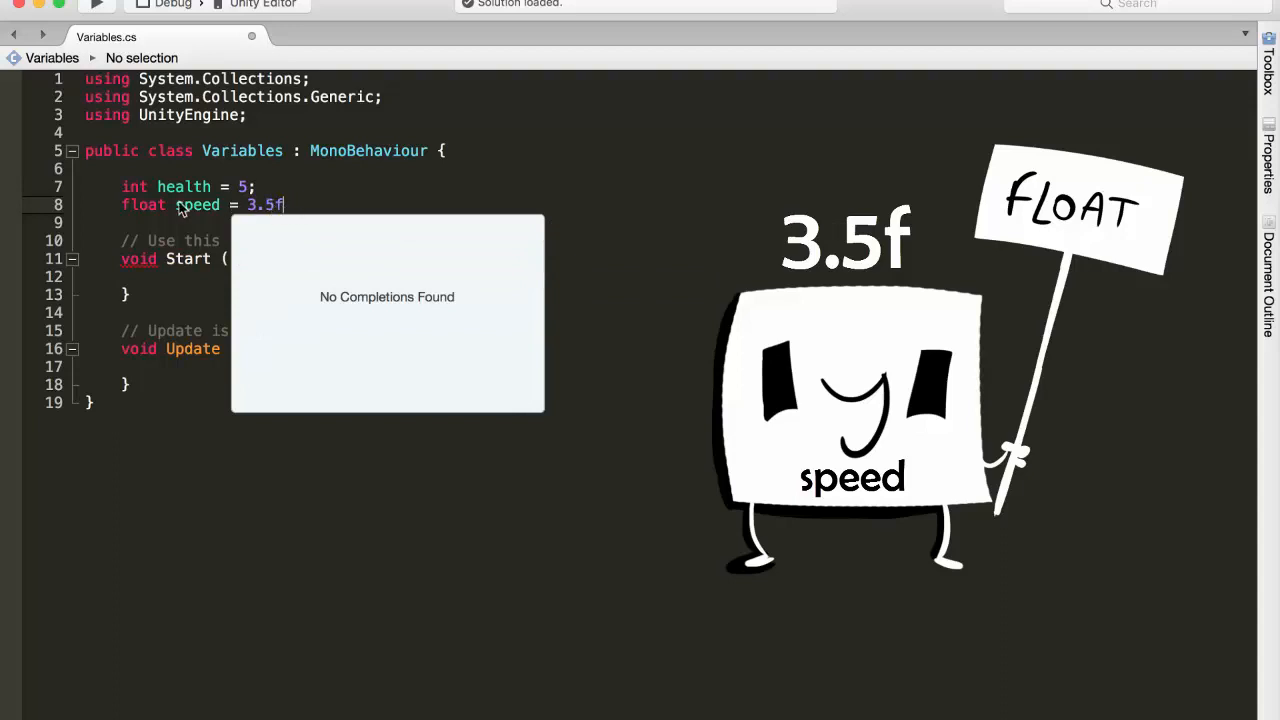
mouse_move(290, 188)
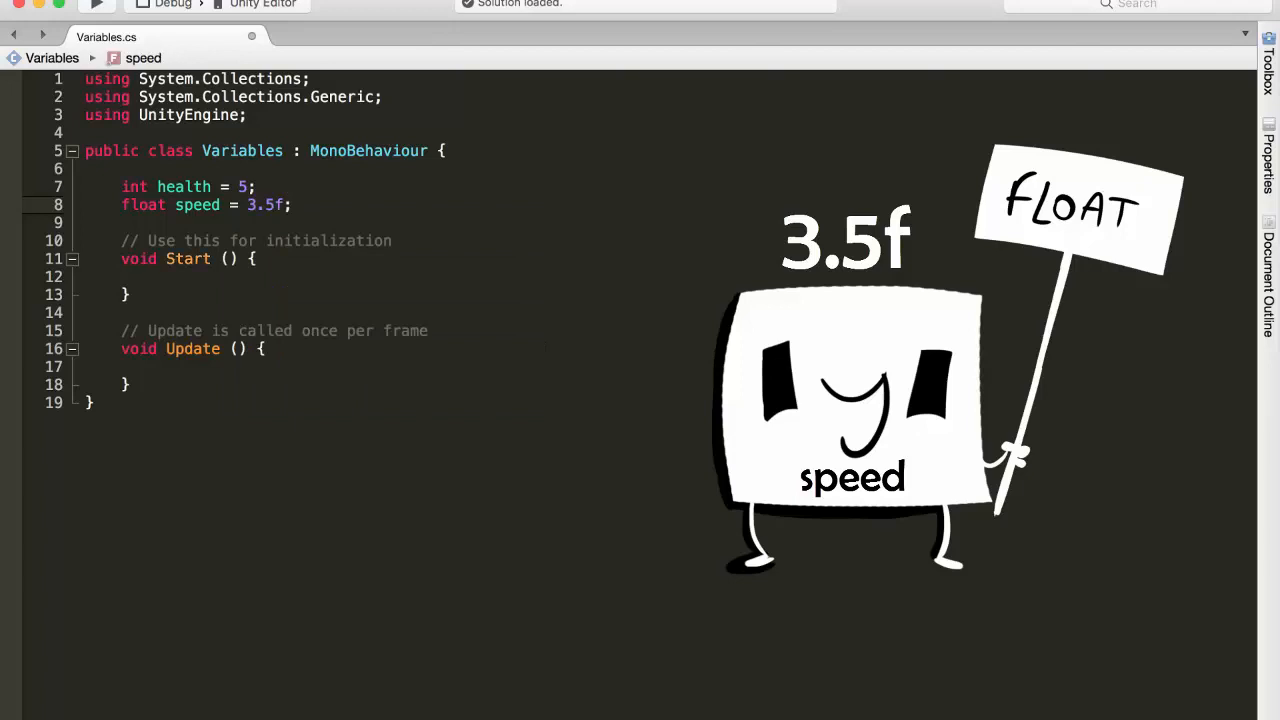
key("Return")
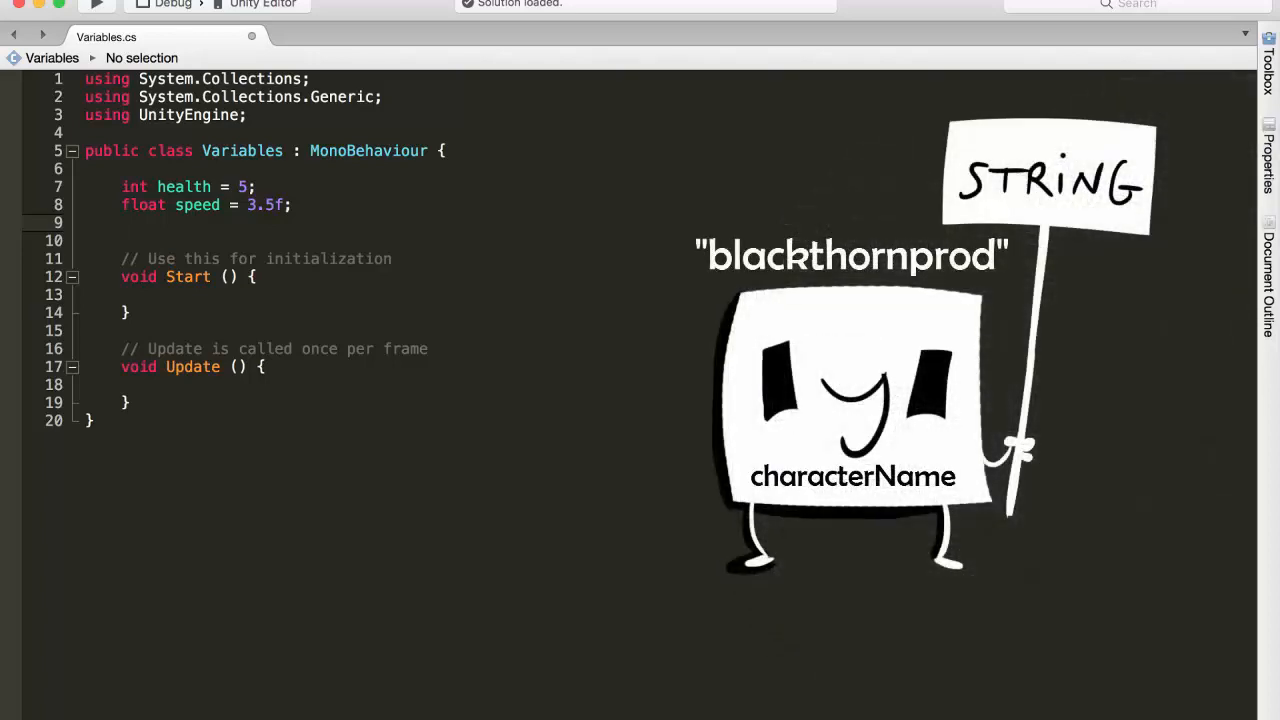
- Declare string characterName = "blackthornprod"; on the next line
type("string")
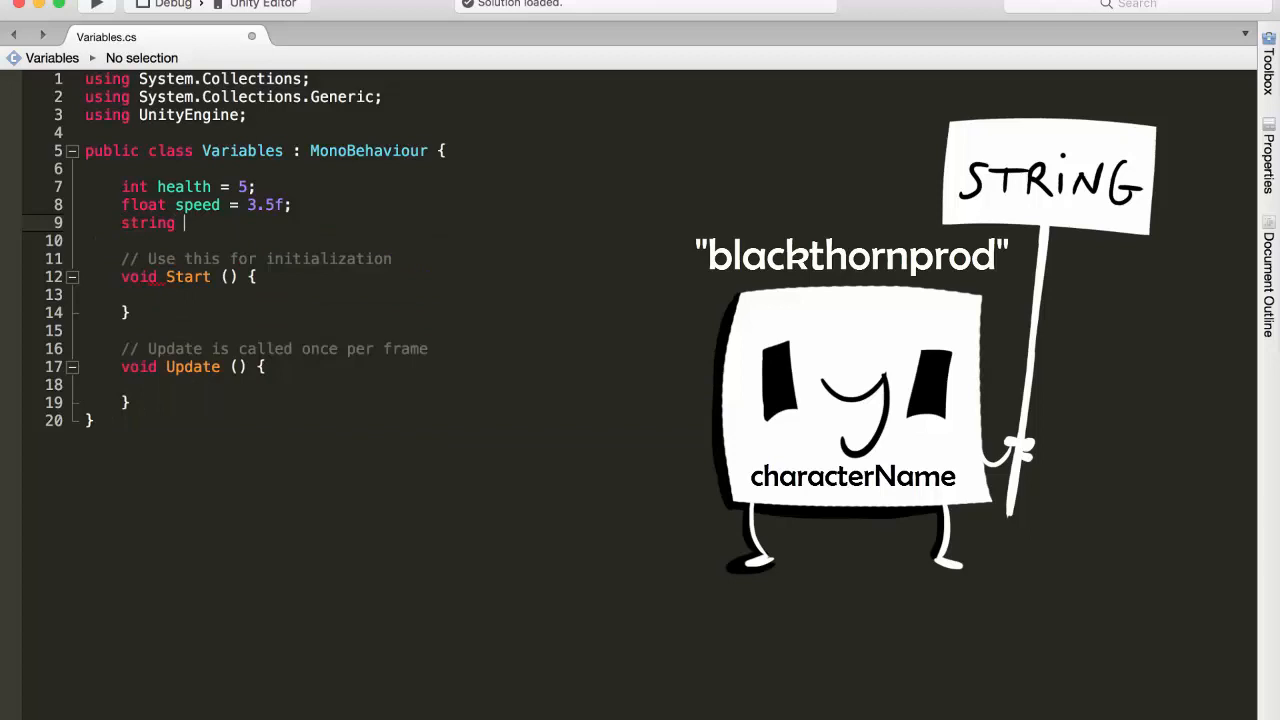
type("charact")
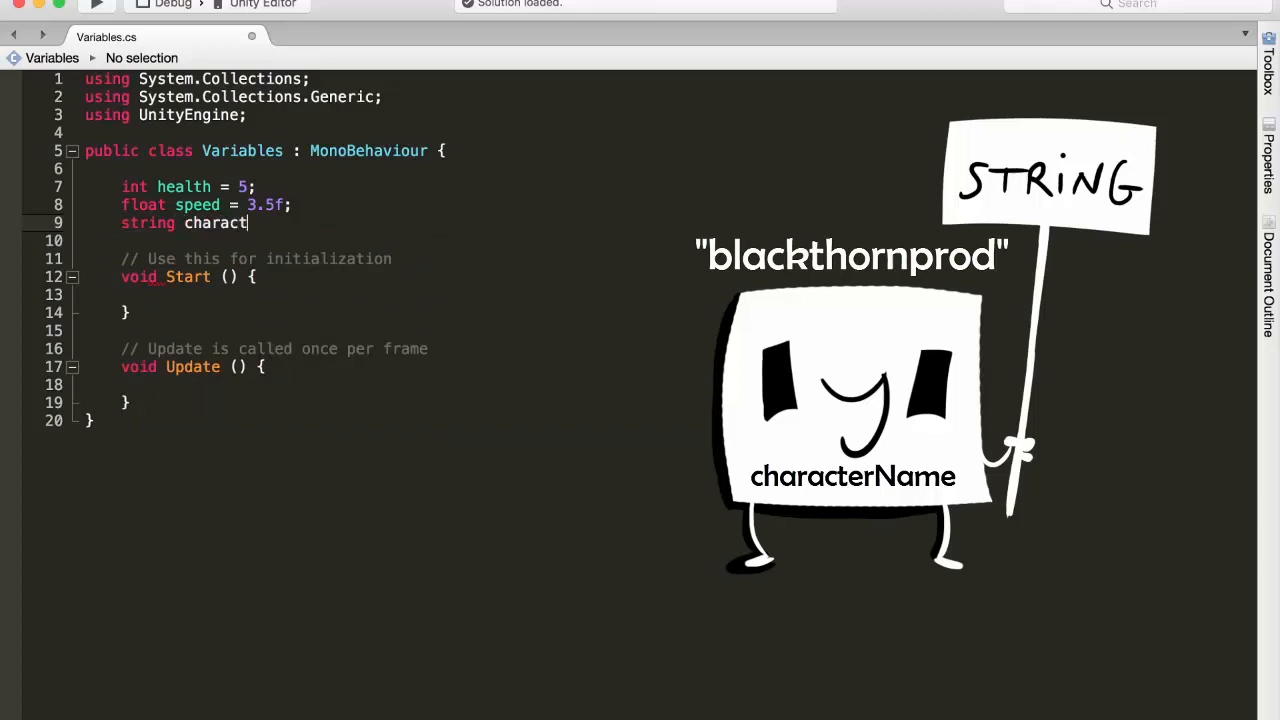
type("erName")
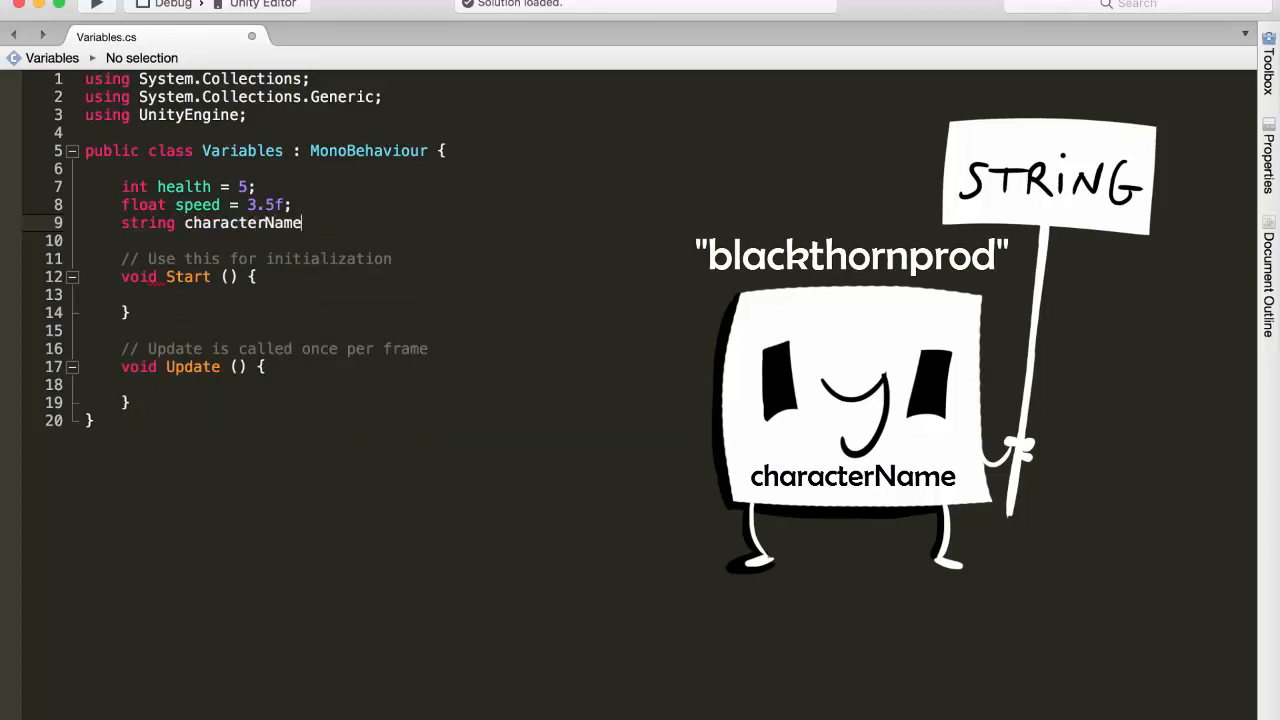
type("\" \"")
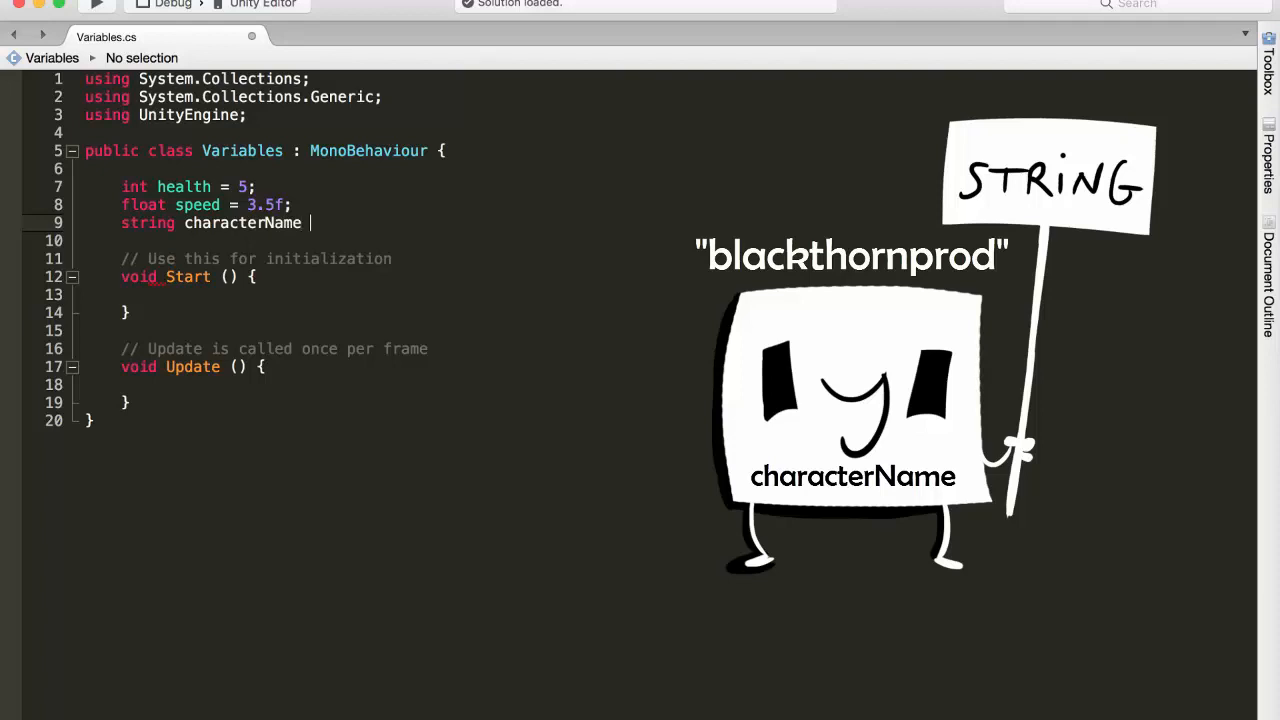
type("= \"bl")
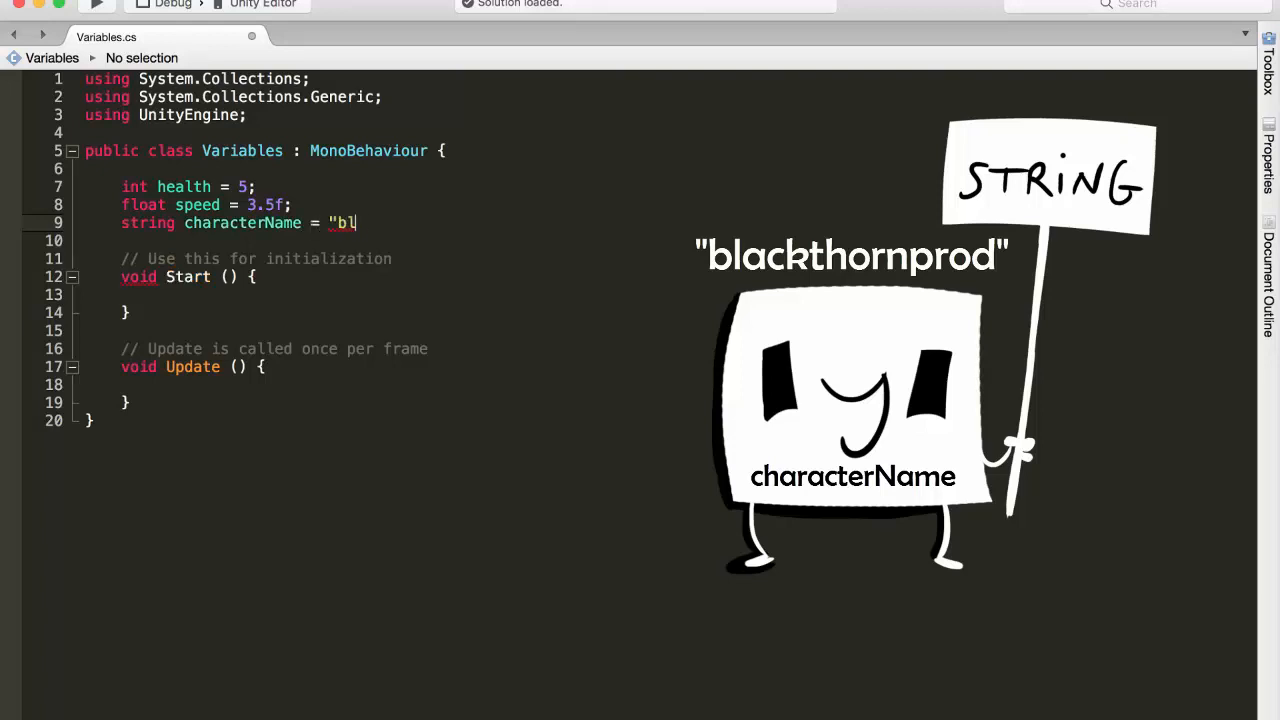
type("ackthornprod\"")
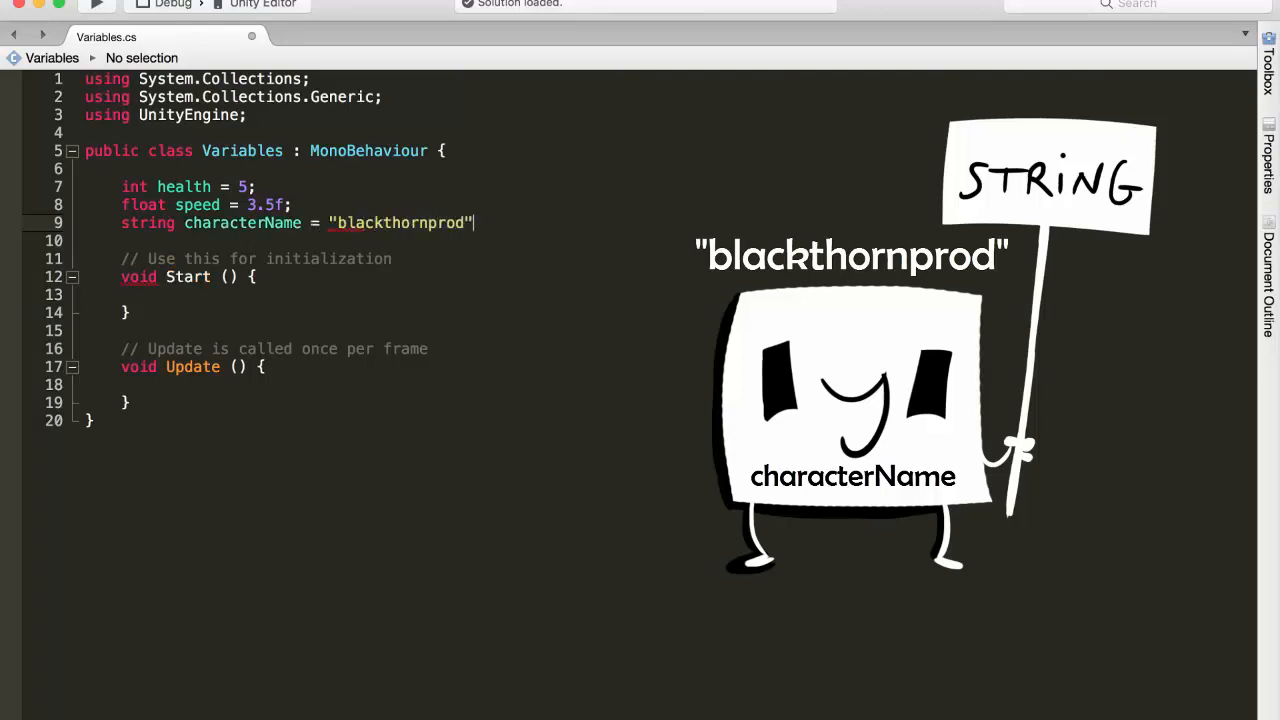
mouse_move(488, 308)
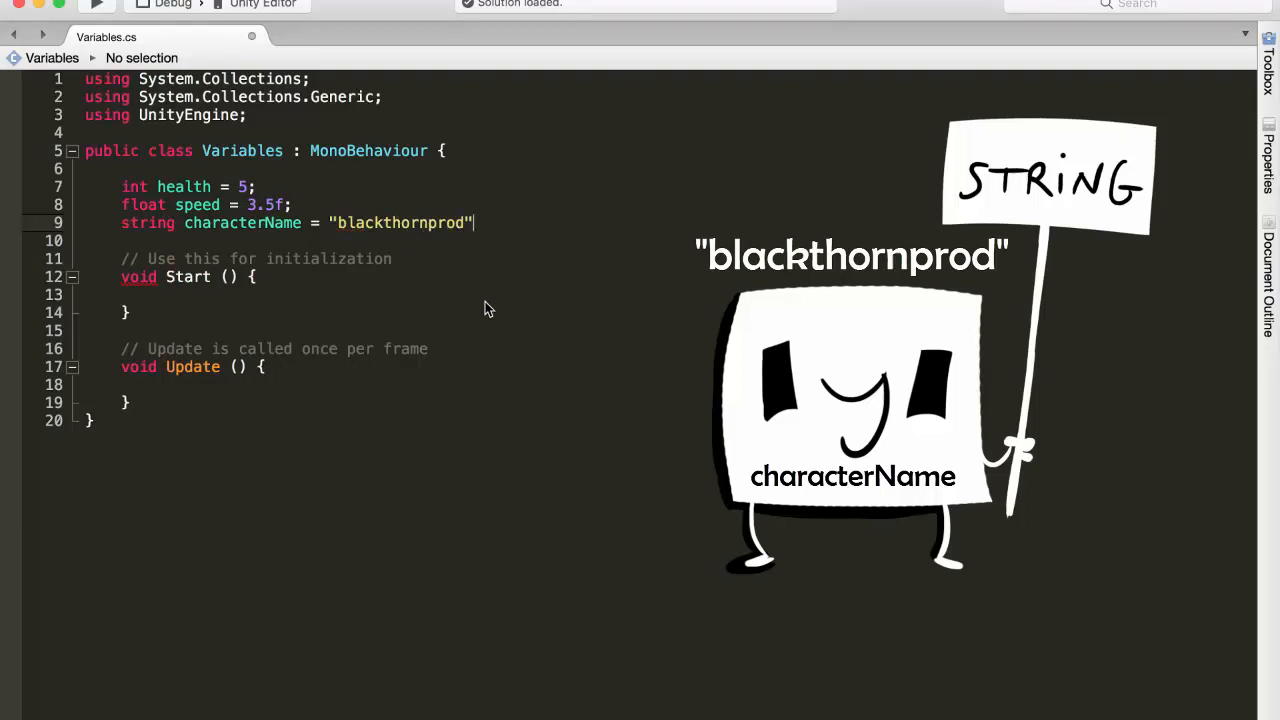
type(";")
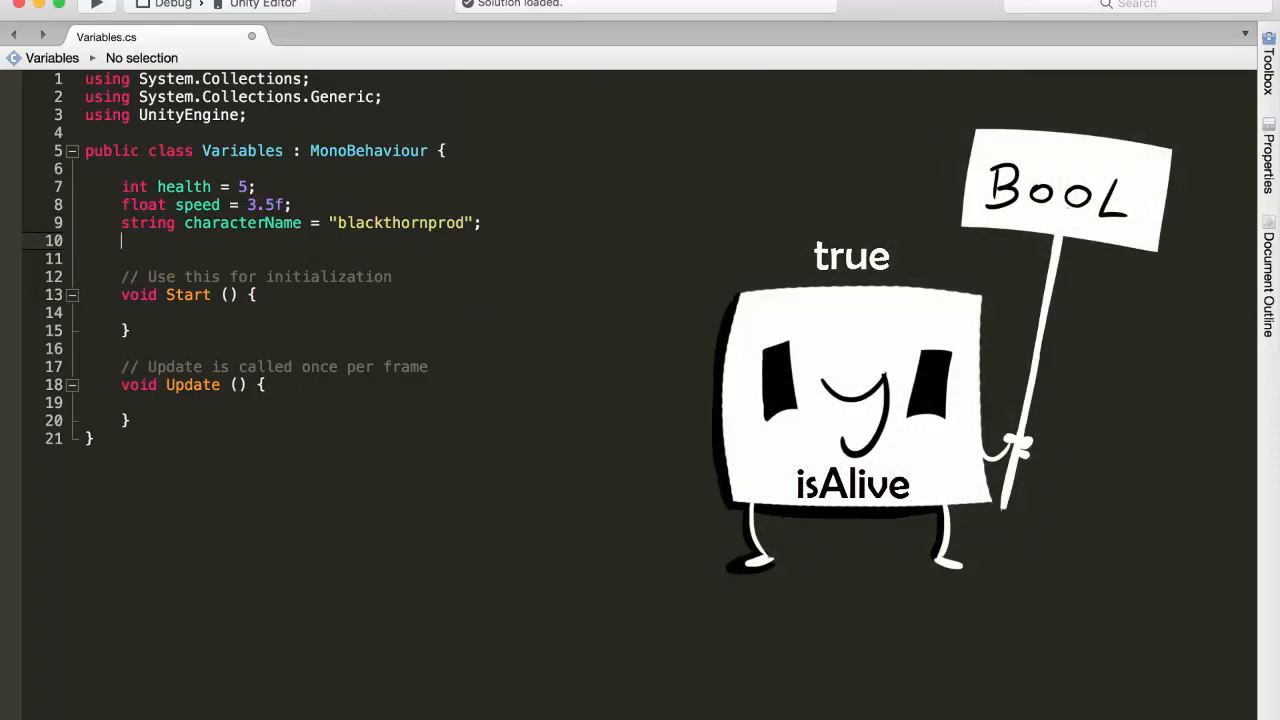
- Declare bool isAlive = true; after the characterName field
type("bool")
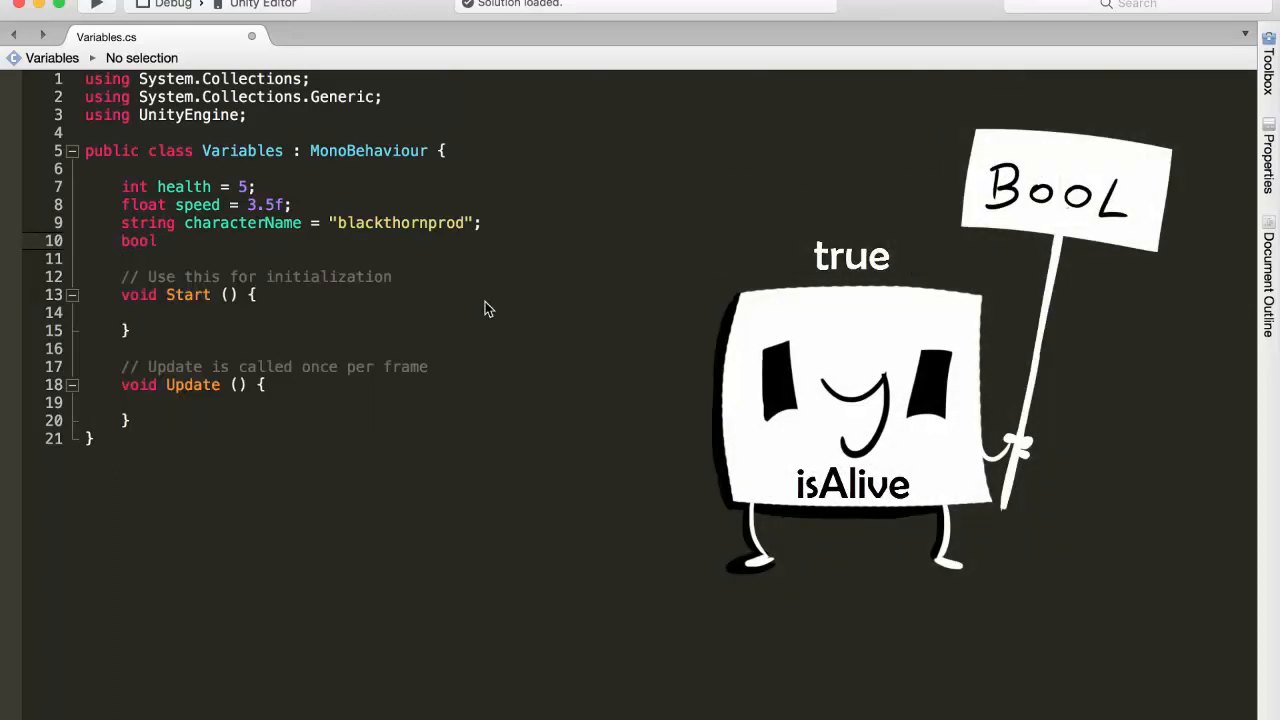
type("isAl")
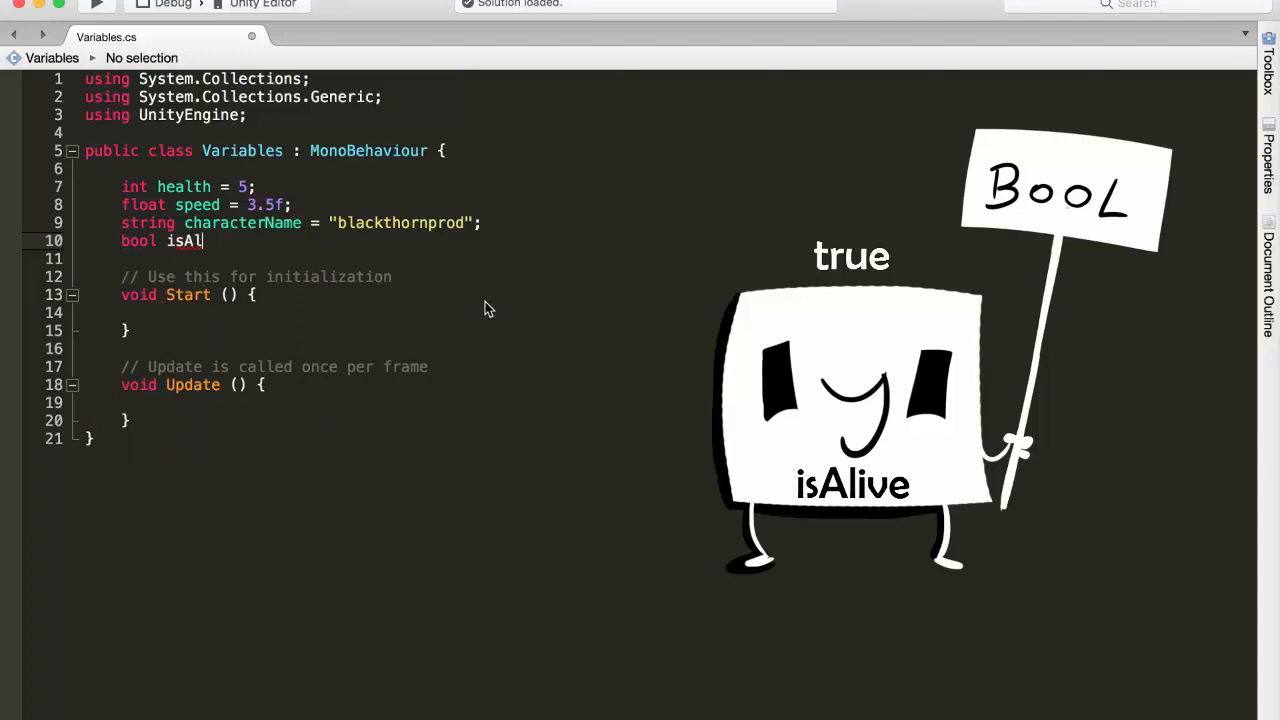
type("ive")
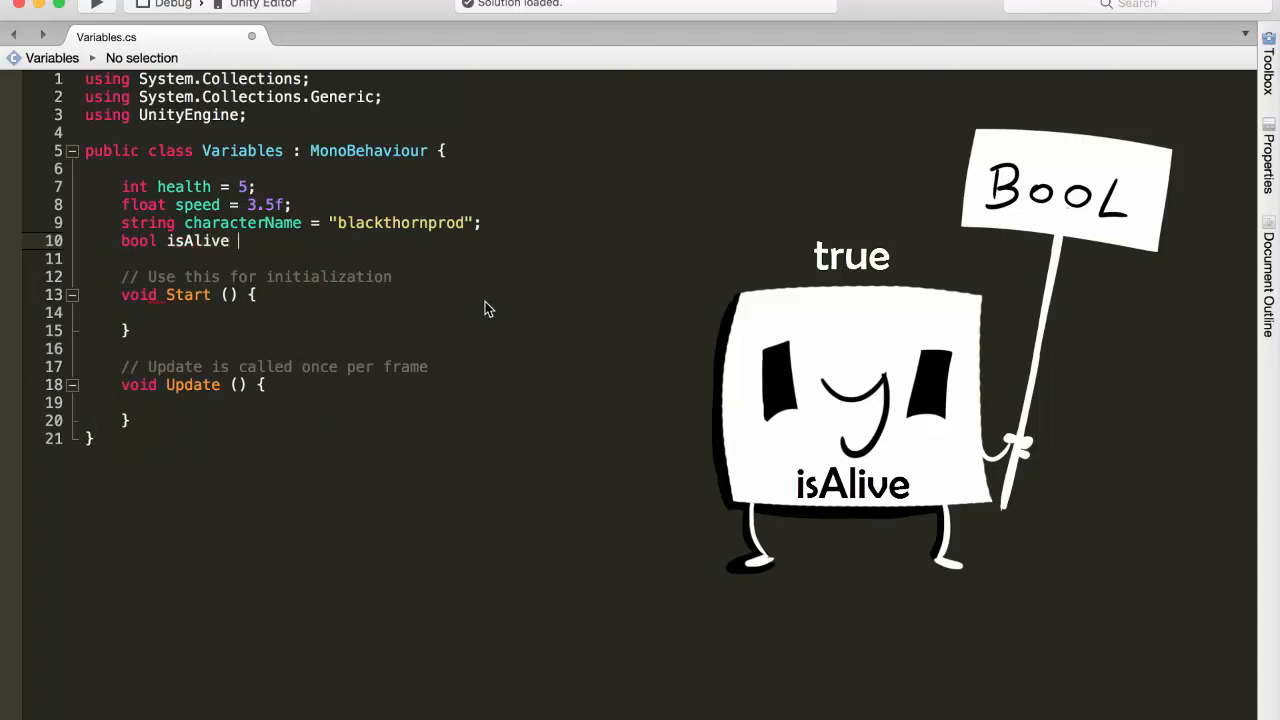
type("= true;")
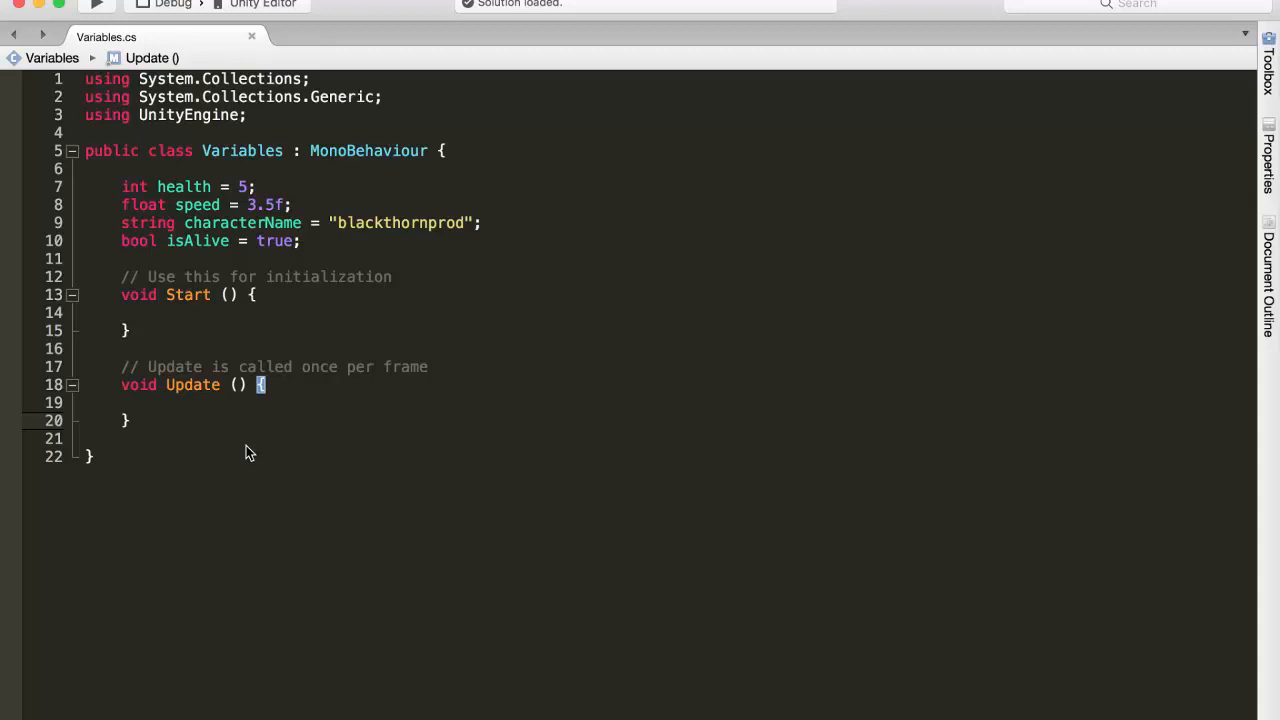
mouse_move(156, 294)
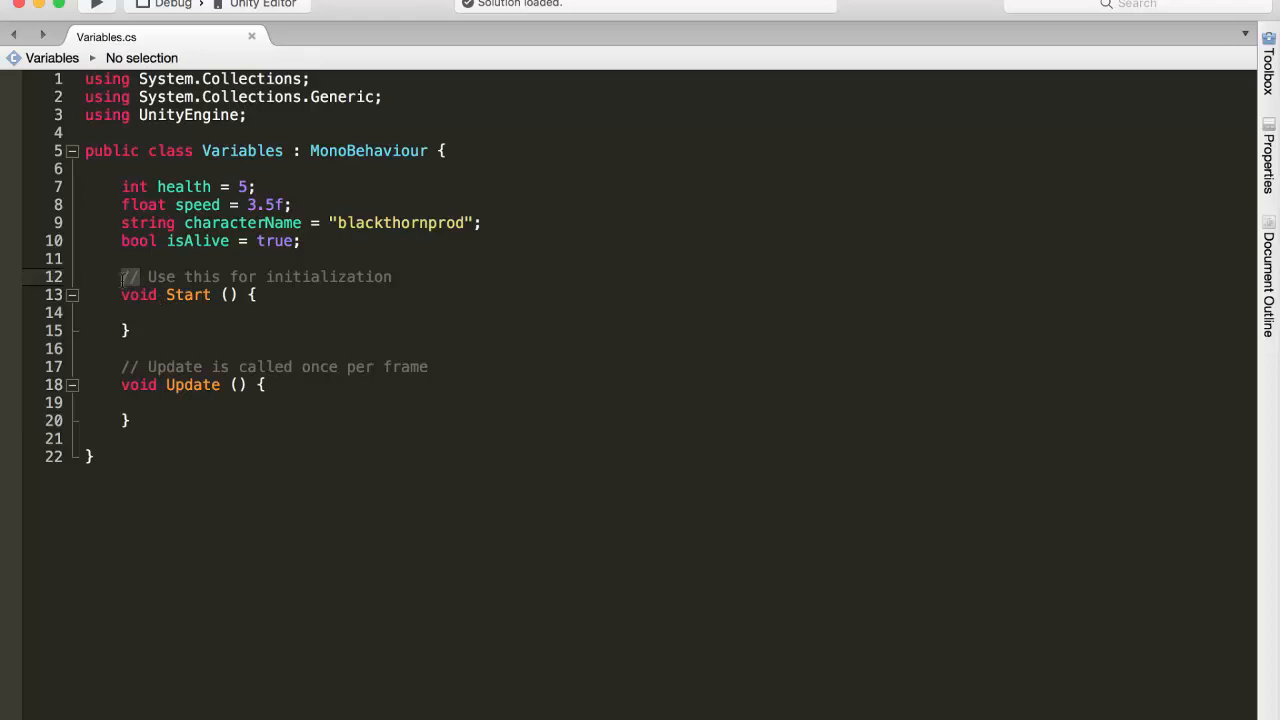
- Add a // my variables comment above the variable declarations
left_click_drag(148, 276, 392, 276)
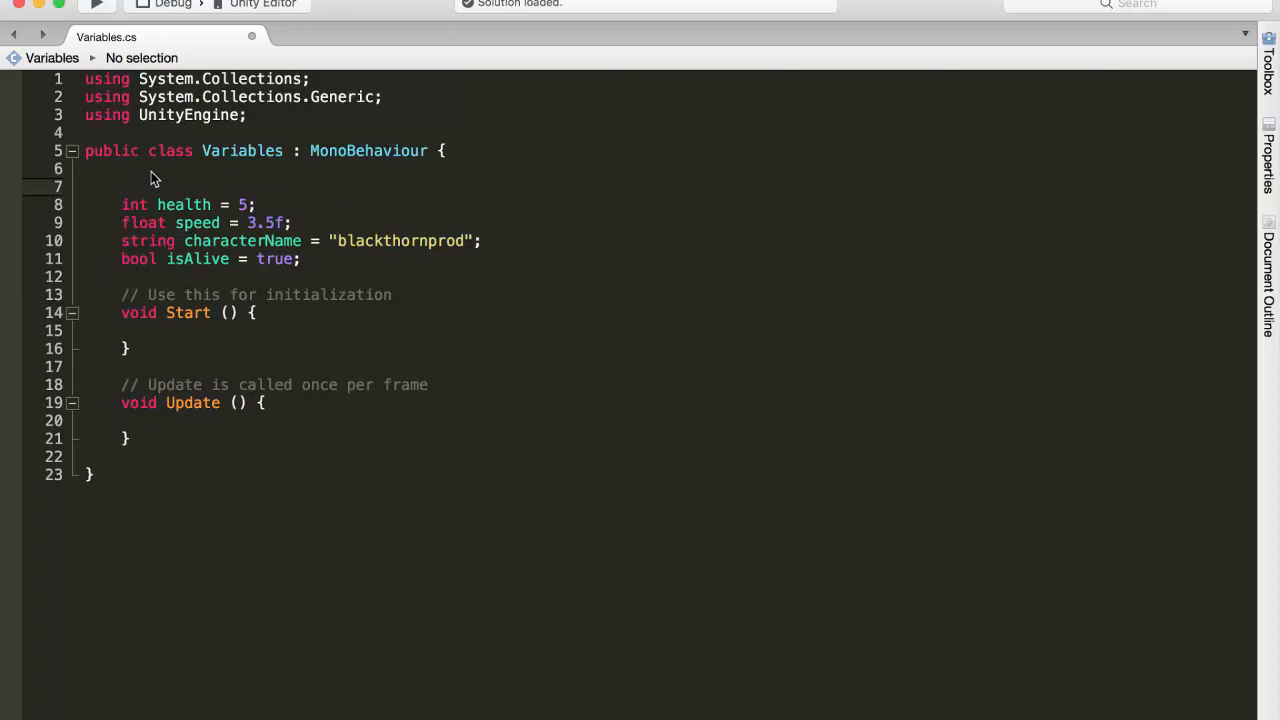
type("//")
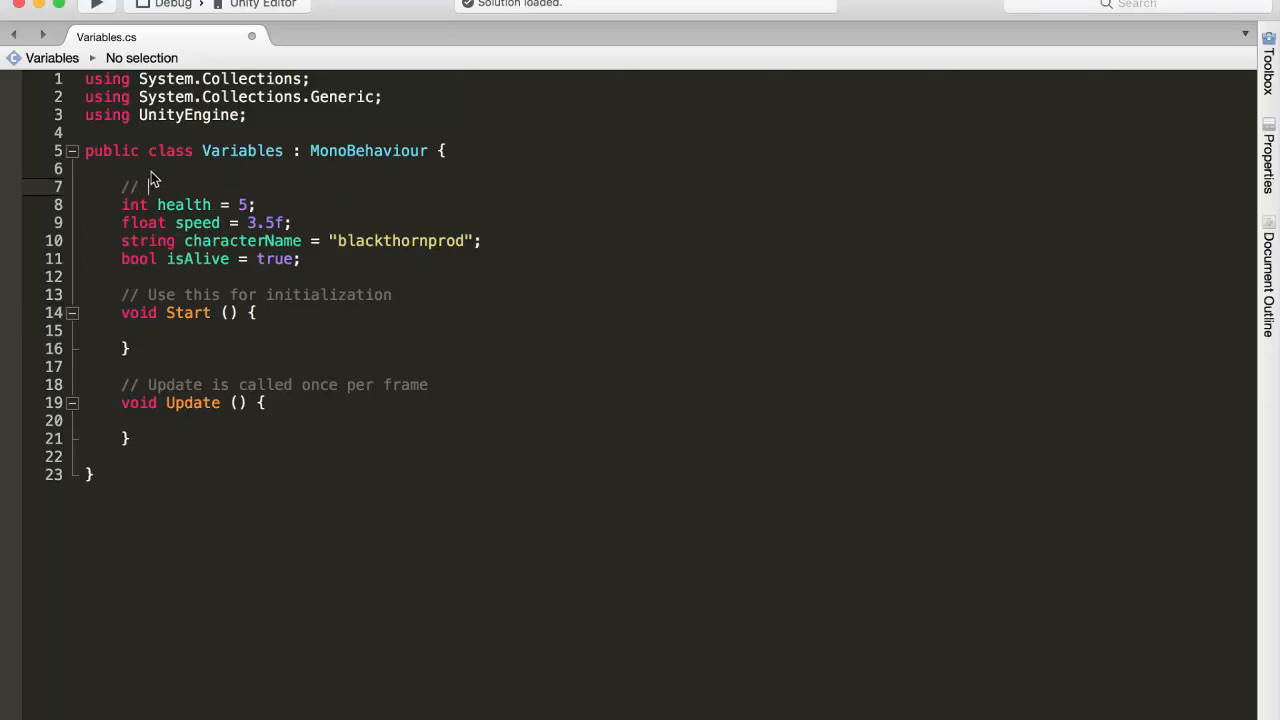
type("my variable")
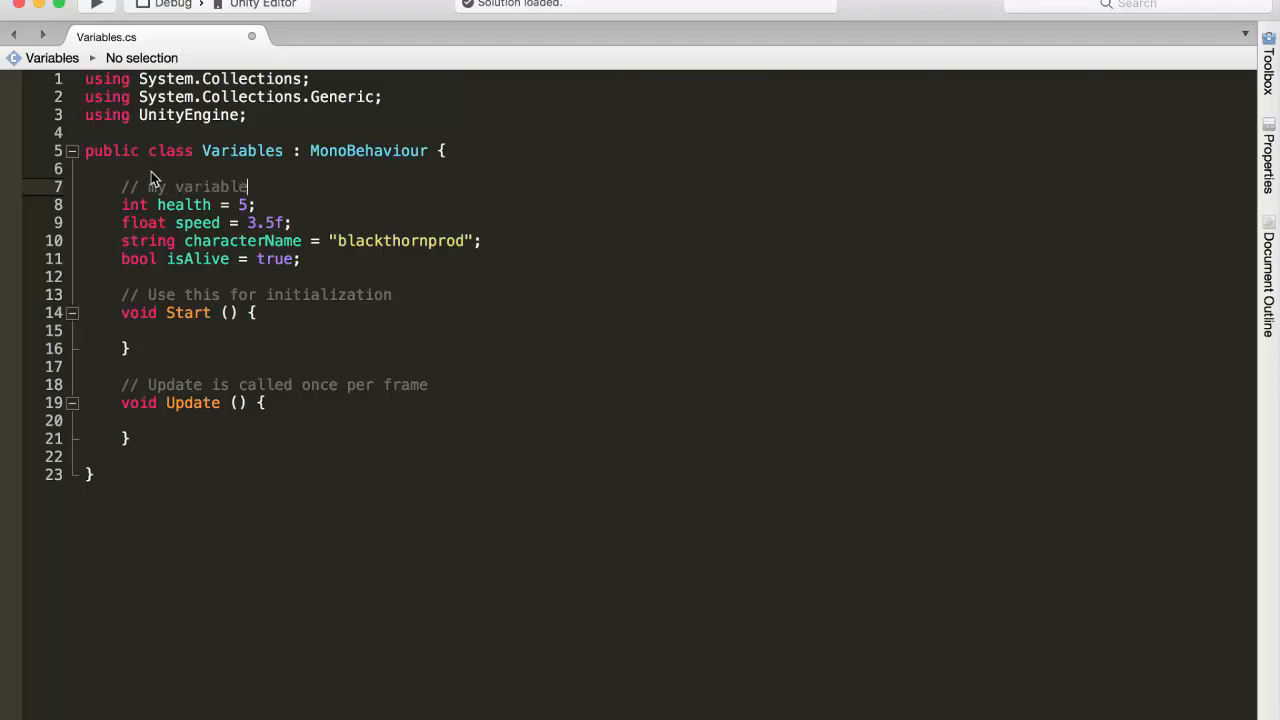
type("s")
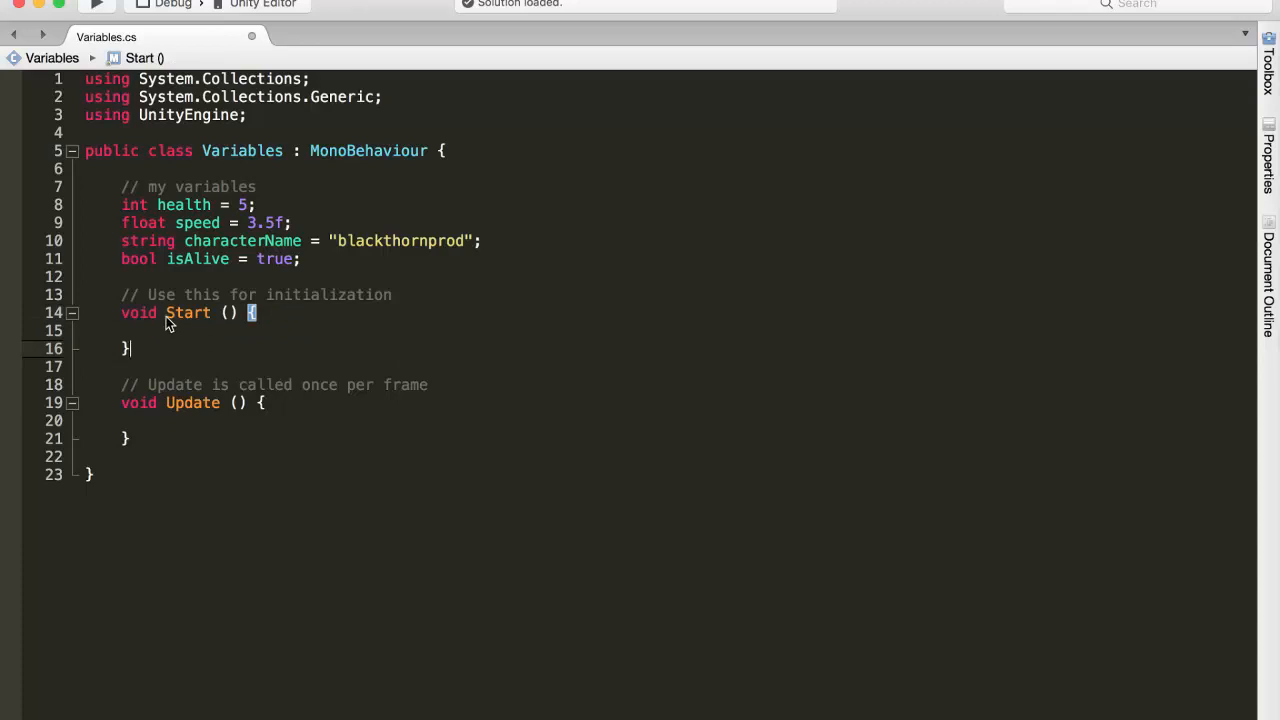
mouse_move(230, 344)
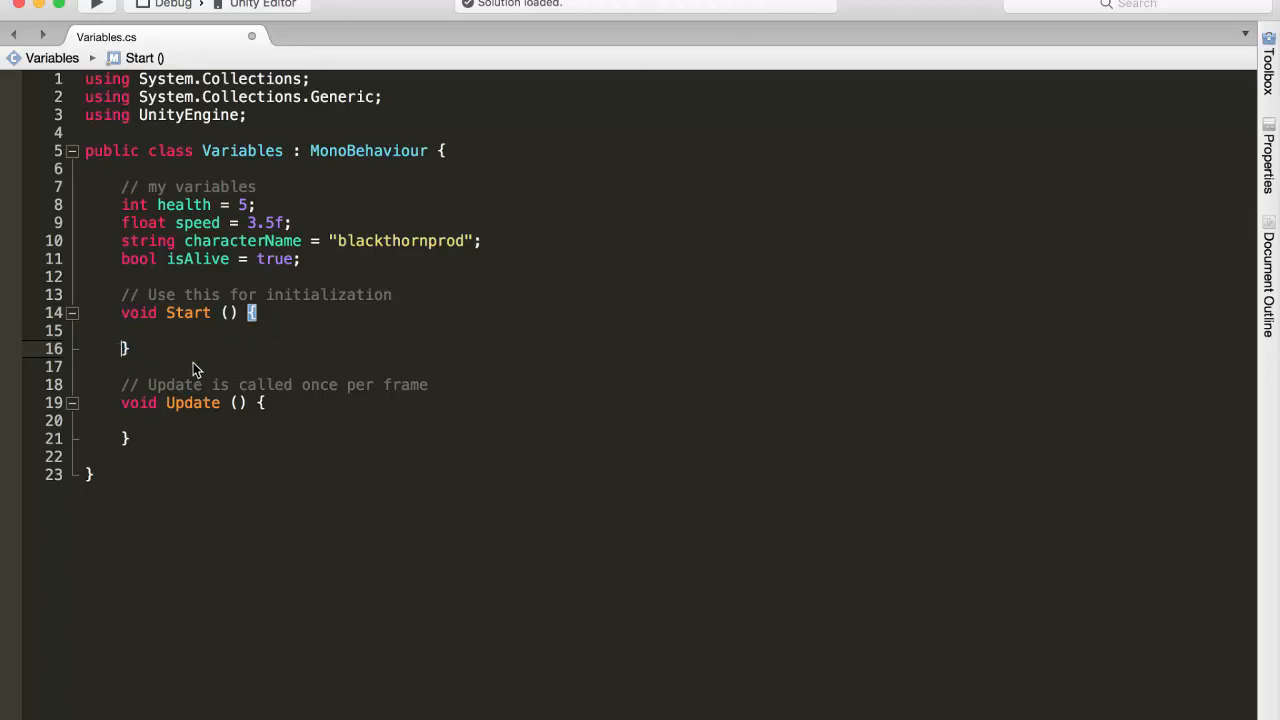
mouse_move(200, 378)
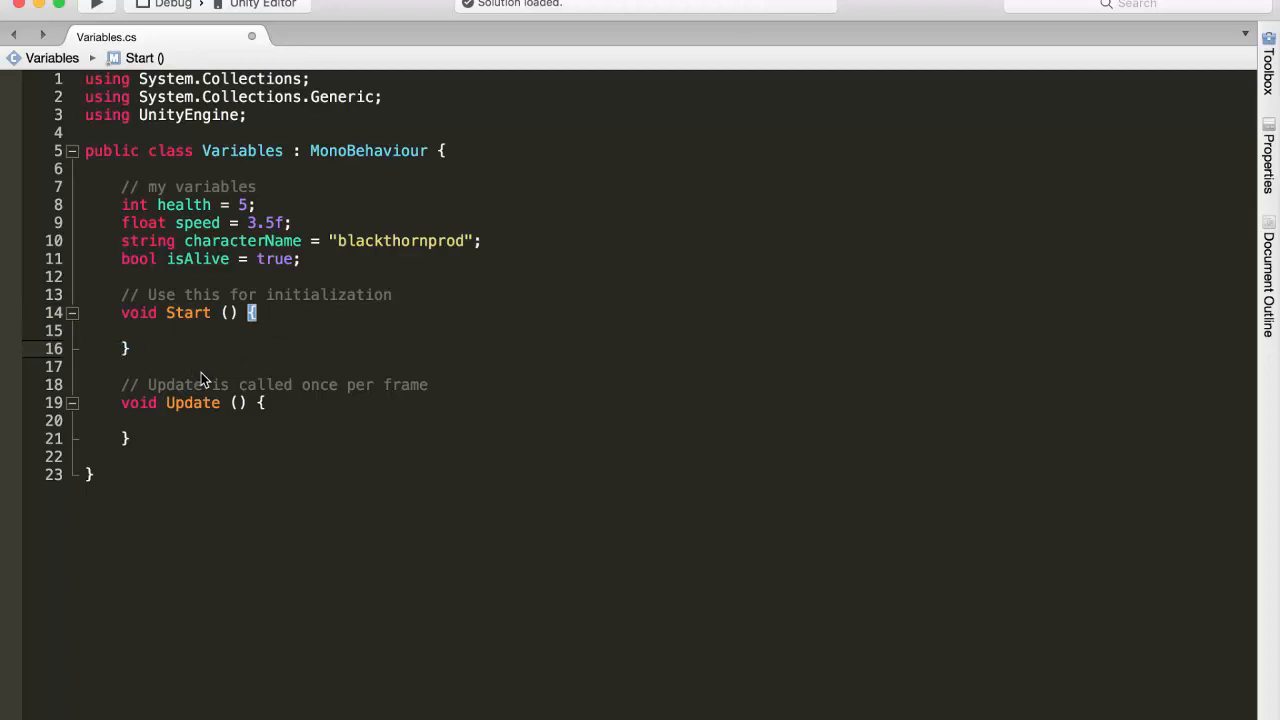
mouse_move(150, 450)
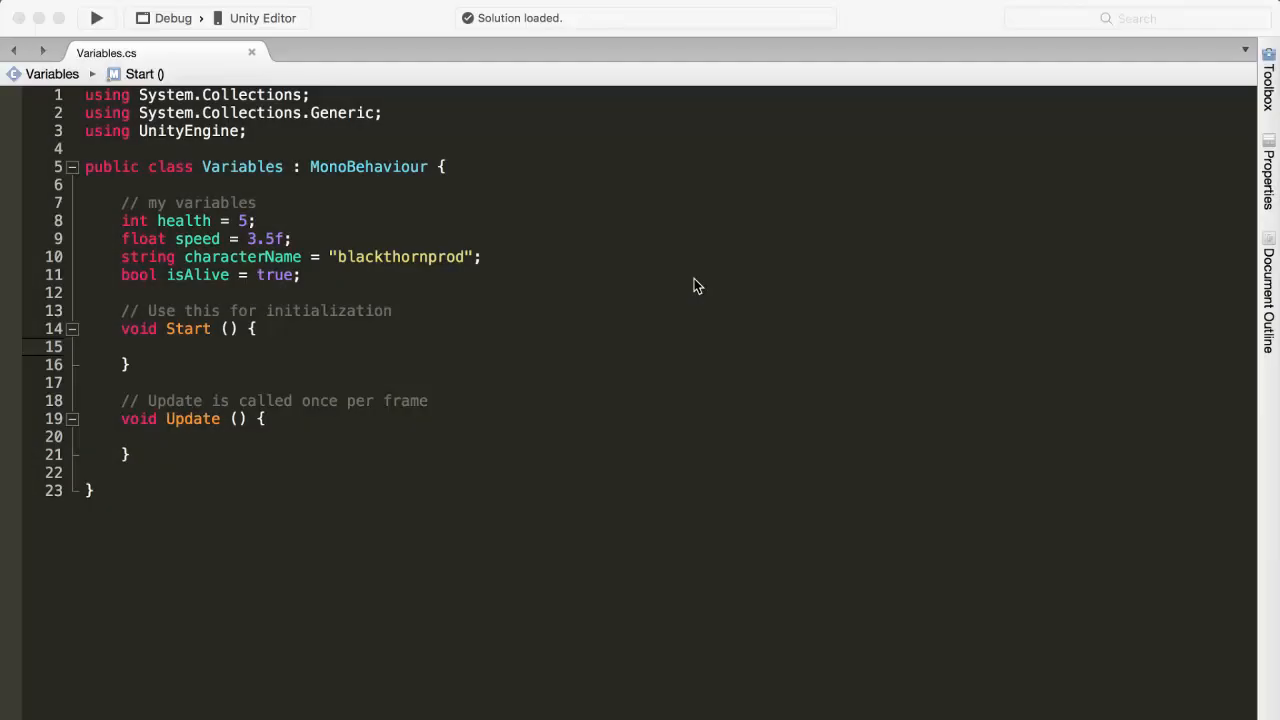
mouse_move(320, 370)
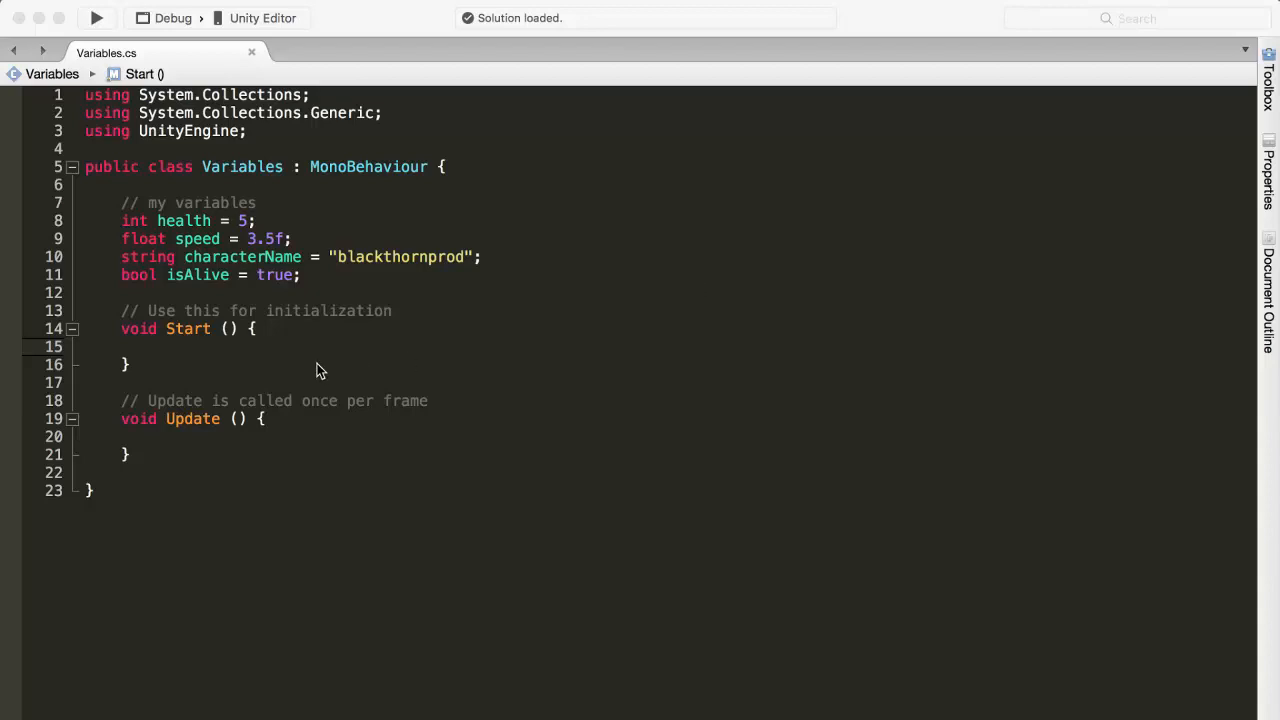
- Write print ("hello world"); as the only statement inside Start
left_click(160, 346)
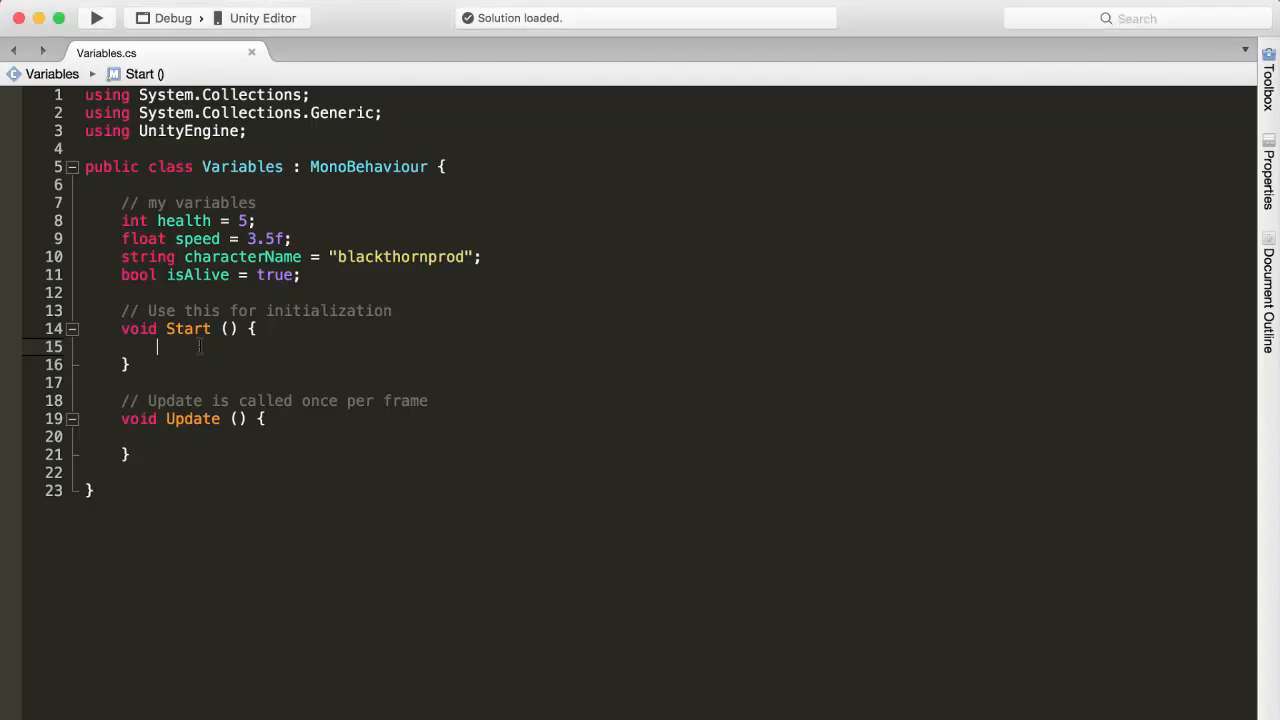
type("print(")
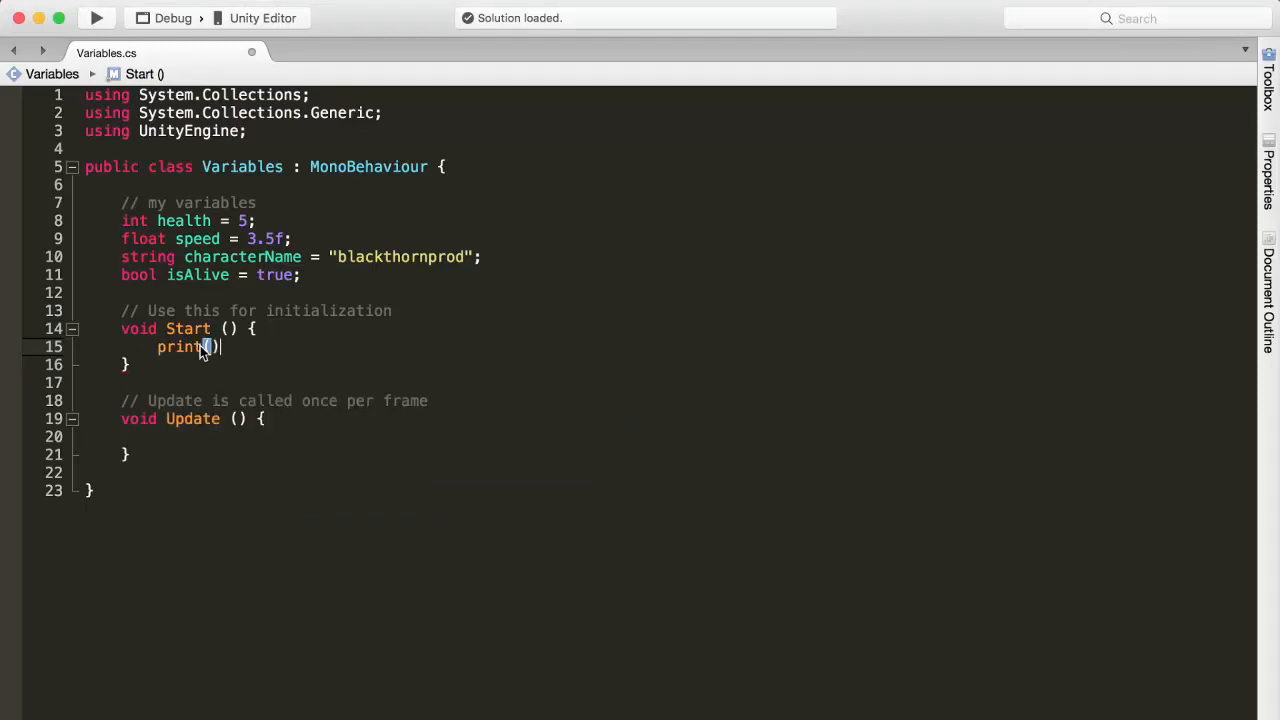
type(";")
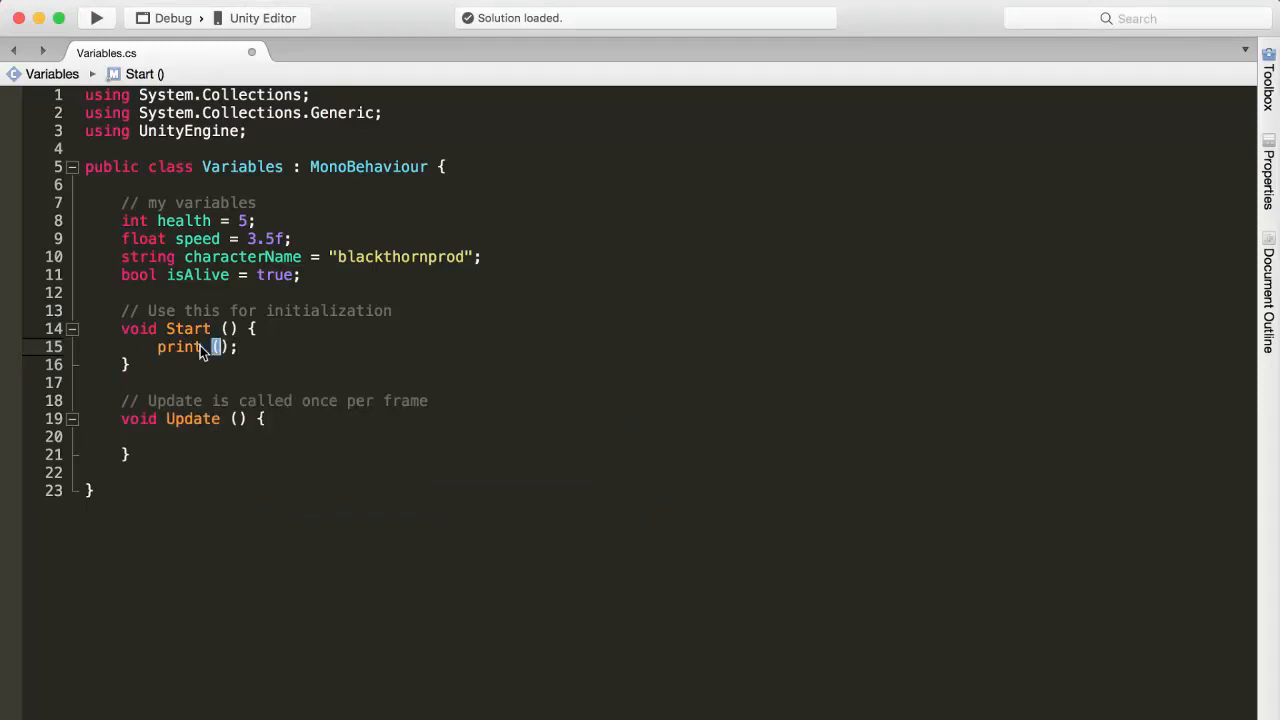
type("\"hell")
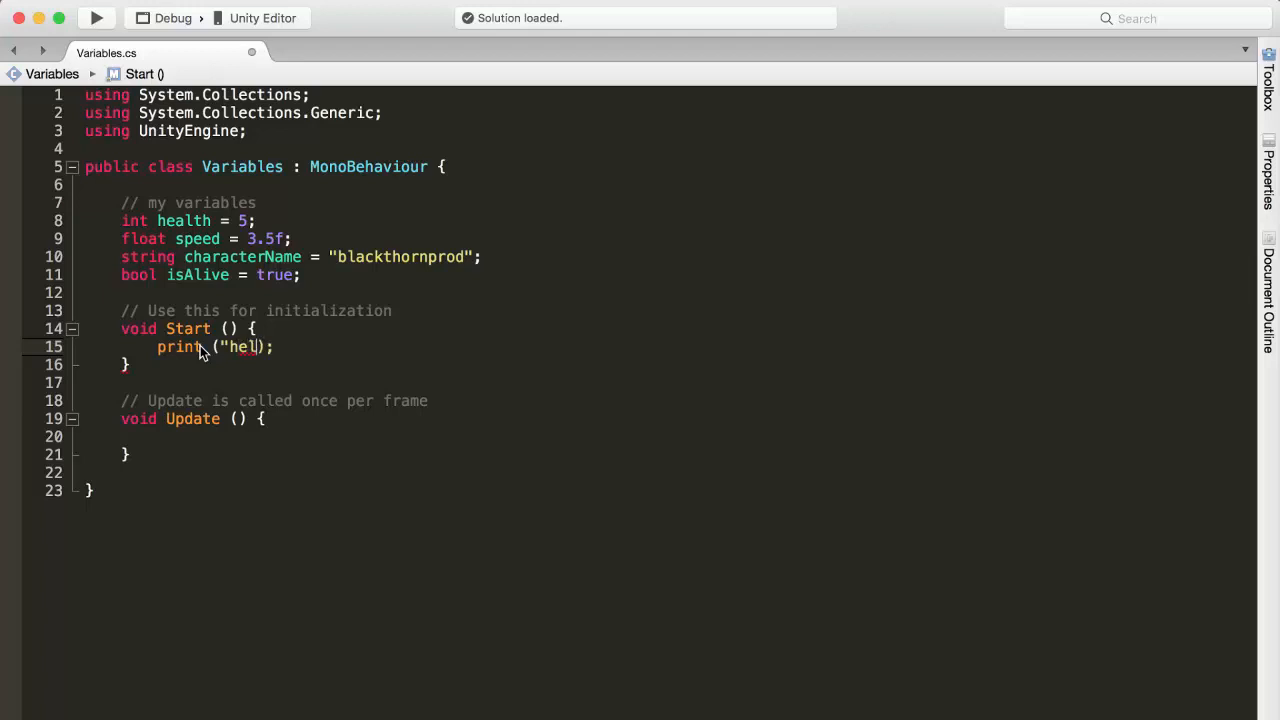
type("lo world")
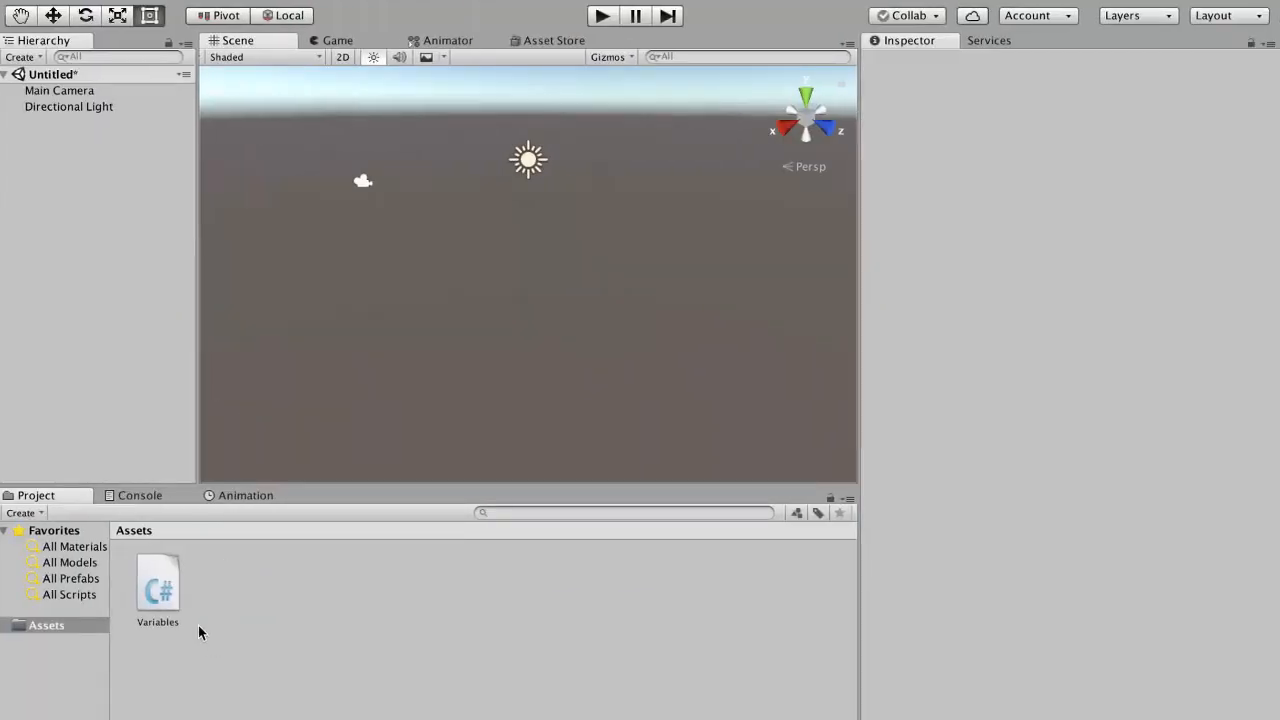
mouse_move(176, 596)
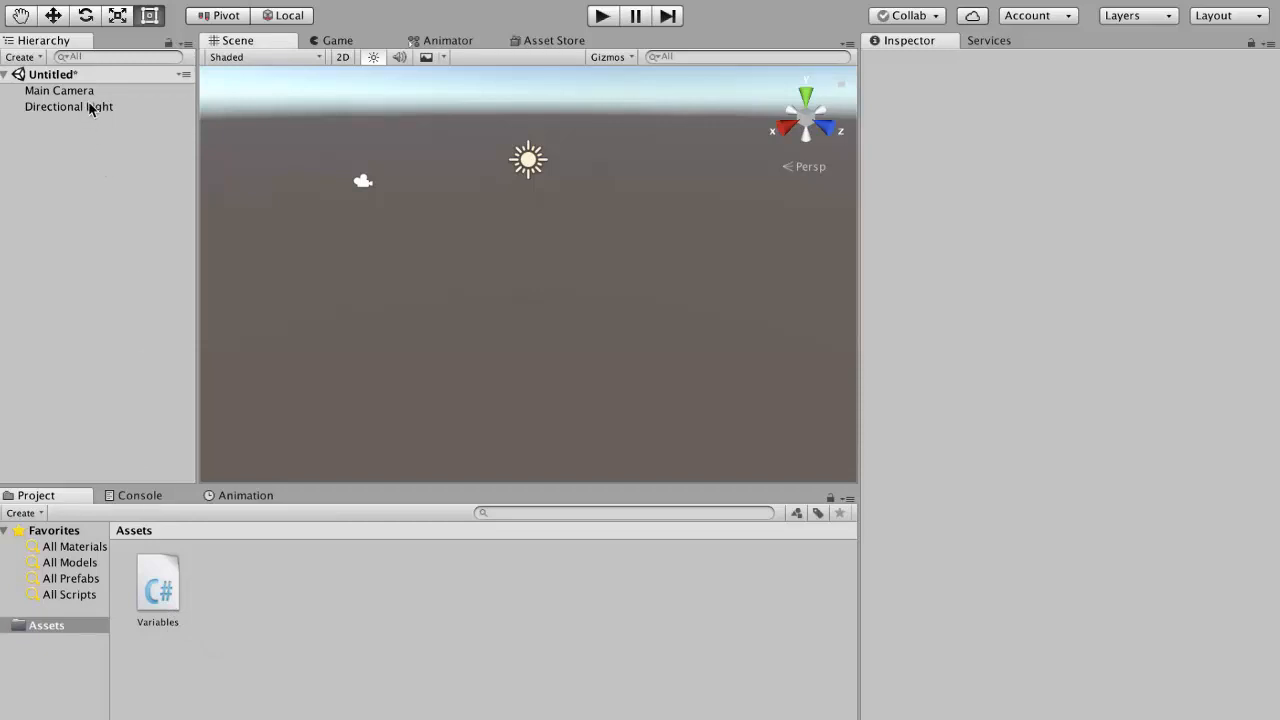
- Run the scene once in Unity, then reopen the Variables script
left_click(162, 588)
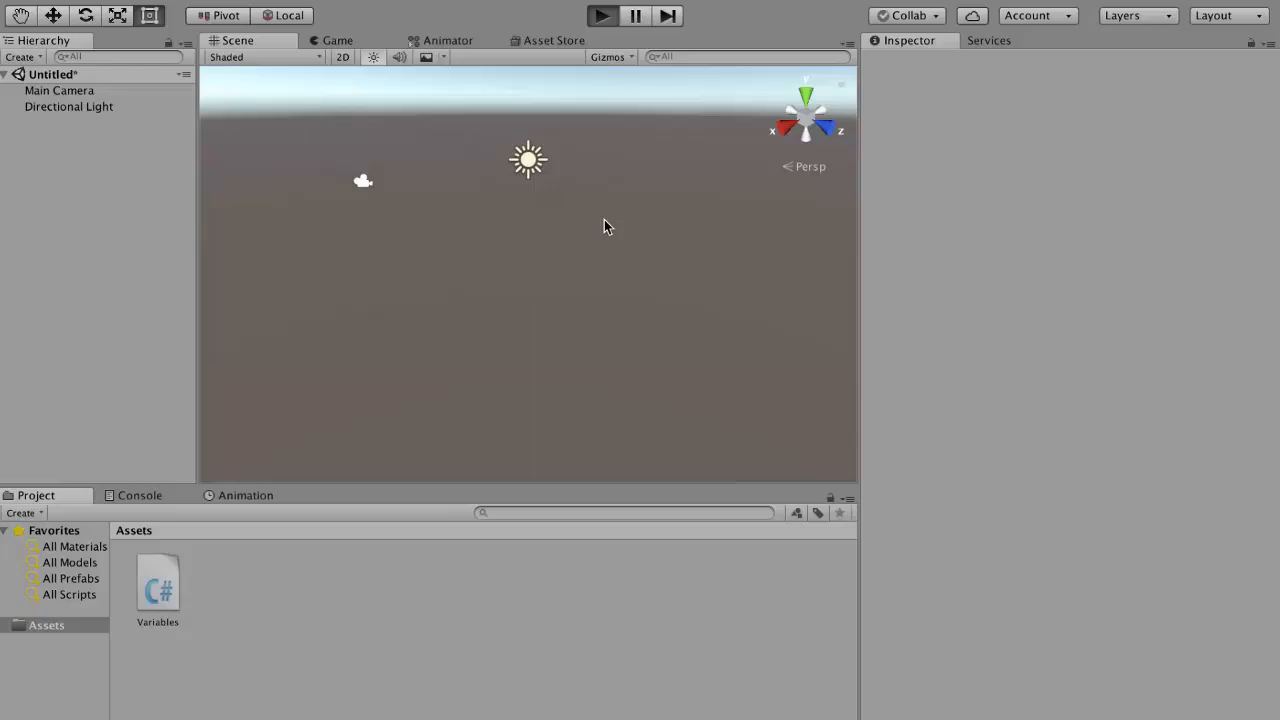
left_click(614, 14)
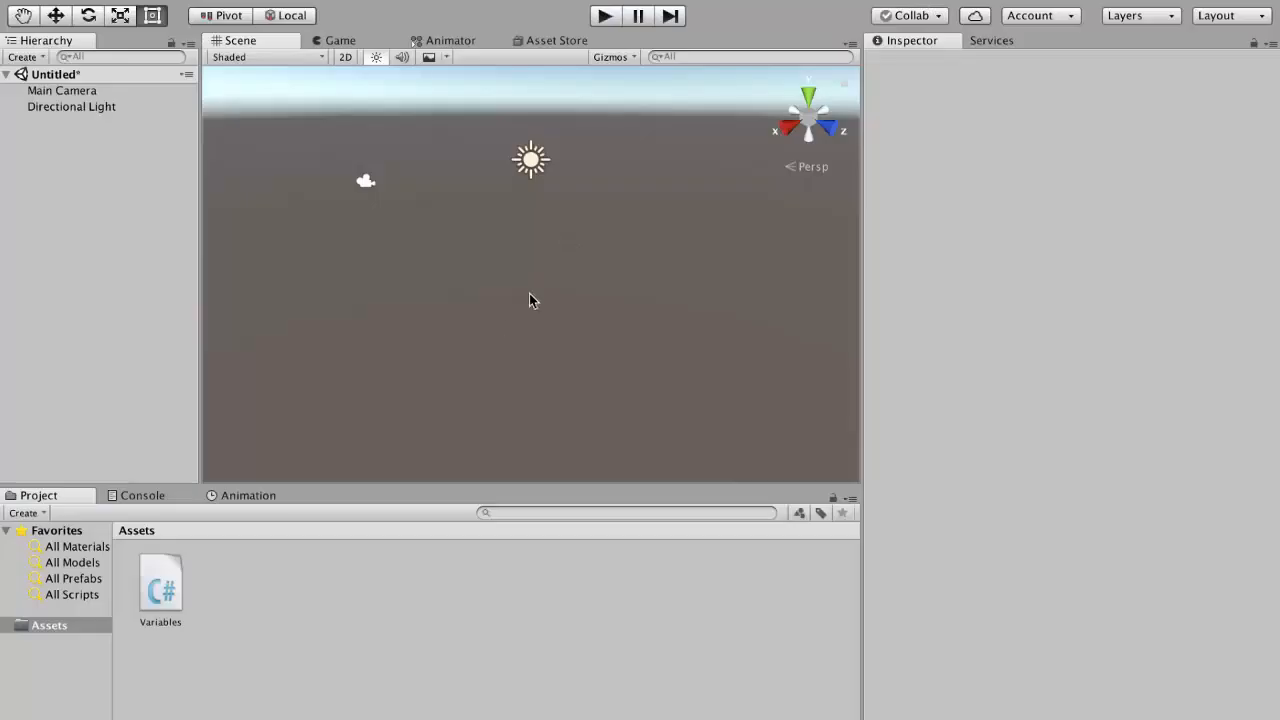
double_click(160, 586)
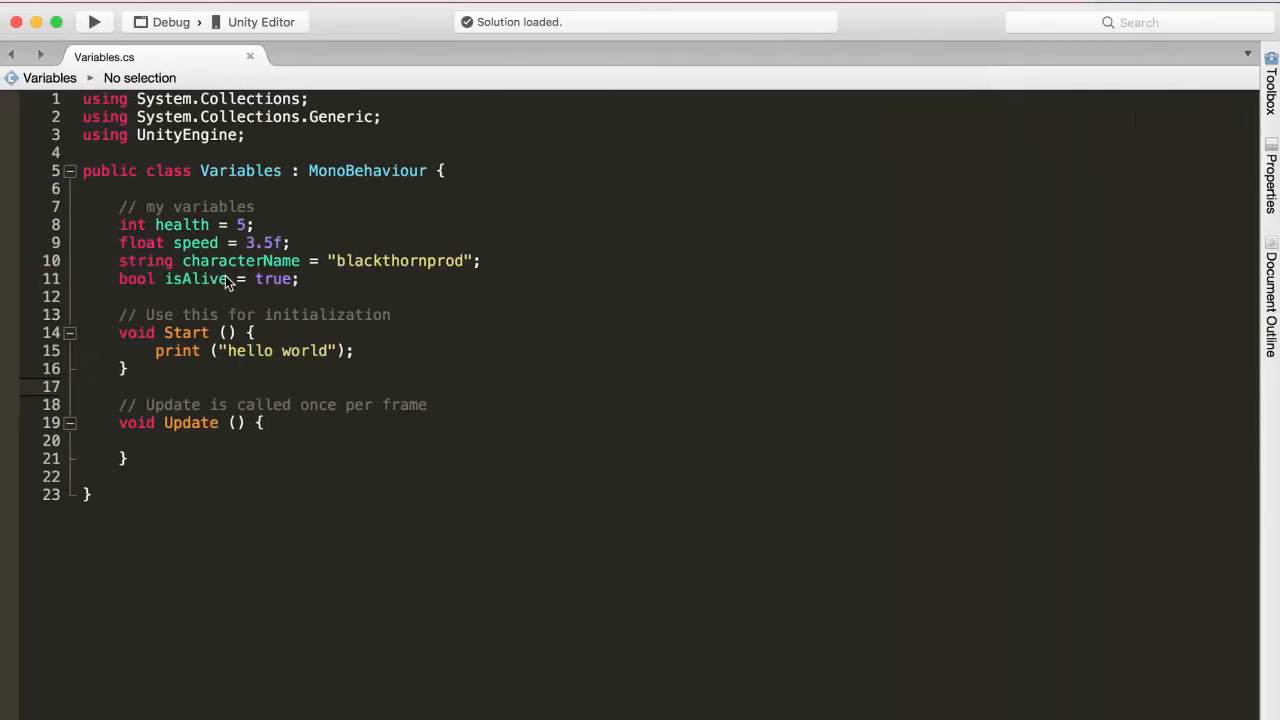
mouse_move(122, 236)
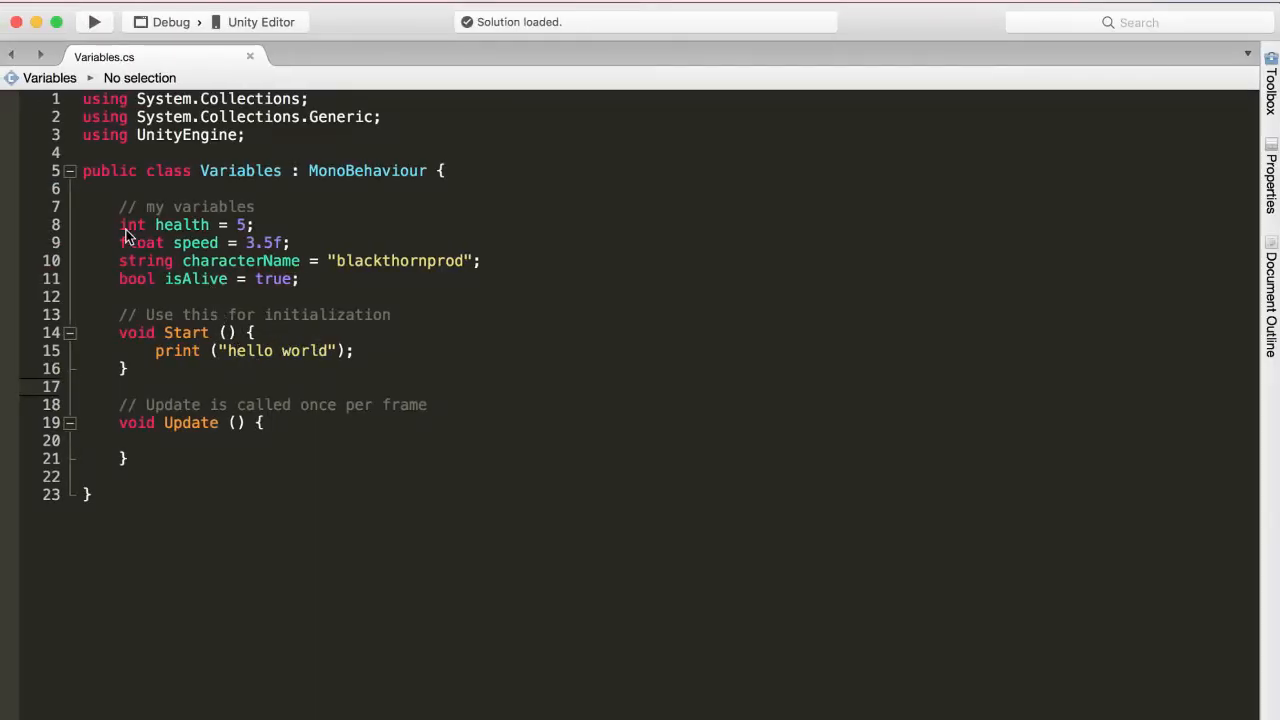
- Replace the "hello world" string in print with the health variable
double_click(136, 278)
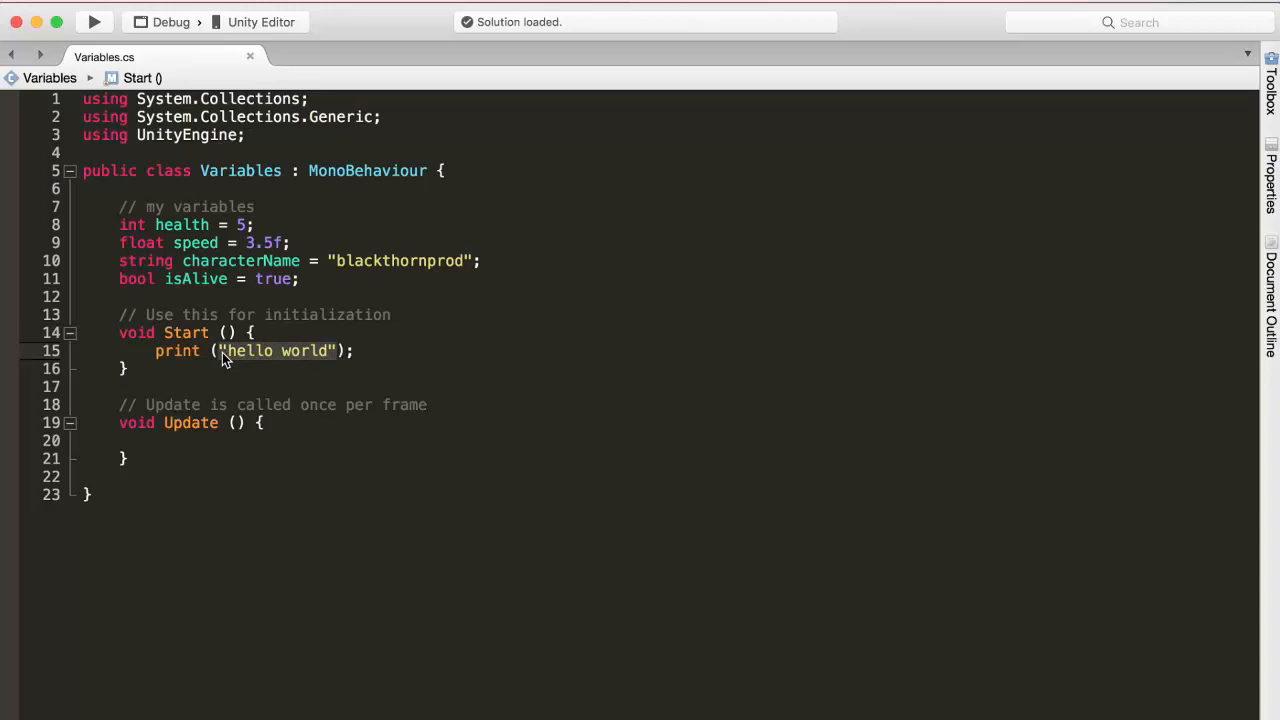
mouse_move(288, 396)
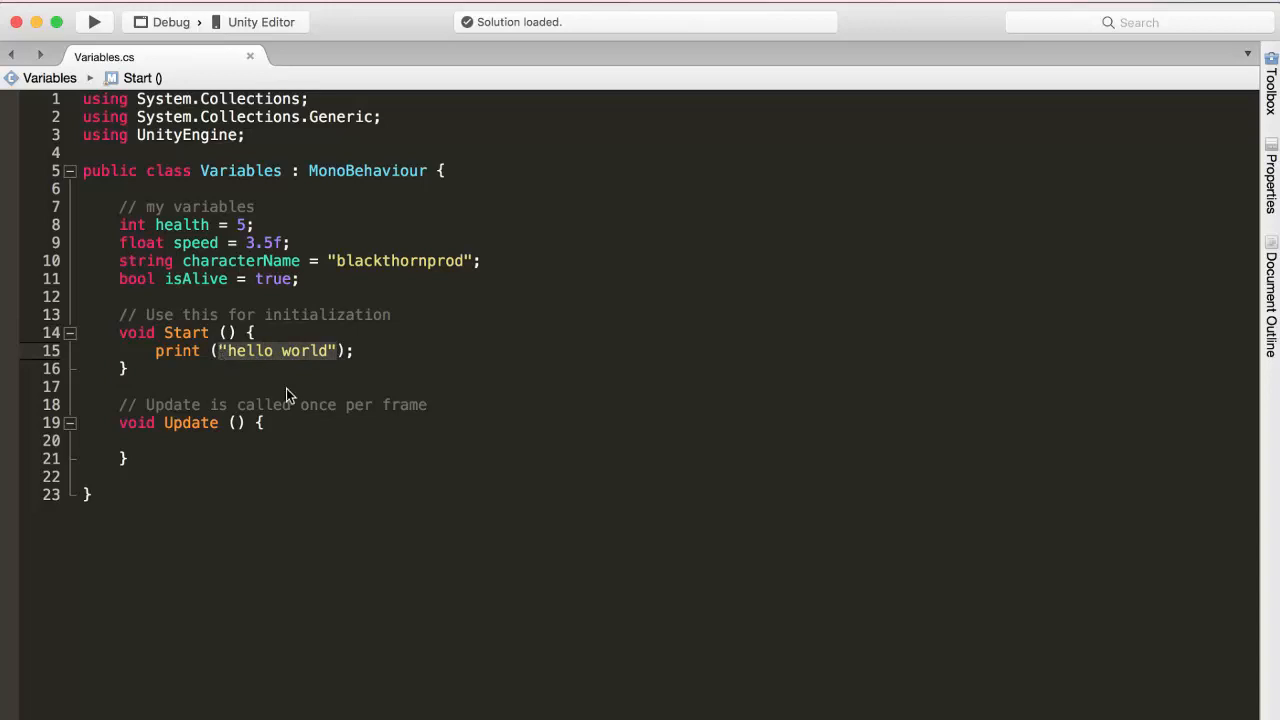
type("health")
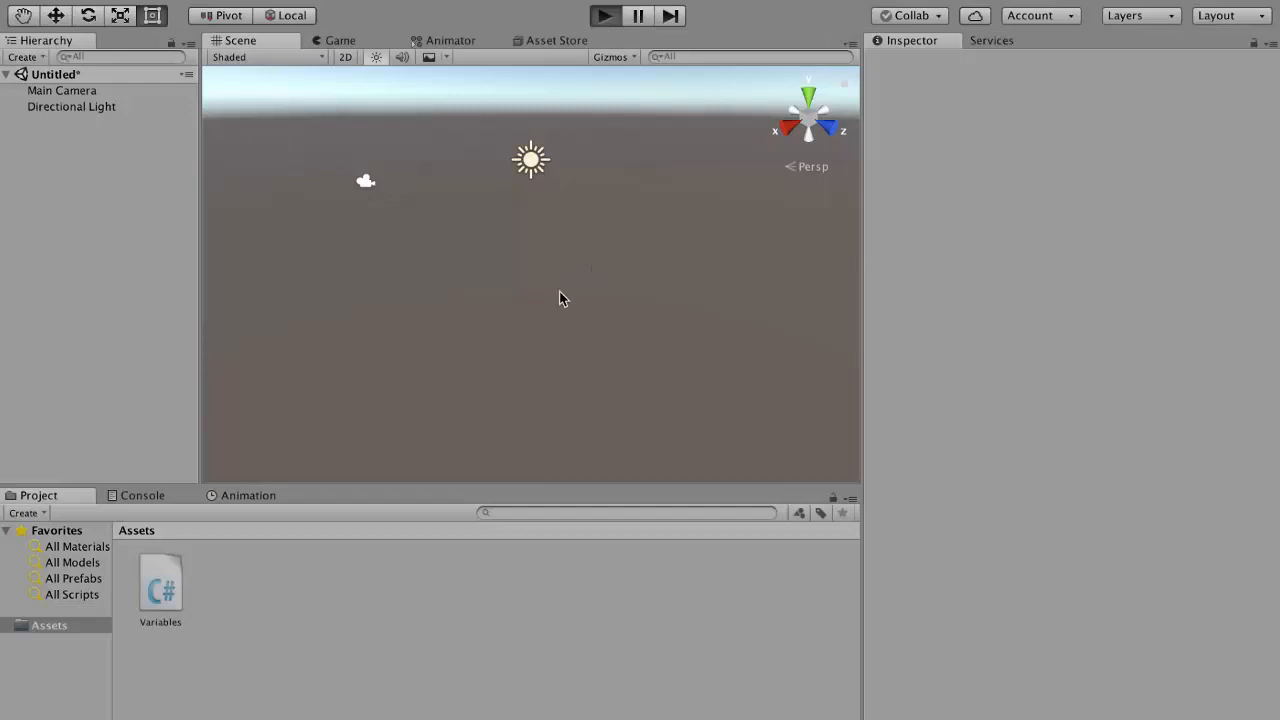
- Play the scene to see the health print, then stop the game
left_click(616, 16)
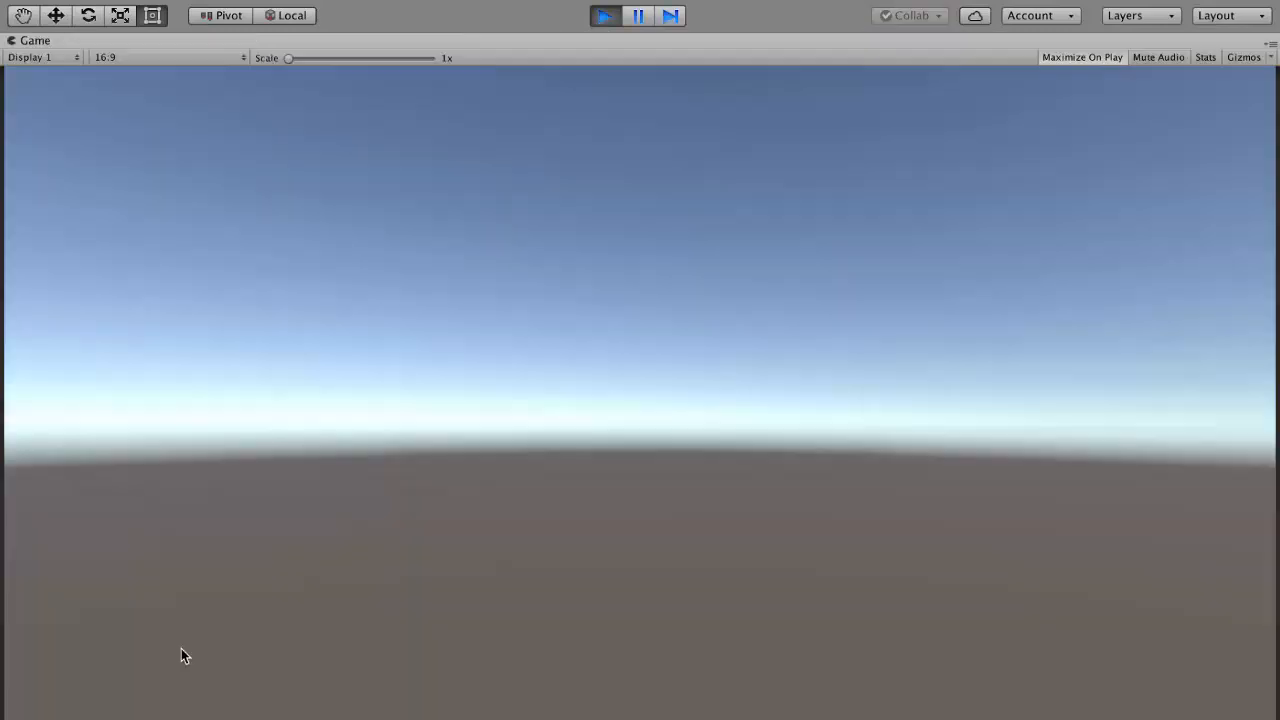
left_click(1094, 56)
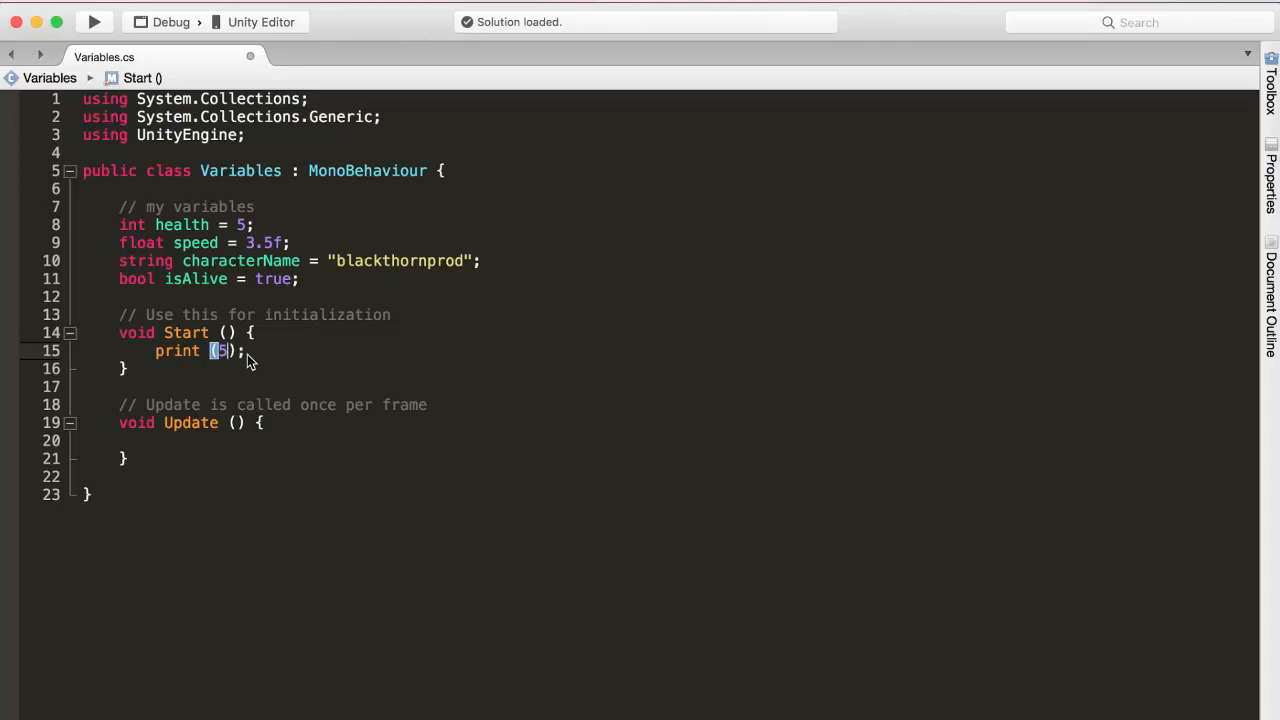
- Try math expressions in print such as +10 and *100/1
type("+10")
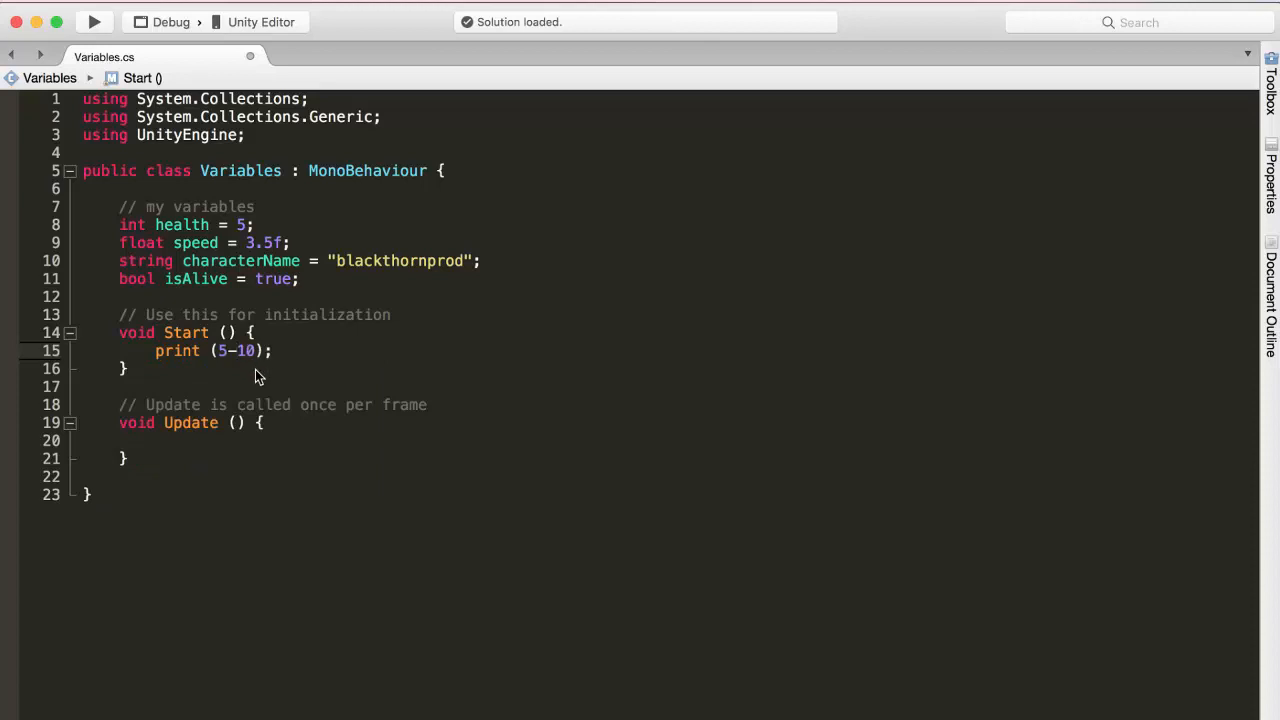
mouse_move(284, 384)
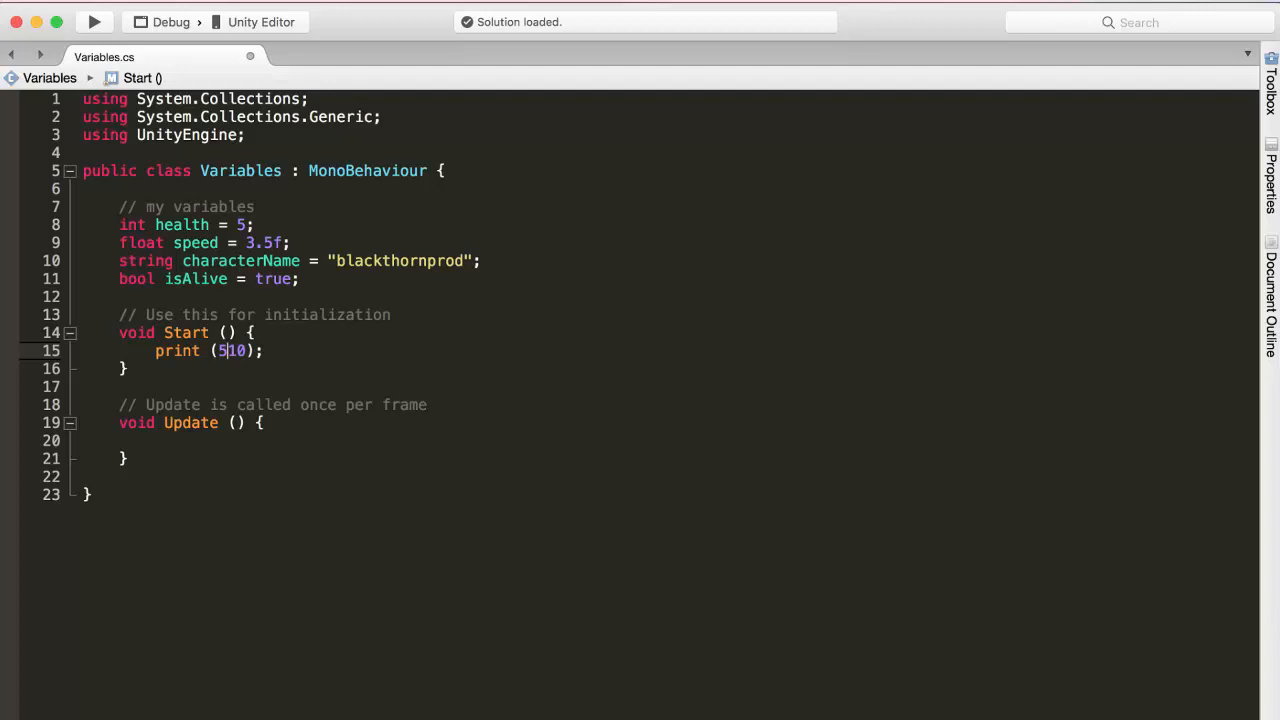
type("*")
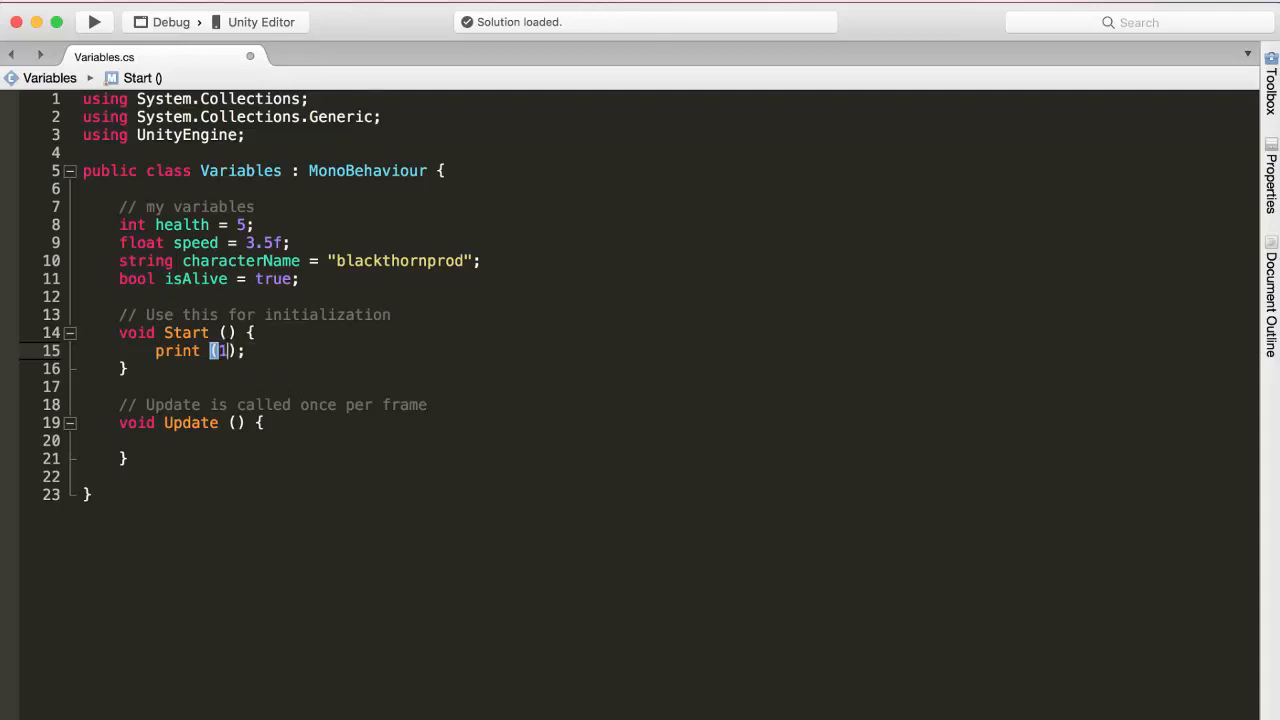
type("00/1")
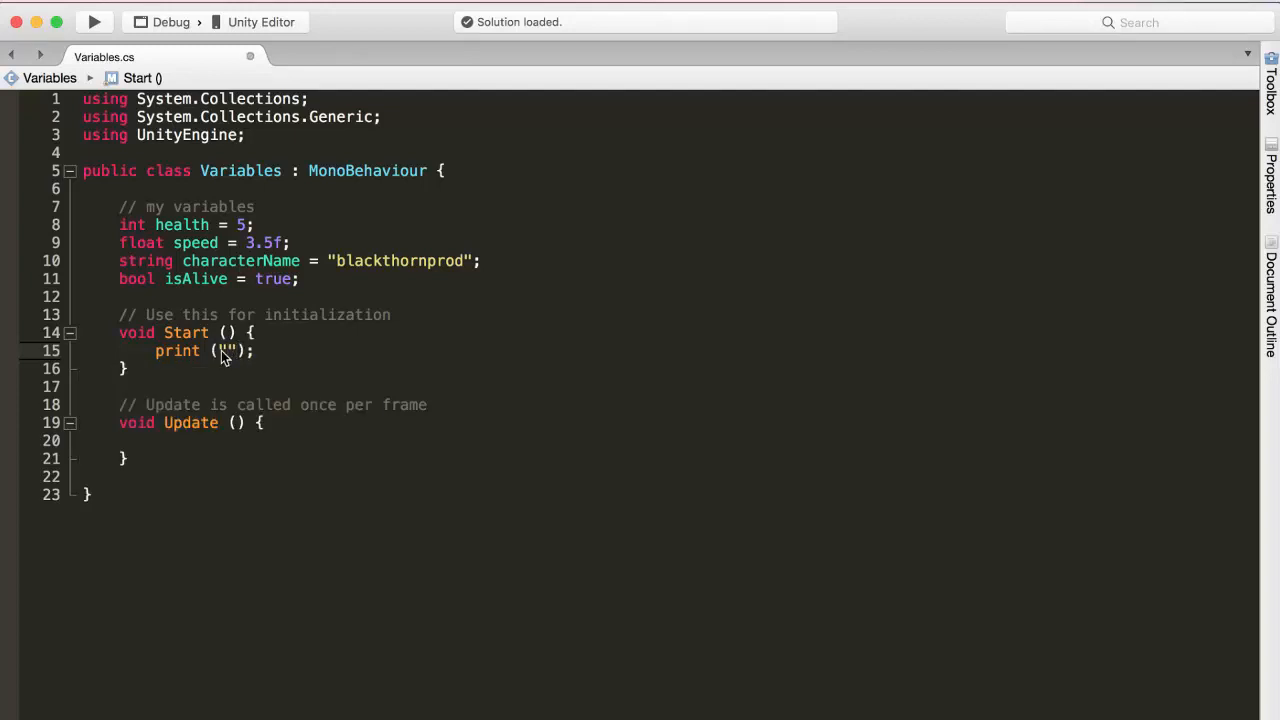
- Make print output "Hello my name is " + characterName using autocomplete
type("Hello my n")
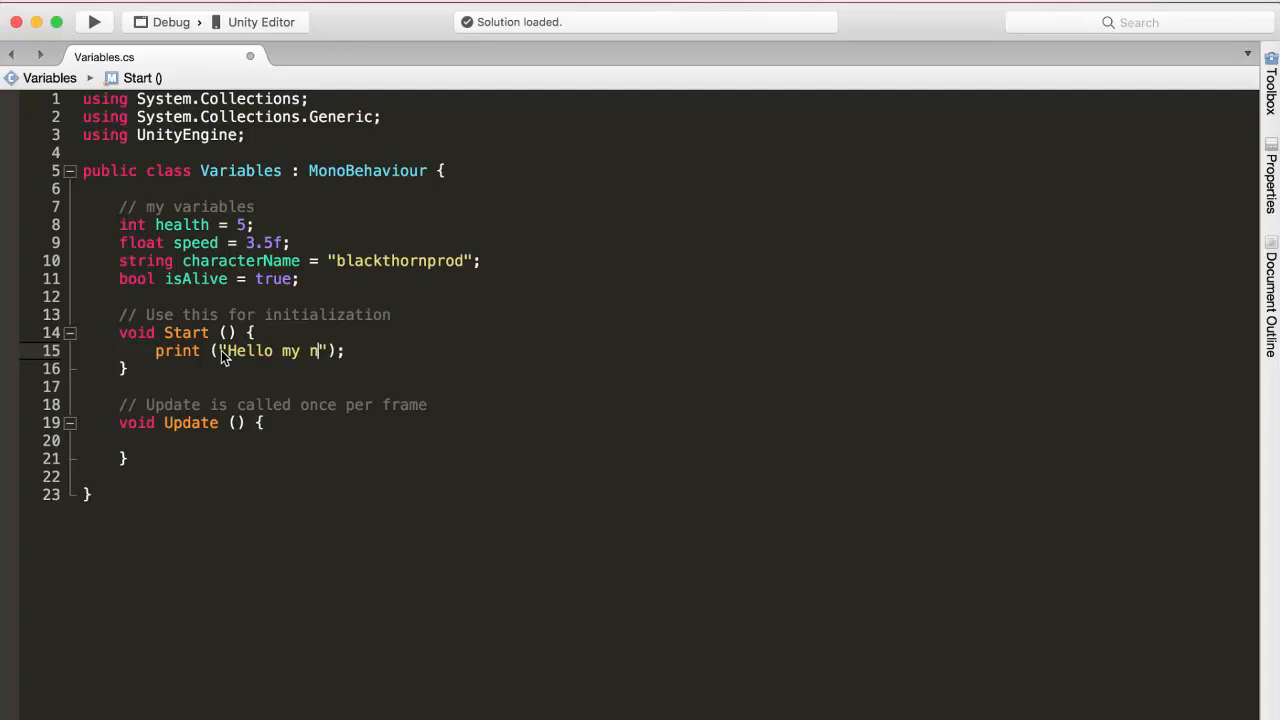
type("ame is")
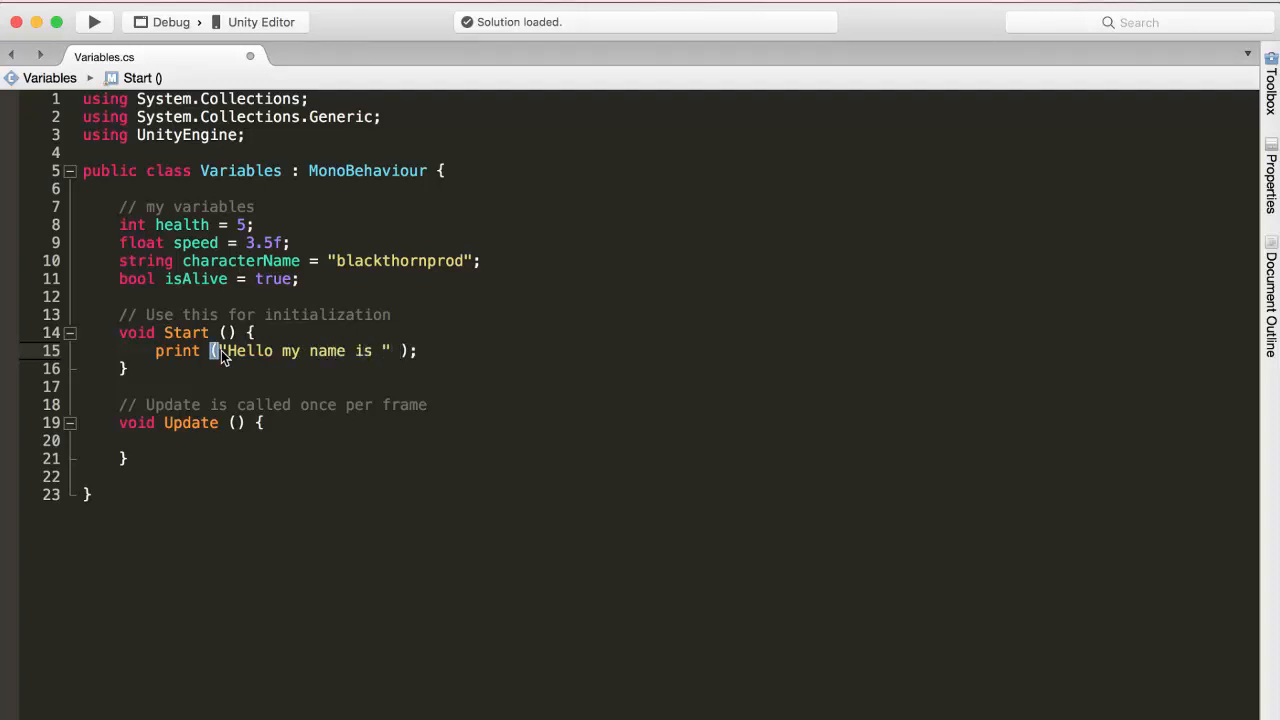
type("+")
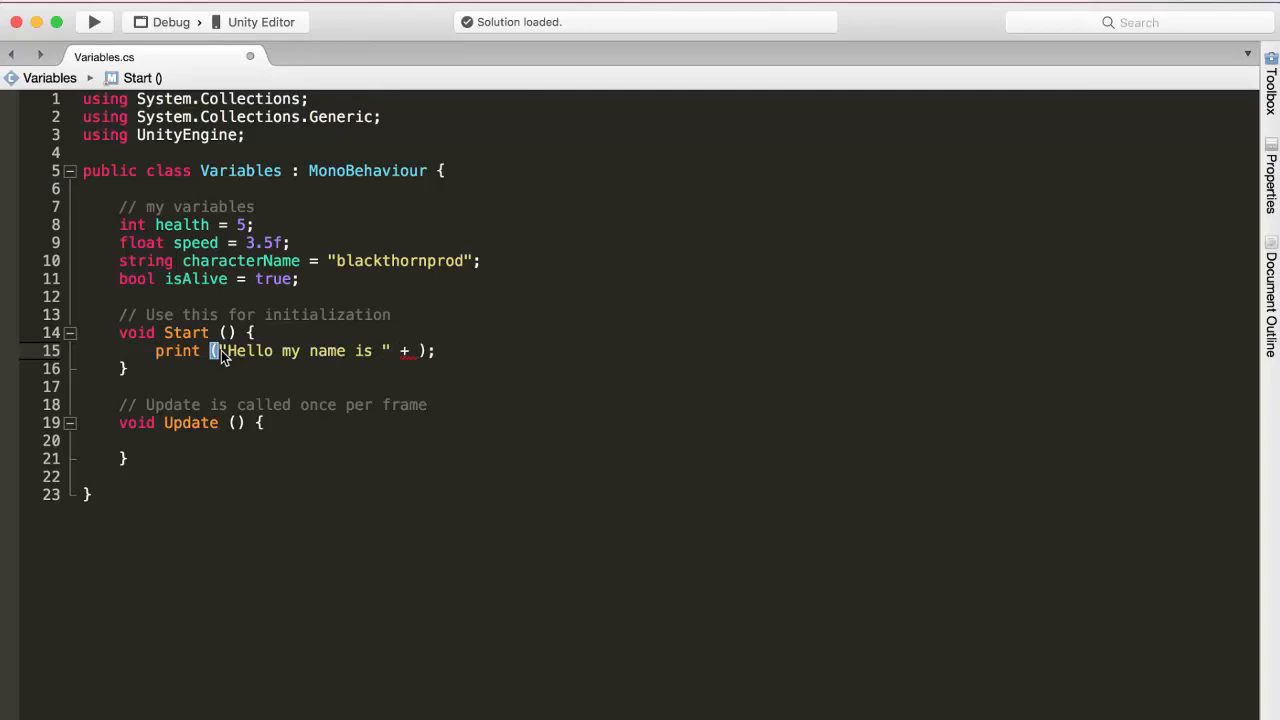
type("charc")
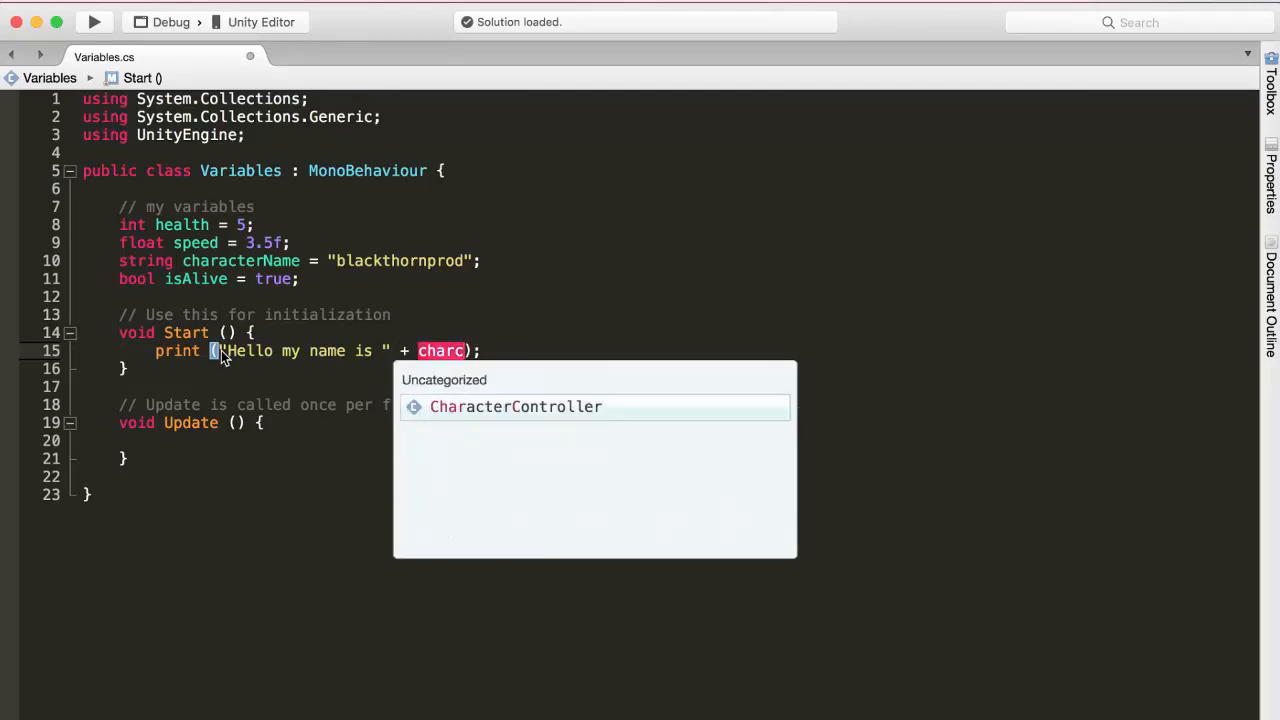
key("Backspace")
type("acterName")
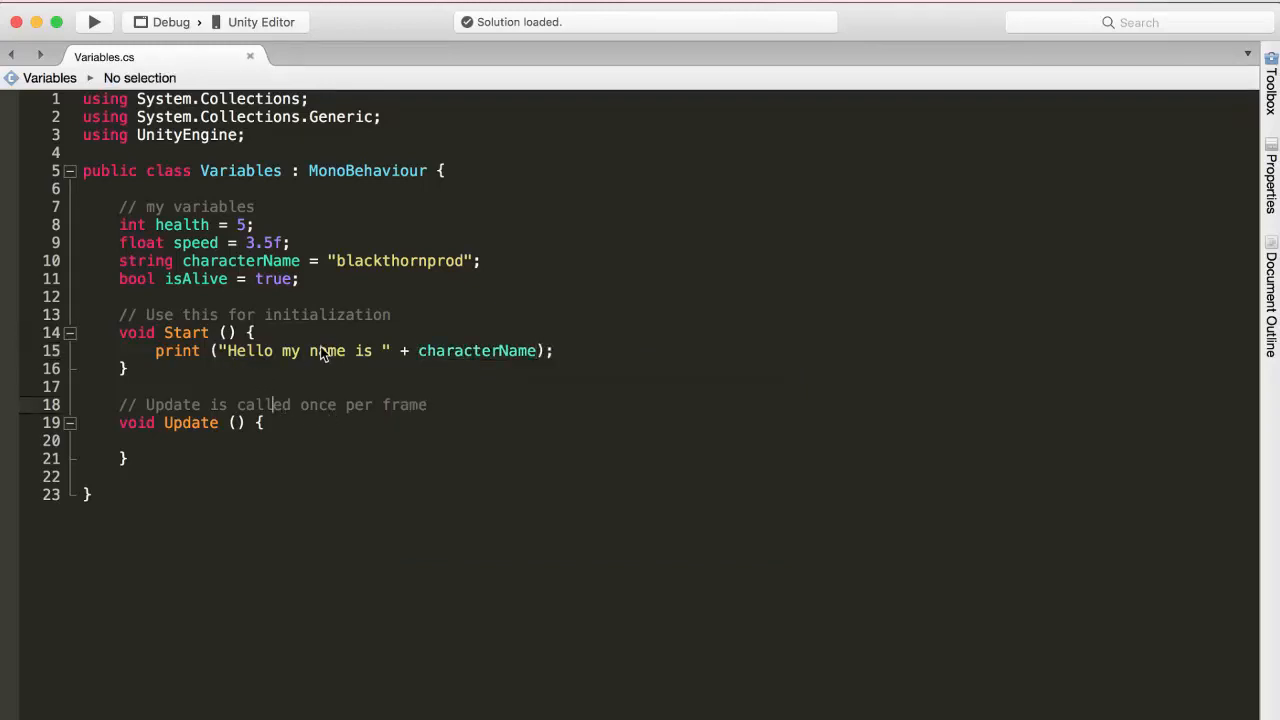
mouse_move(476, 348)
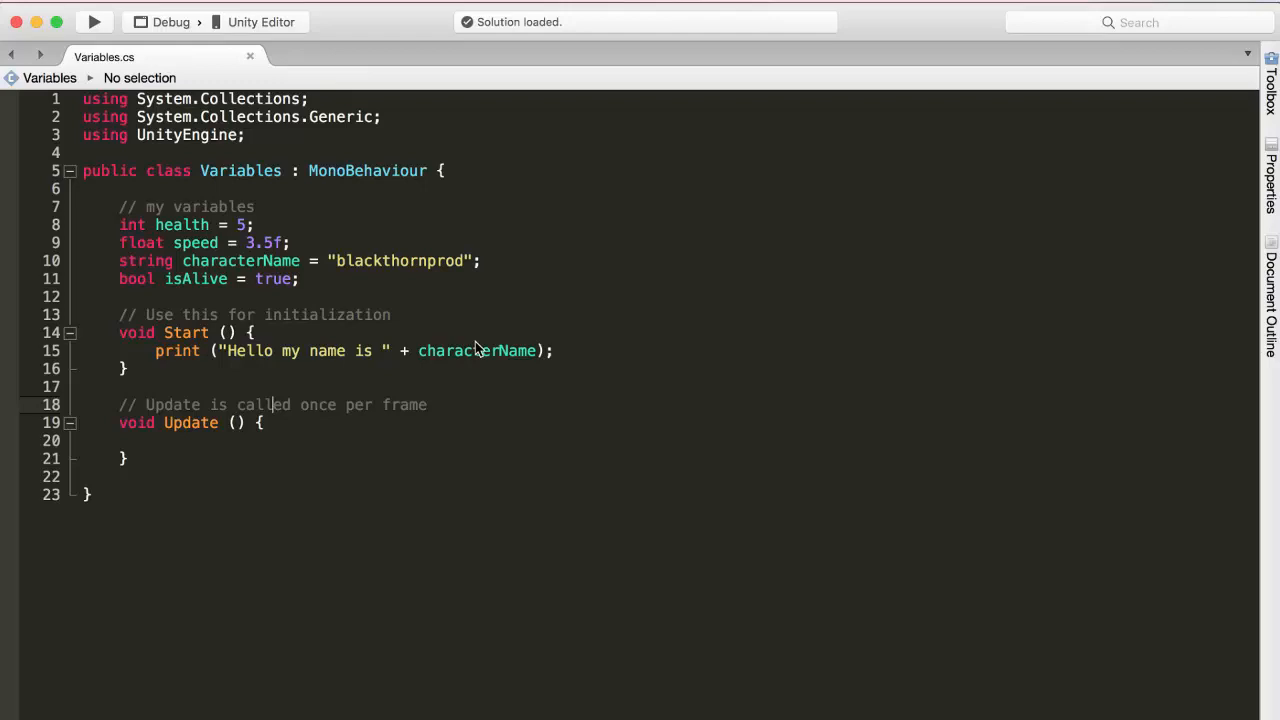
mouse_move(382, 384)
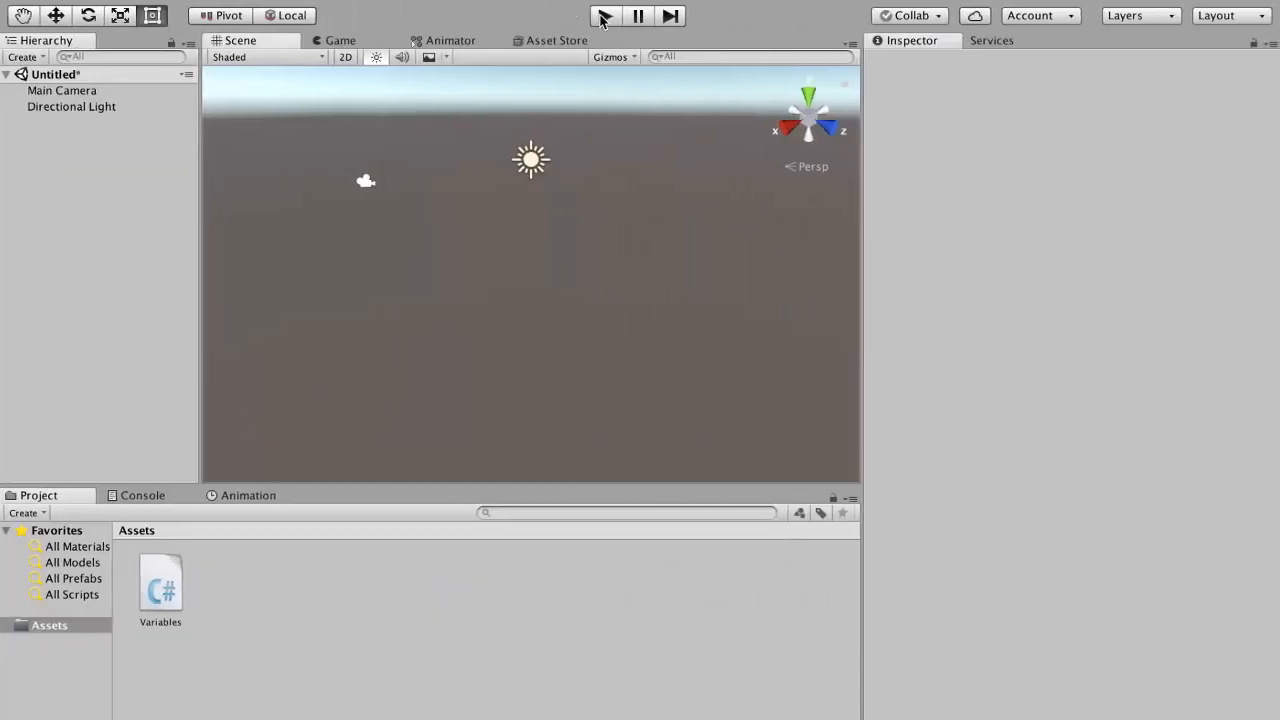
left_click(610, 16)
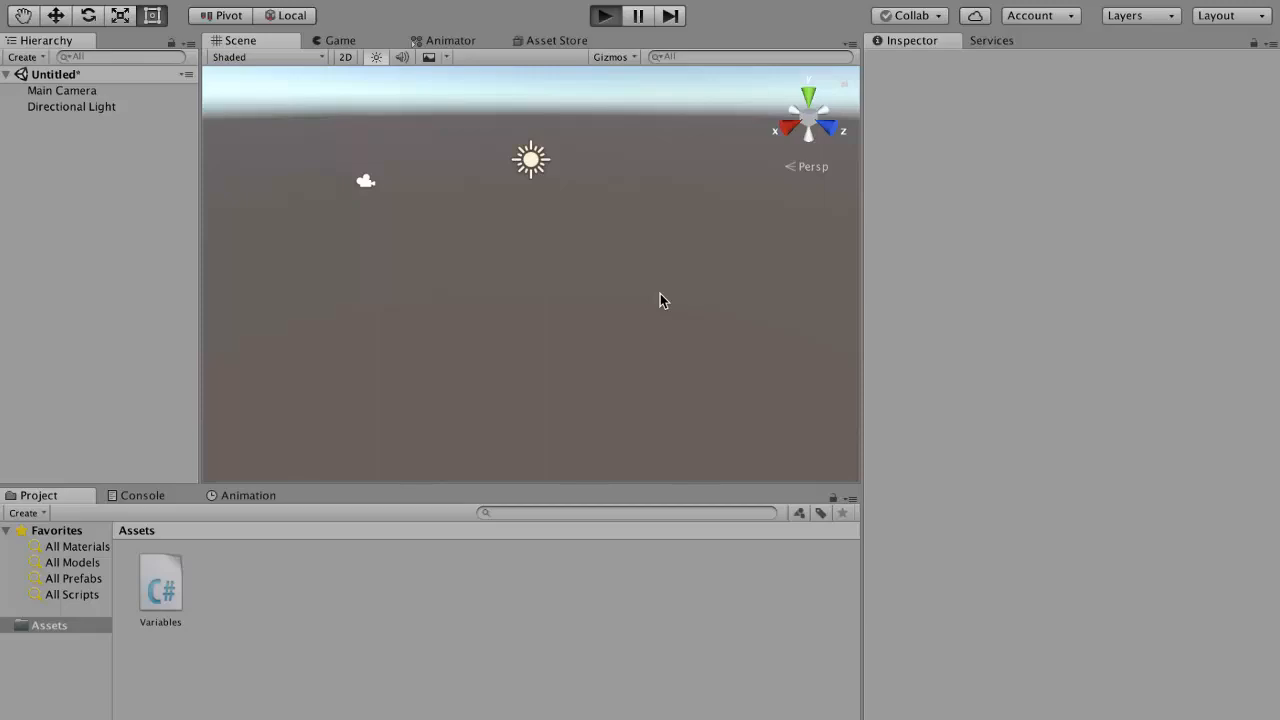
left_click(604, 16)
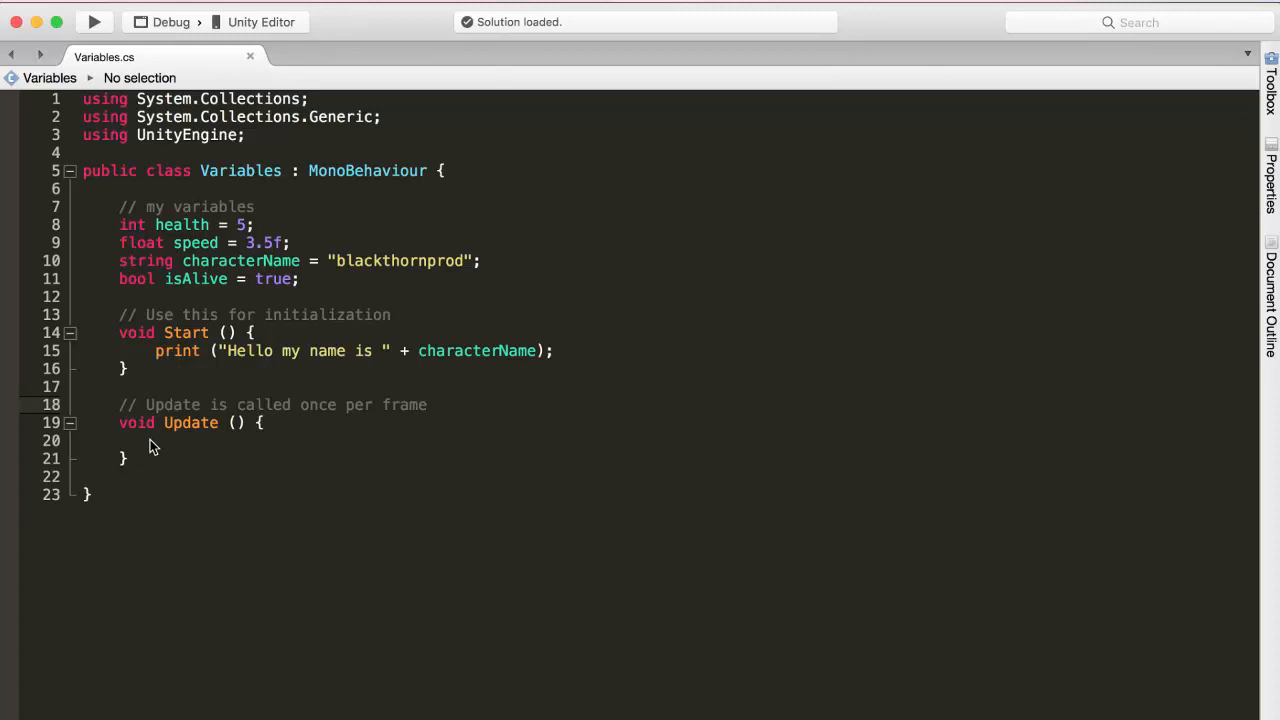
- Move the "Hello my name is " + characterName print into the Update method
left_click(250, 350)
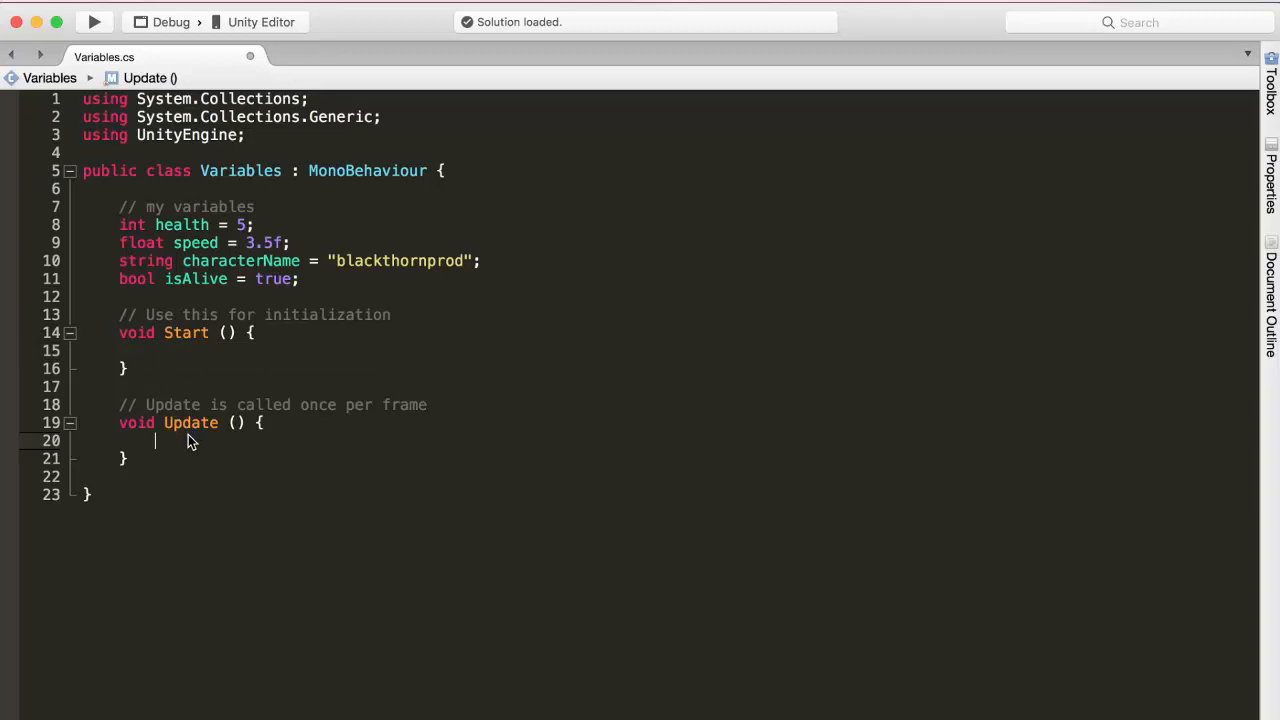
type("prit (\"Hello my name is \" + characterName);")
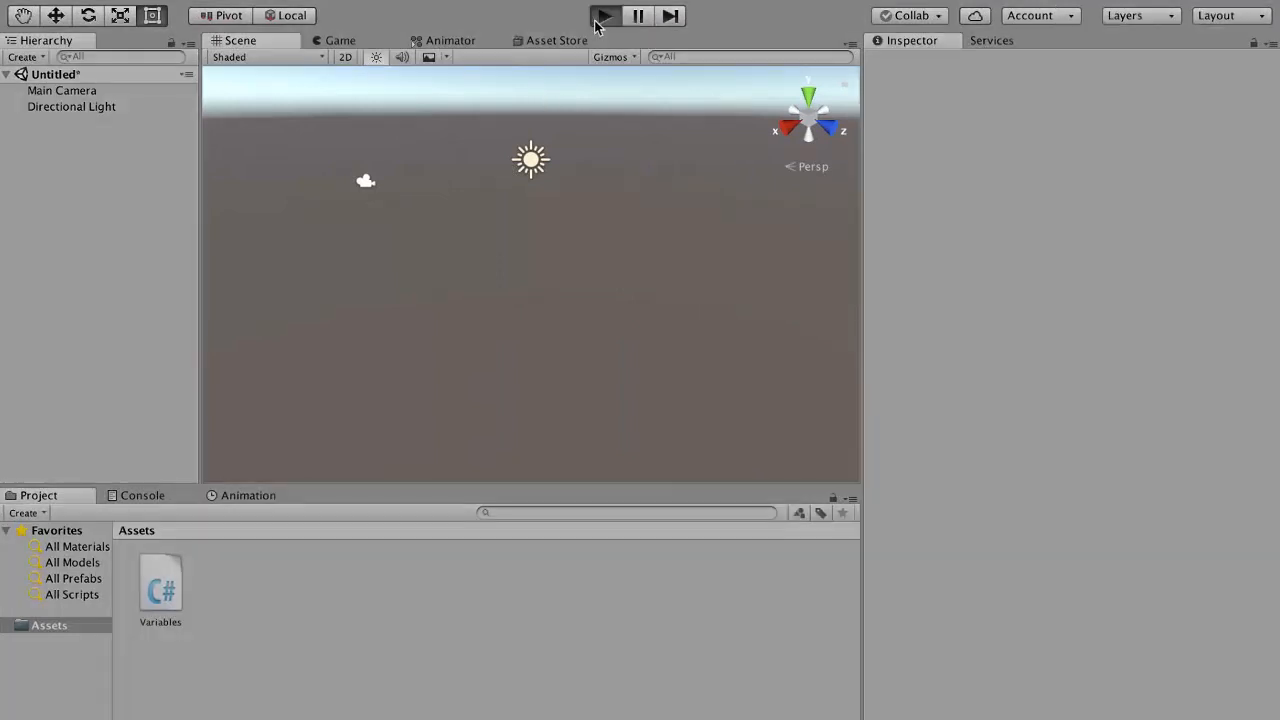
- Play the scene, collapse the repeated greeting messages in the Console, then close it
left_click(612, 16)
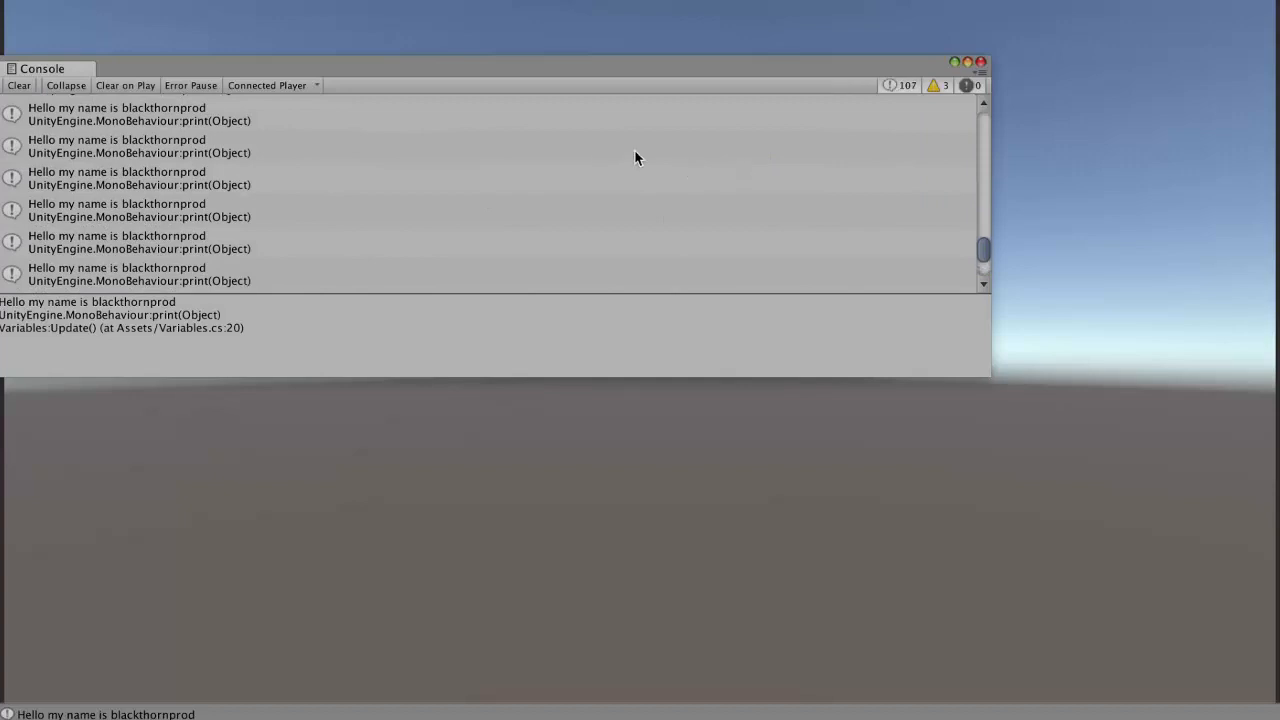
left_click(64, 84)
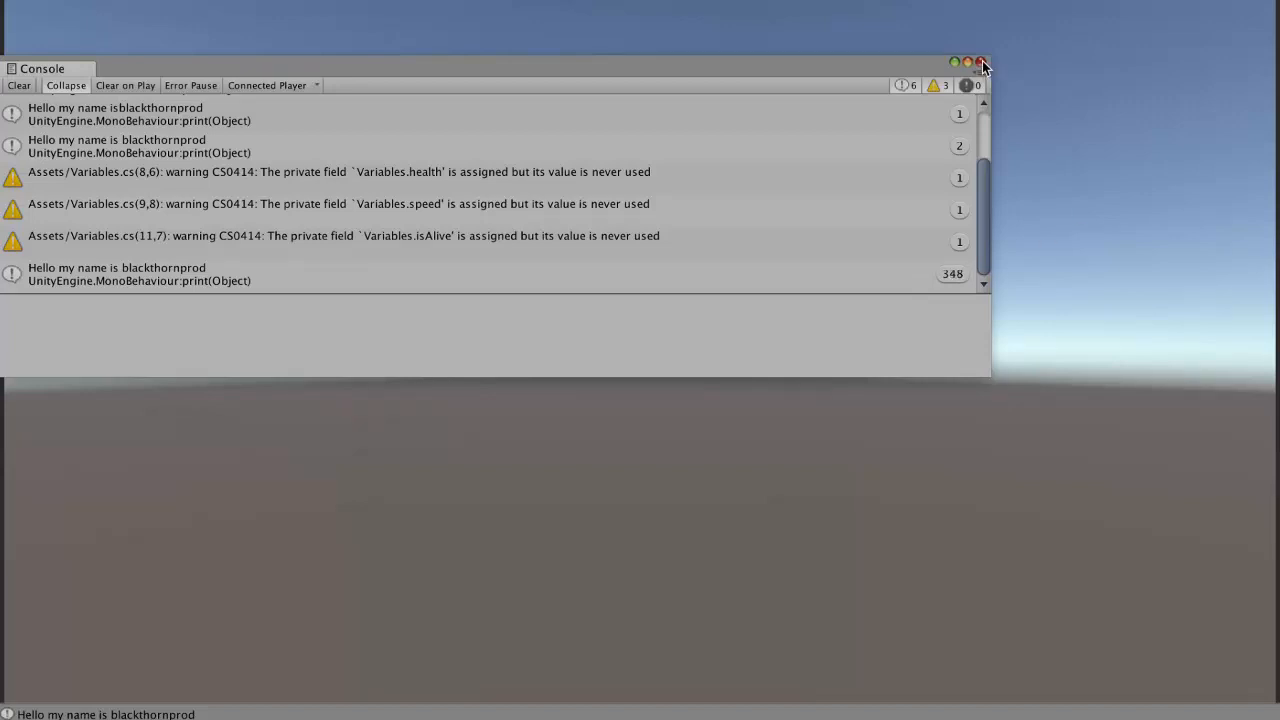
left_click(980, 64)
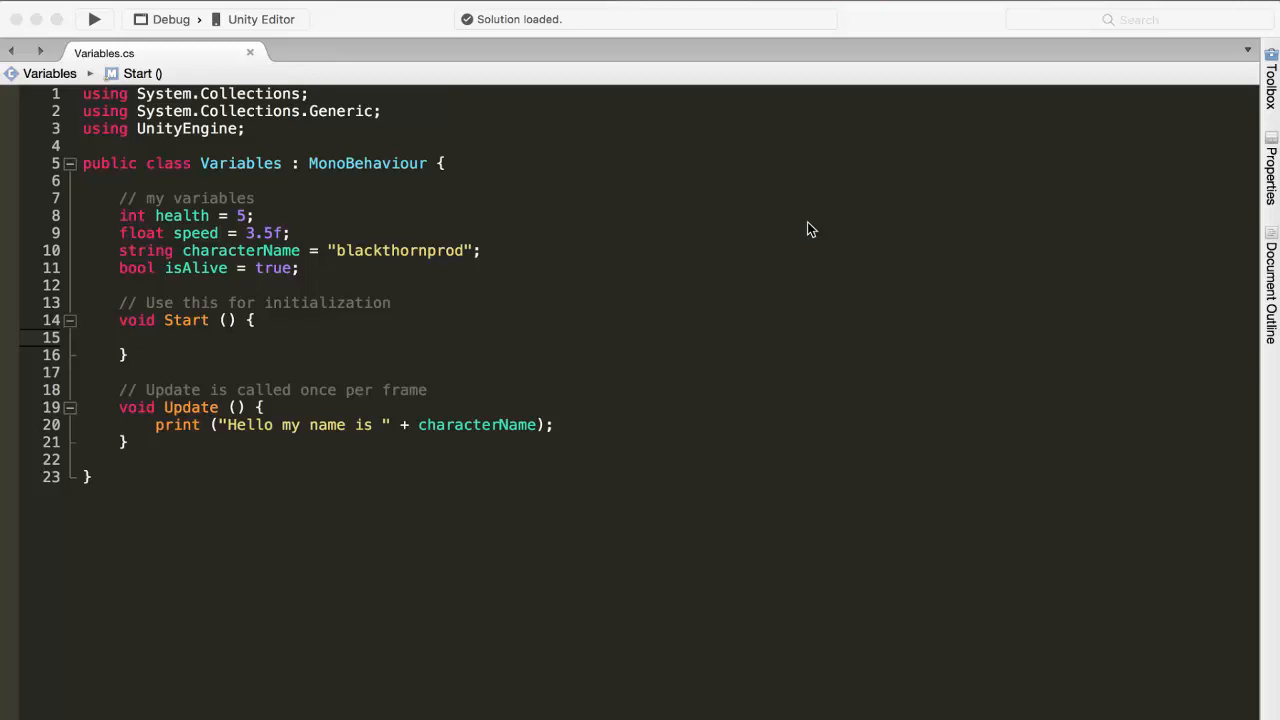
mouse_move(236, 424)
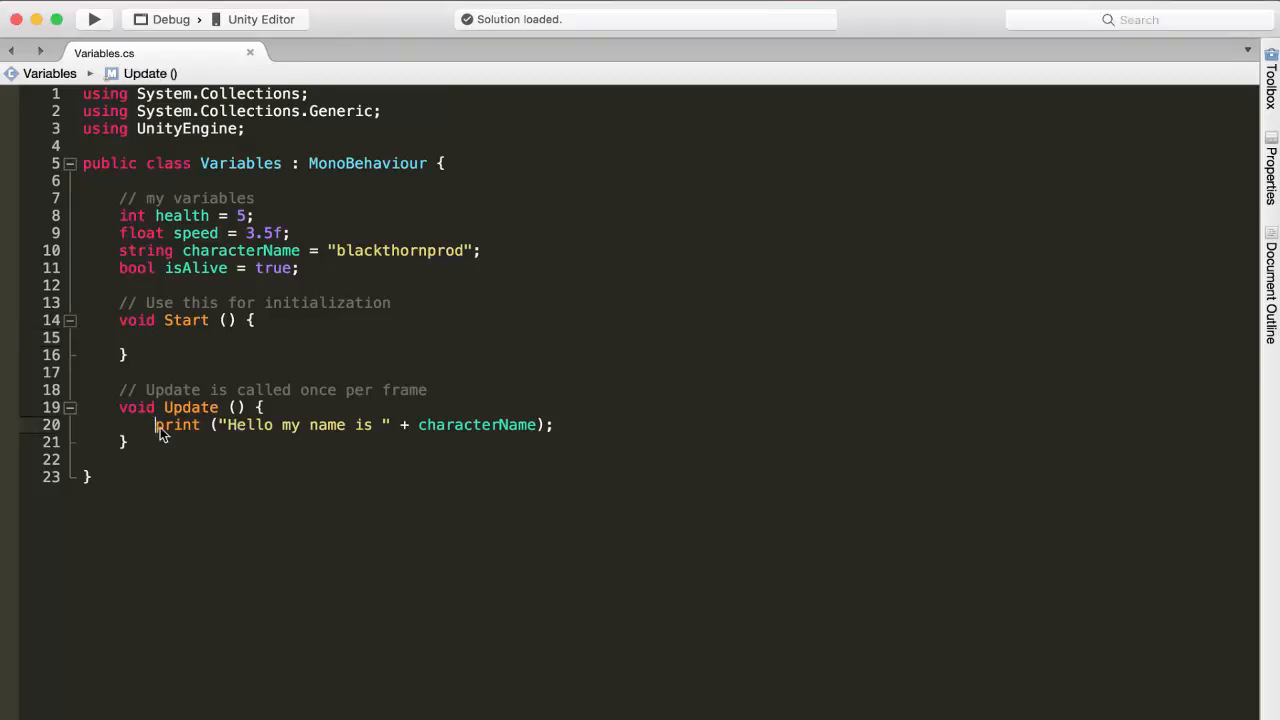
mouse_move(202, 448)
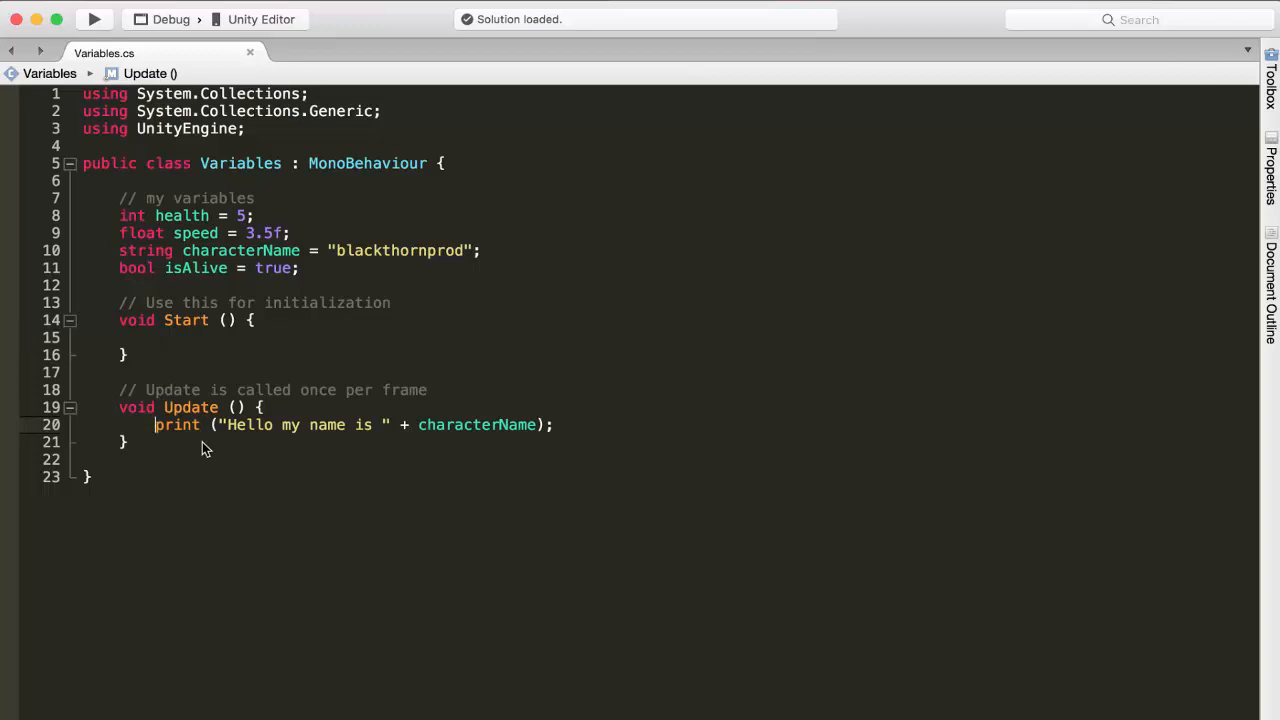
- Comment out Update's greeting and have Start set health = 4 then print health
type("//")
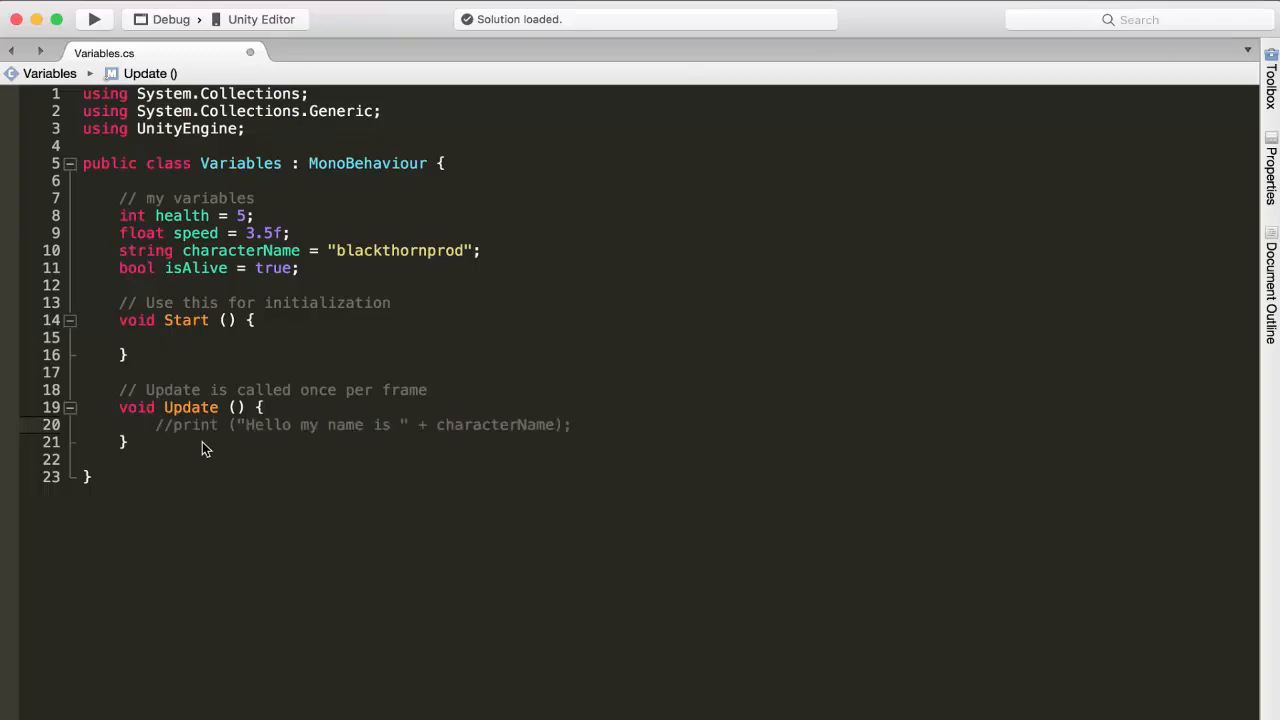
mouse_move(190, 338)
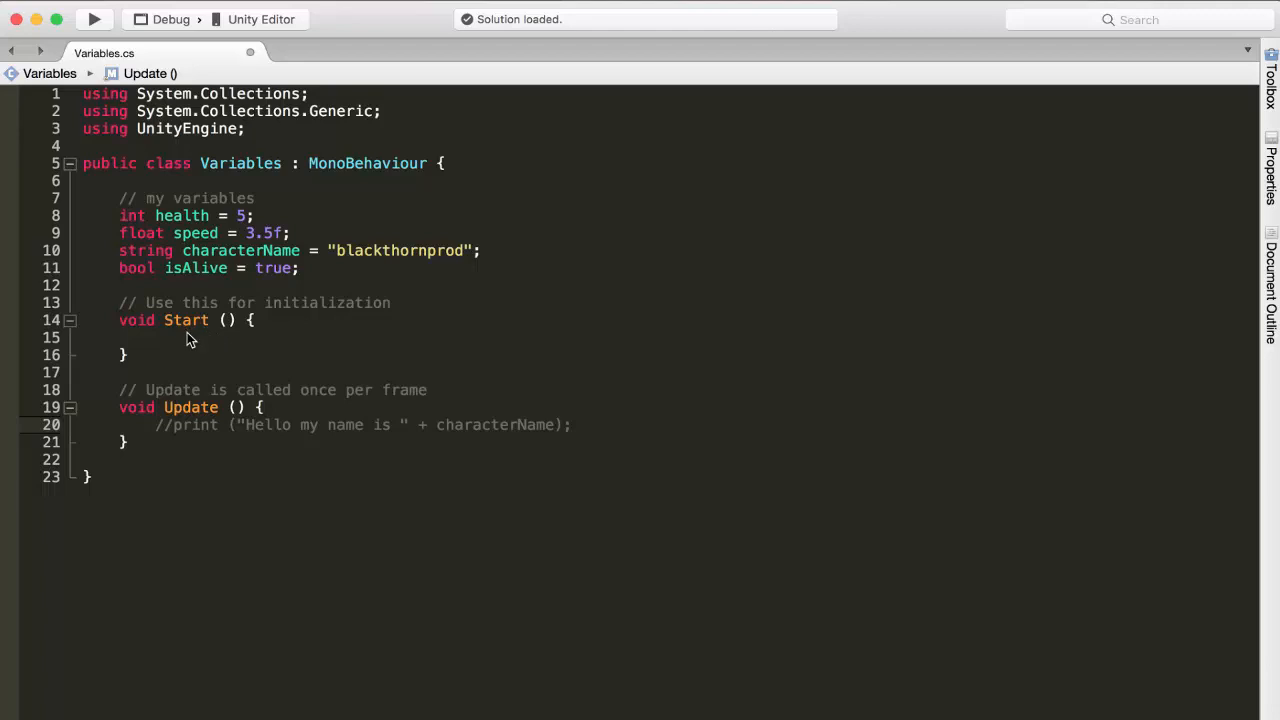
left_click(180, 336)
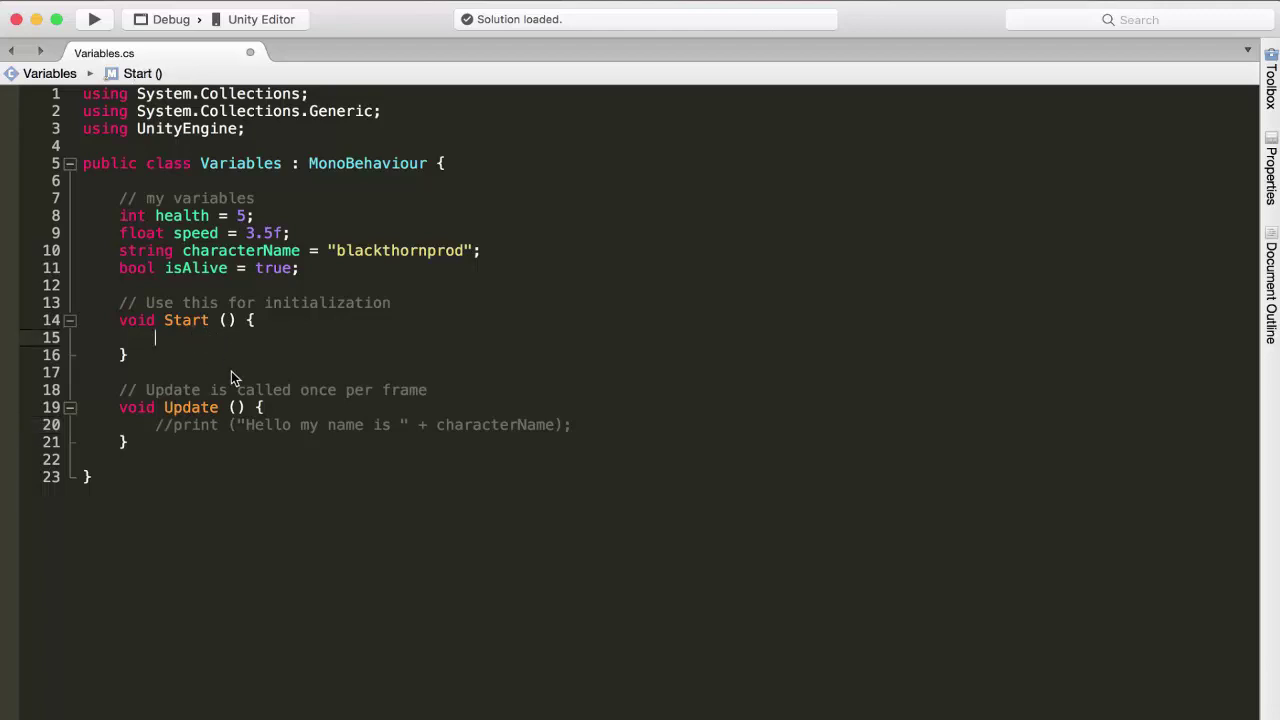
type("health =")
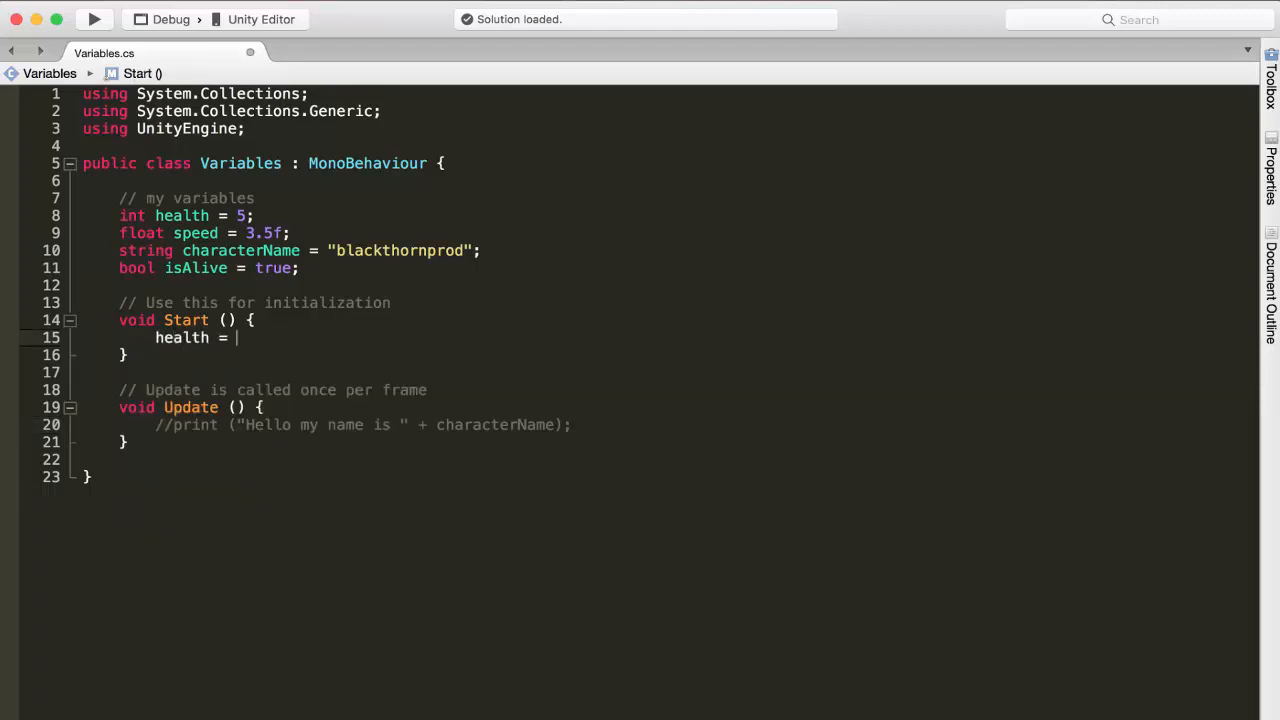
type("4;")
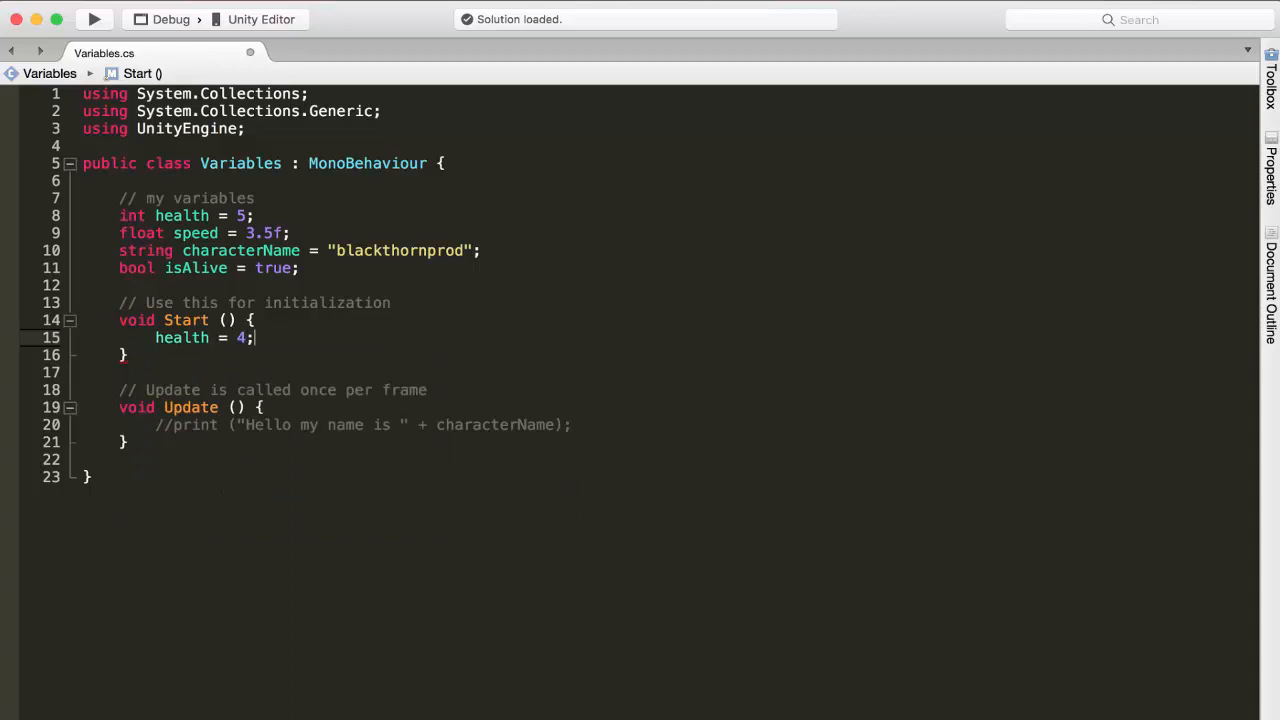
key("Return")
type("print ();")
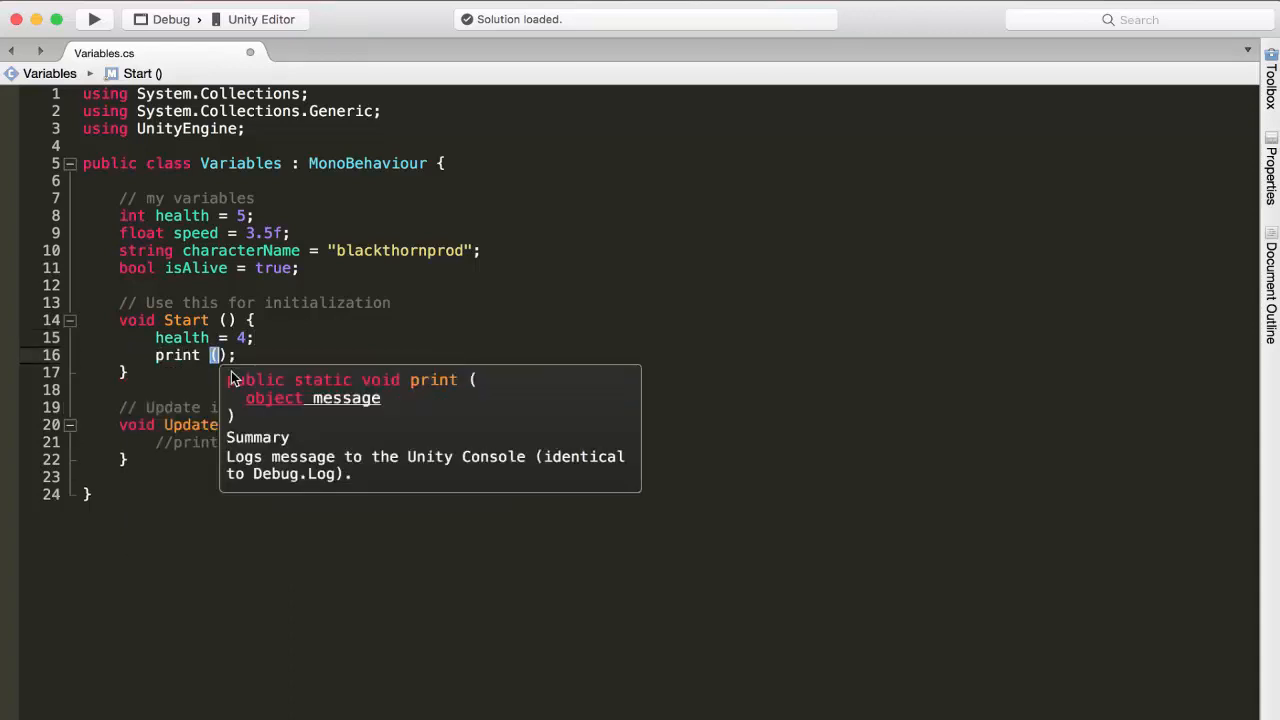
type("health")
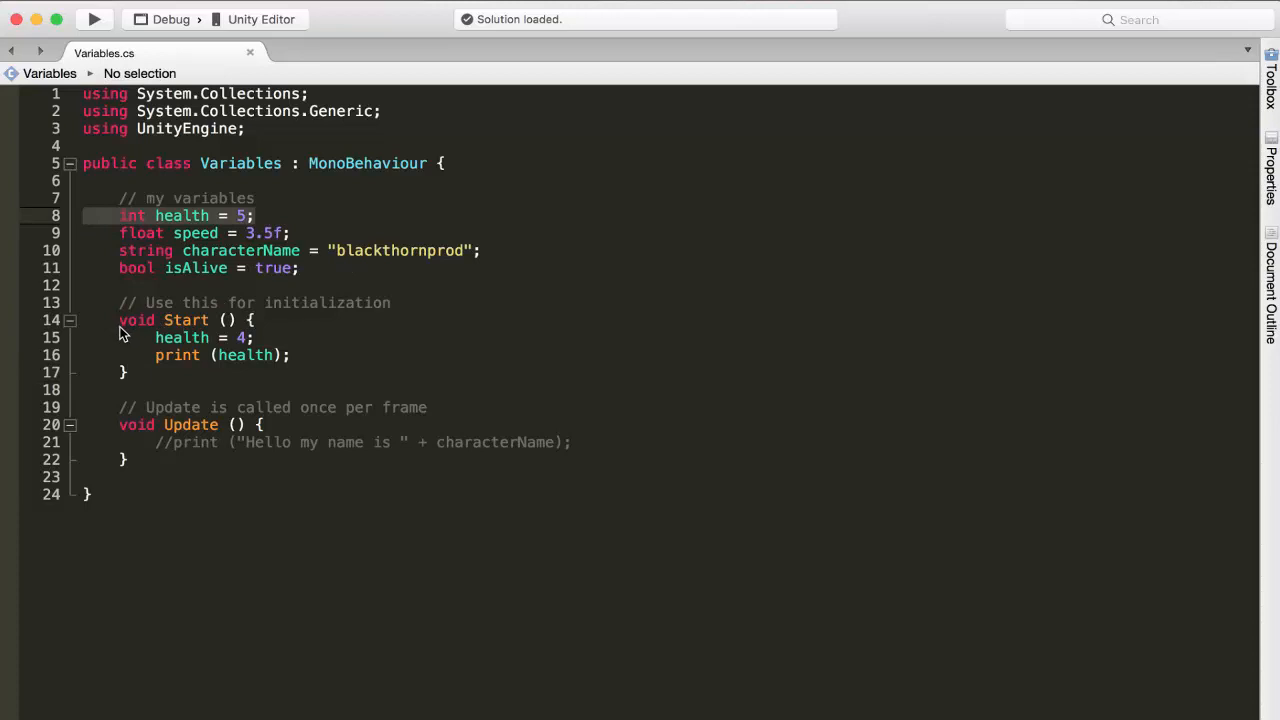
mouse_move(248, 340)
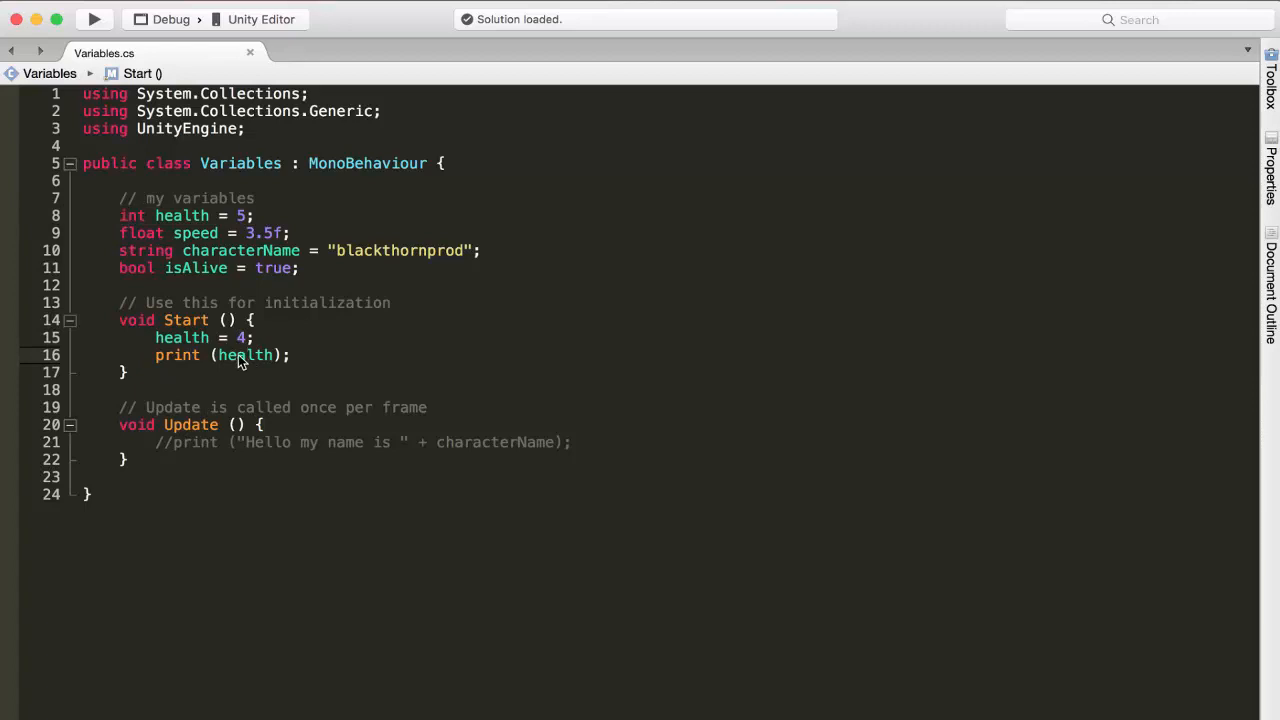
mouse_move(240, 356)
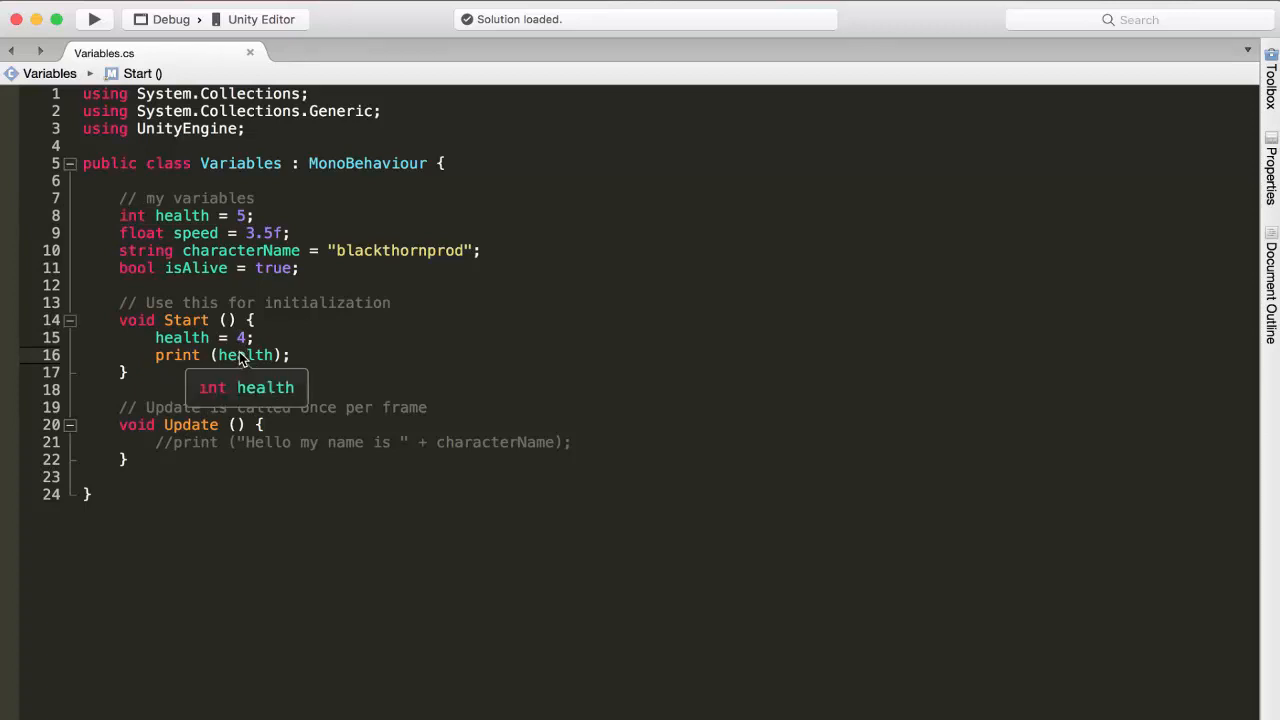
- Play the scene in Unity to print the health value
left_click(602, 16)
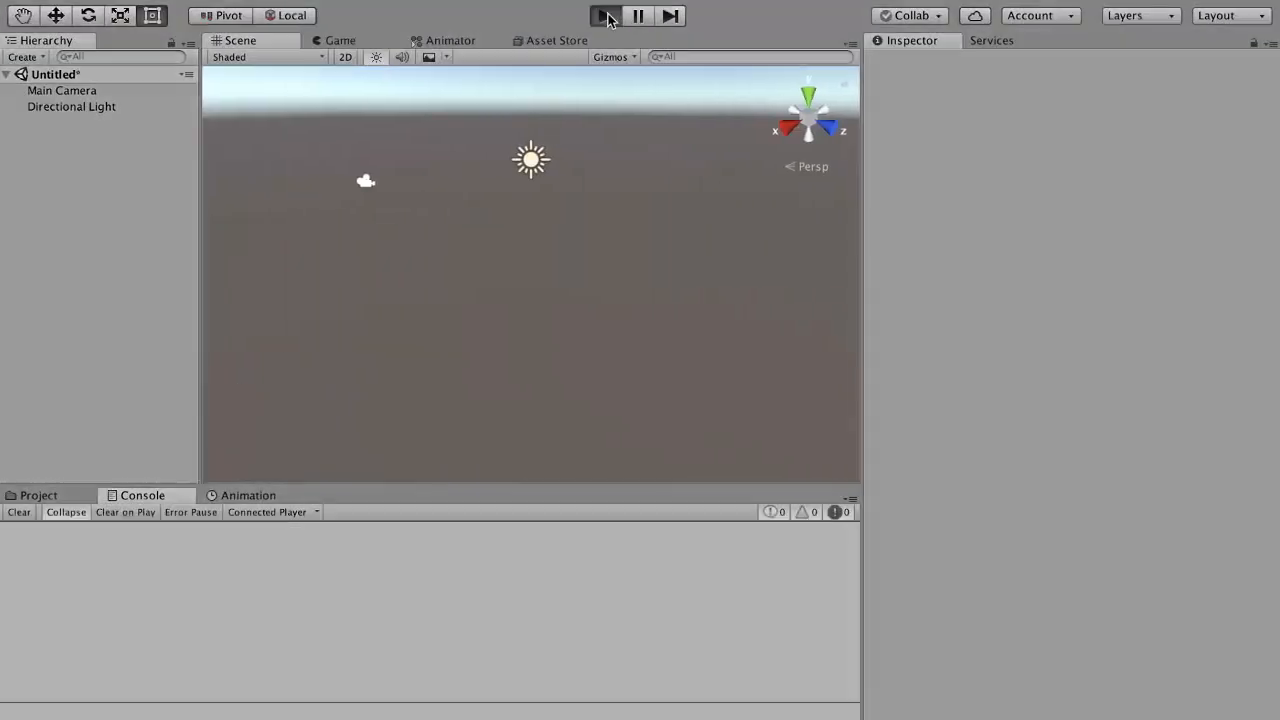
left_click(604, 16)
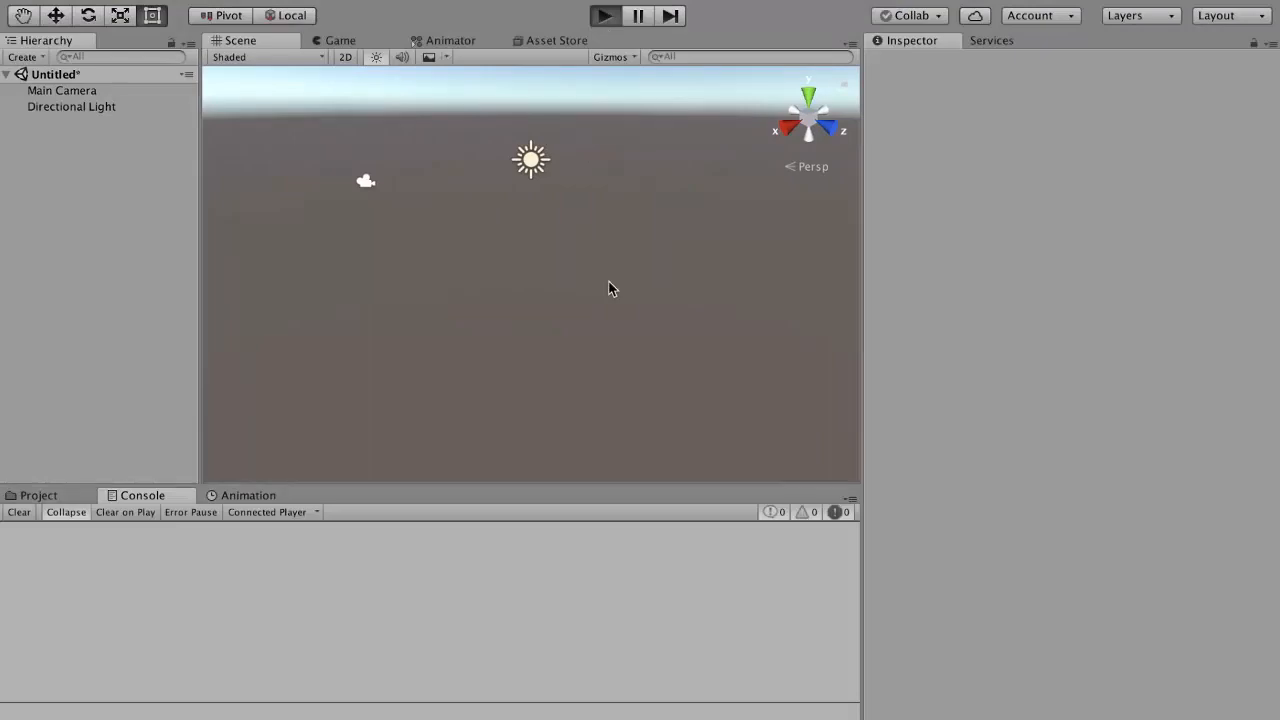